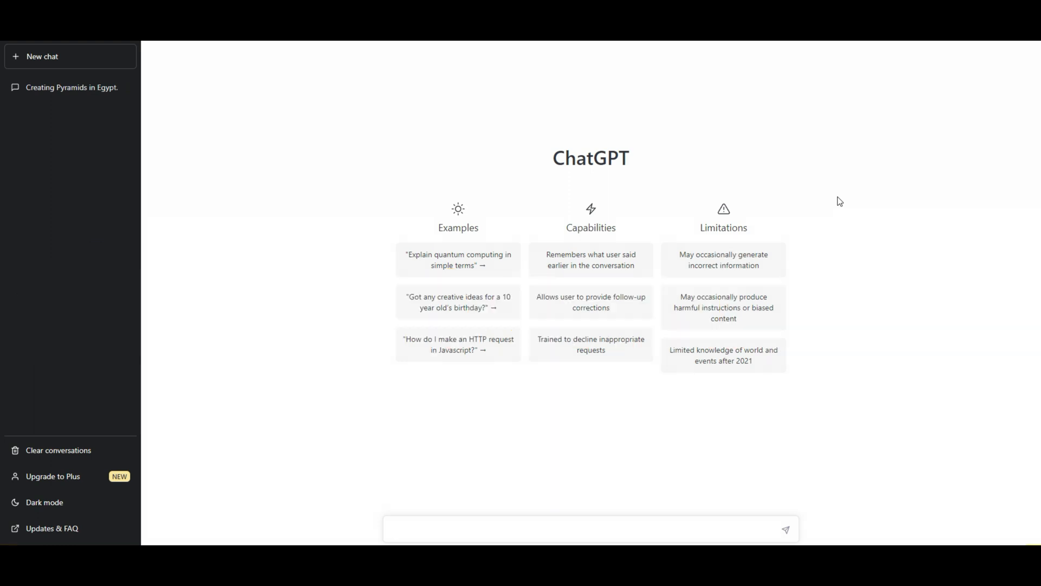
# Ask ChatGPT 'tell me how starlink works' in a new message.
pyautogui.click(590, 528)
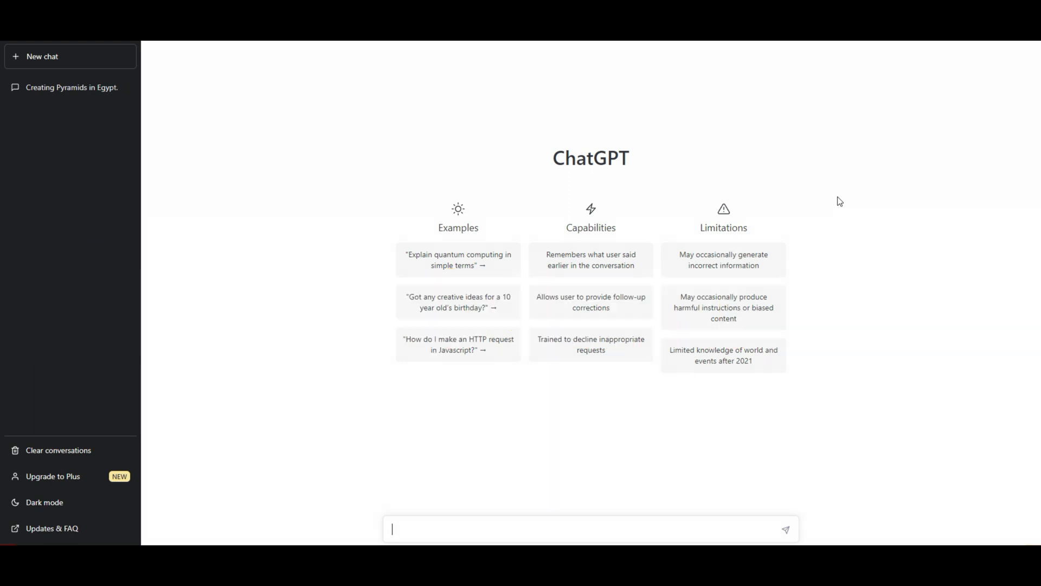
pyautogui.moveTo(811, 230)
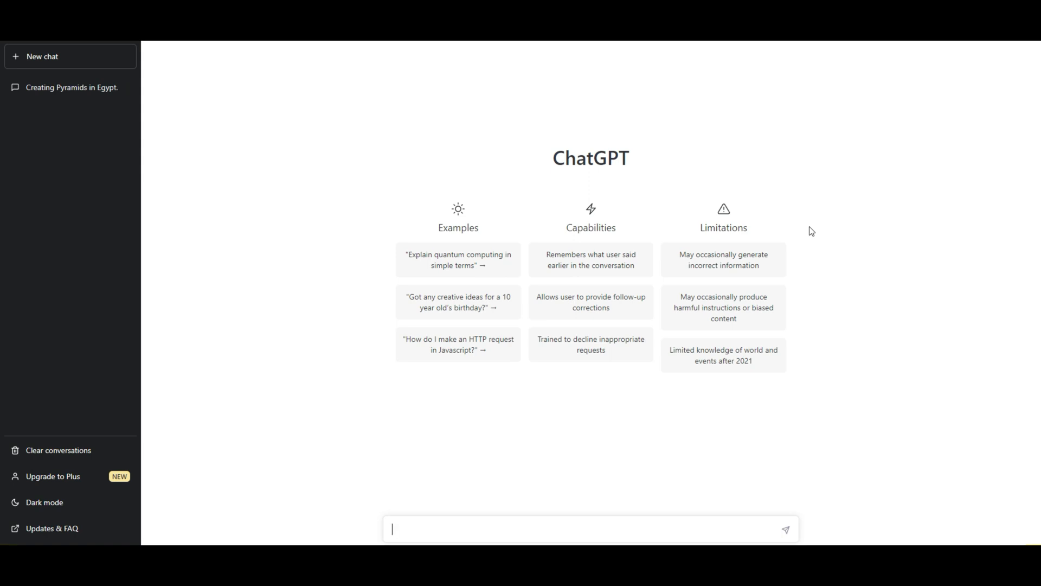
pyautogui.moveTo(806, 235)
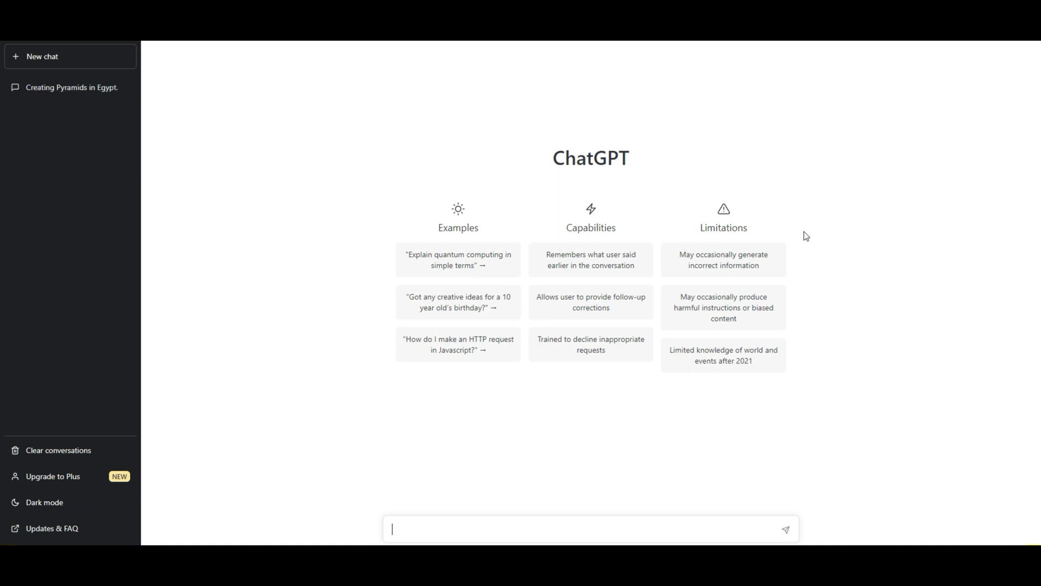
pyautogui.moveTo(632, 431)
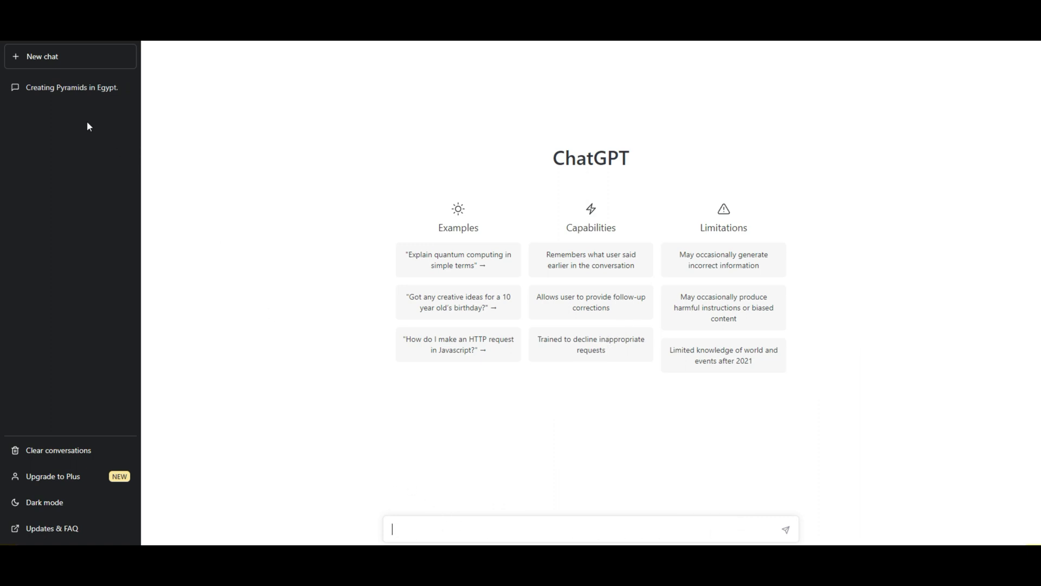
pyautogui.moveTo(85, 91)
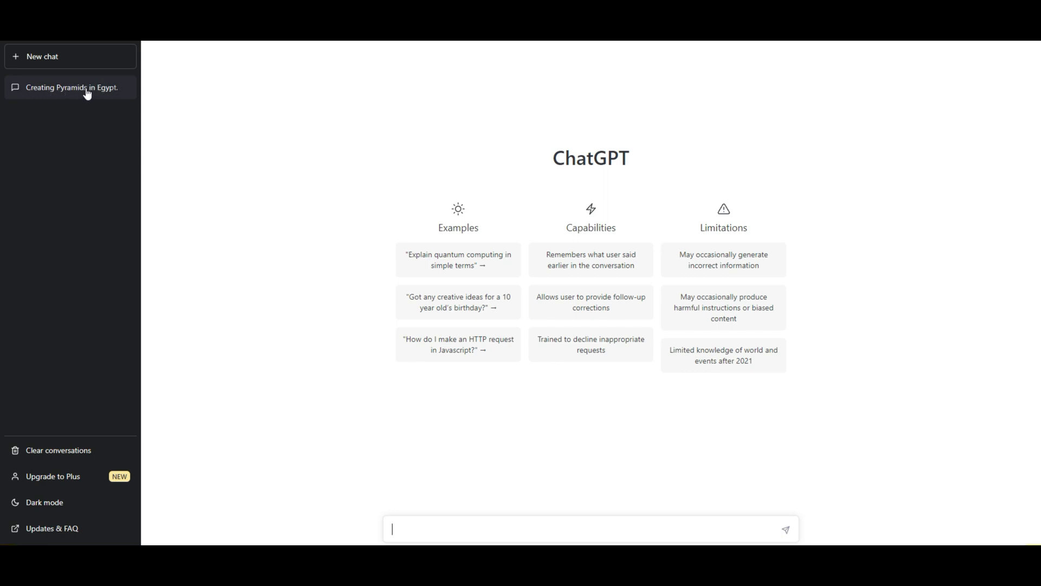
pyautogui.moveTo(42, 57)
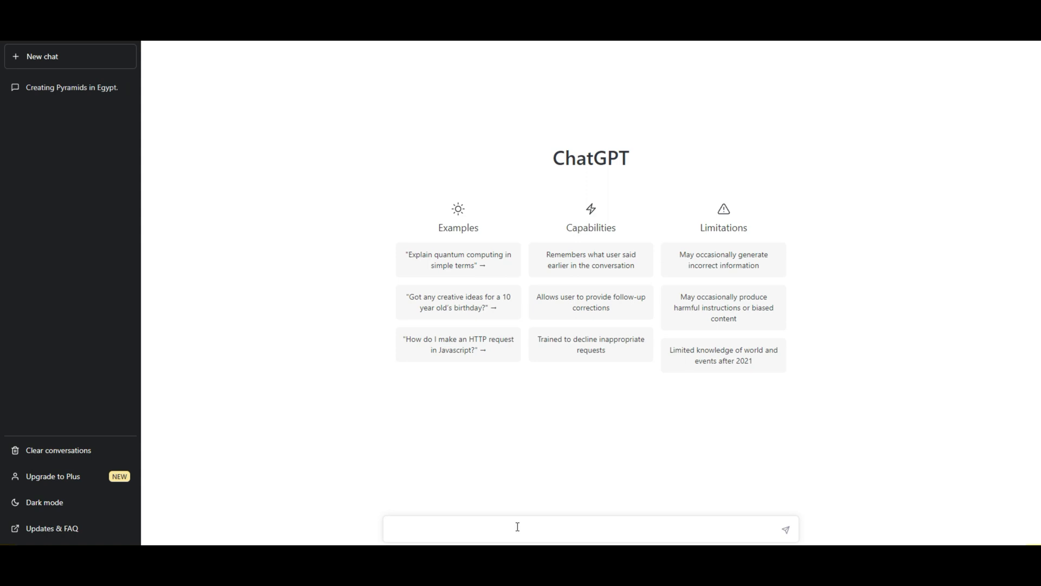
pyautogui.click(518, 528)
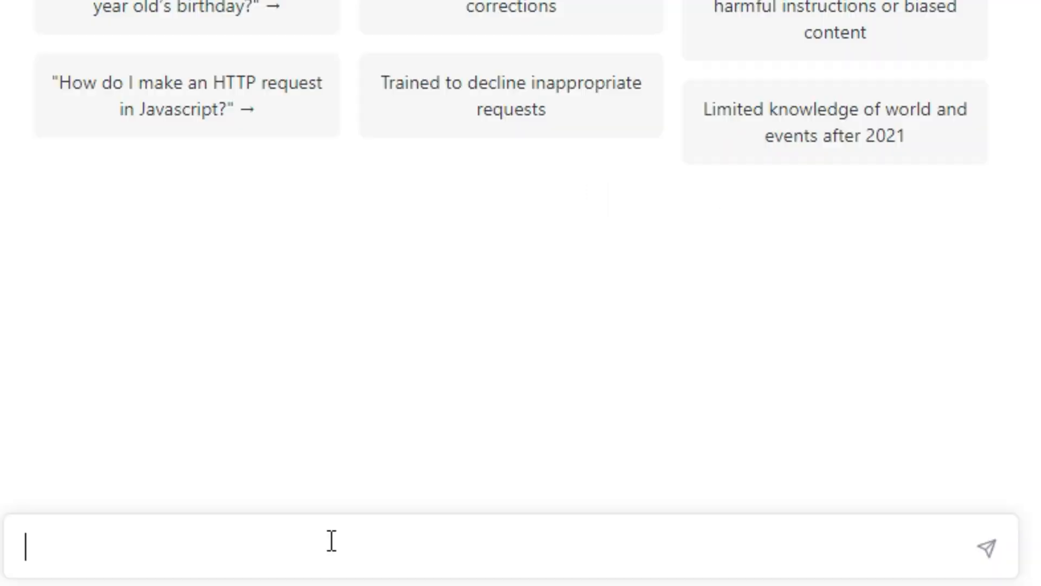
pyautogui.write('tell me')
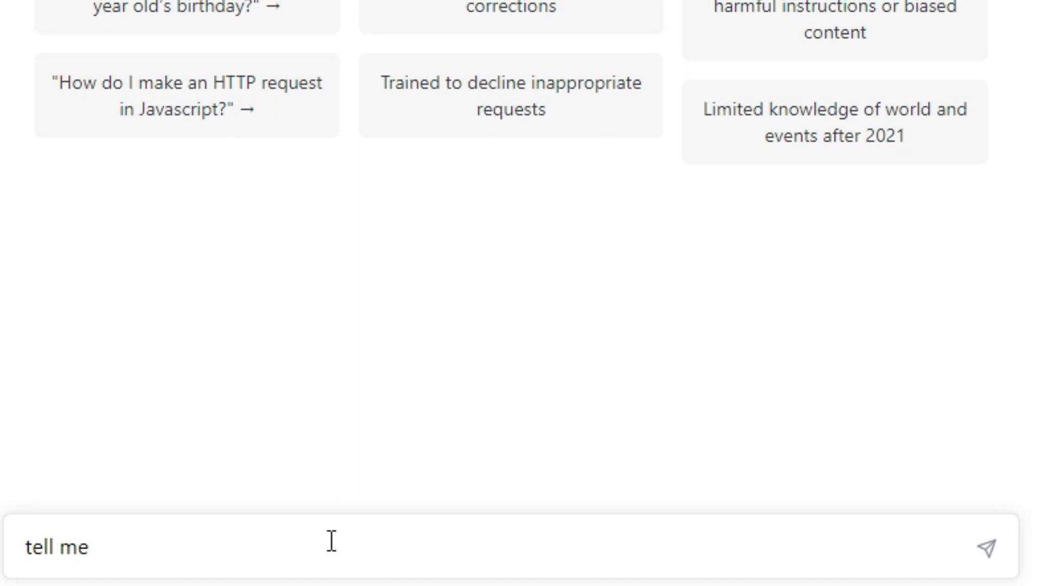
pyautogui.write('how st')
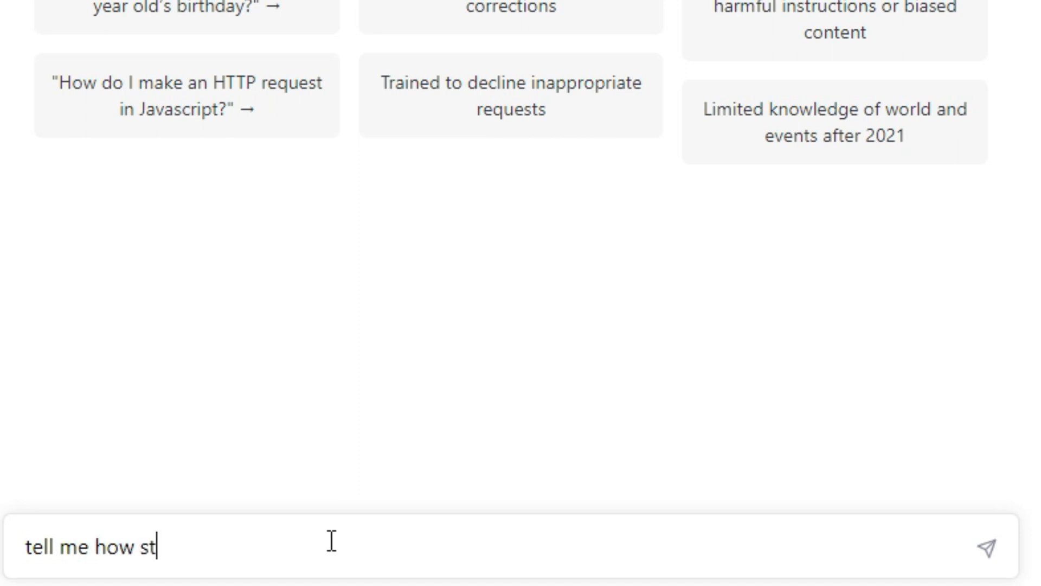
pyautogui.write('arlink')
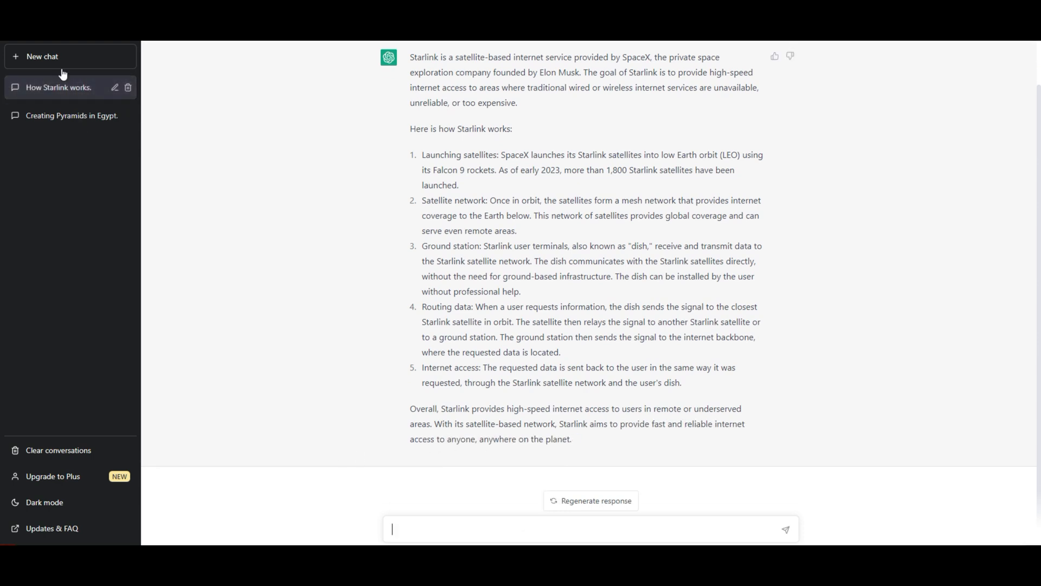
pyautogui.moveTo(75, 91)
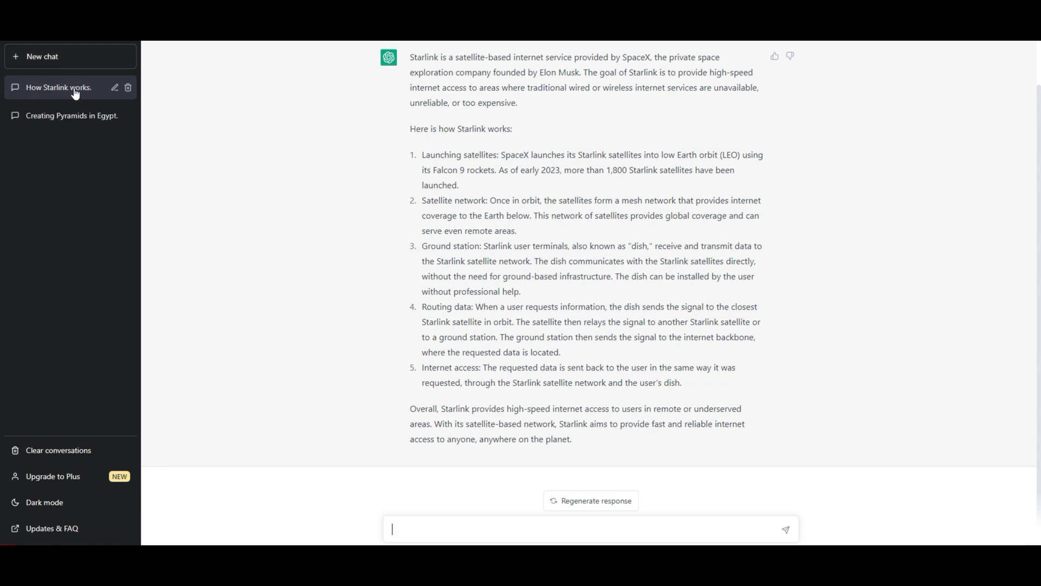
pyautogui.moveTo(51, 90)
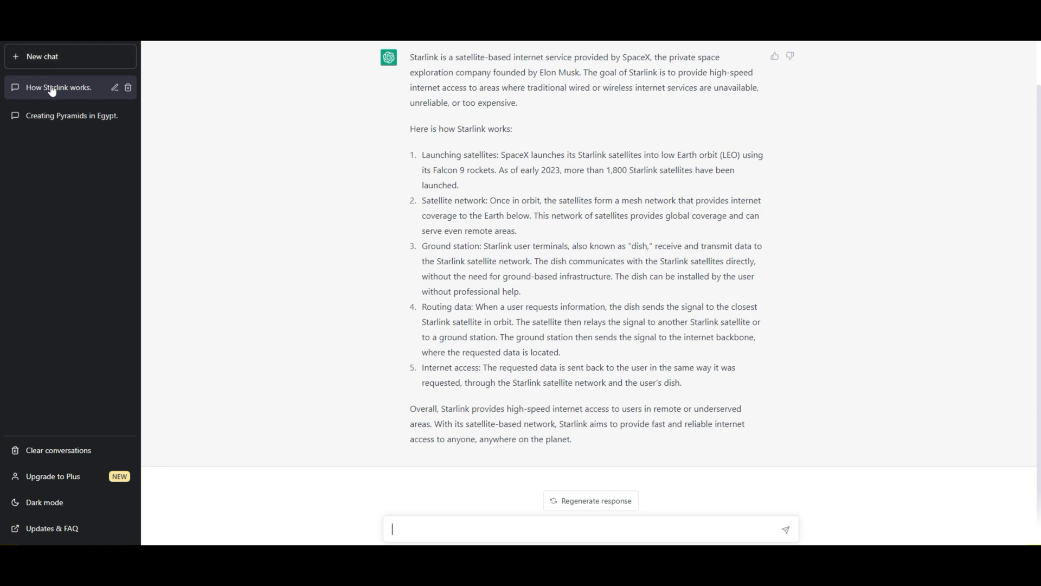
pyautogui.moveTo(69, 96)
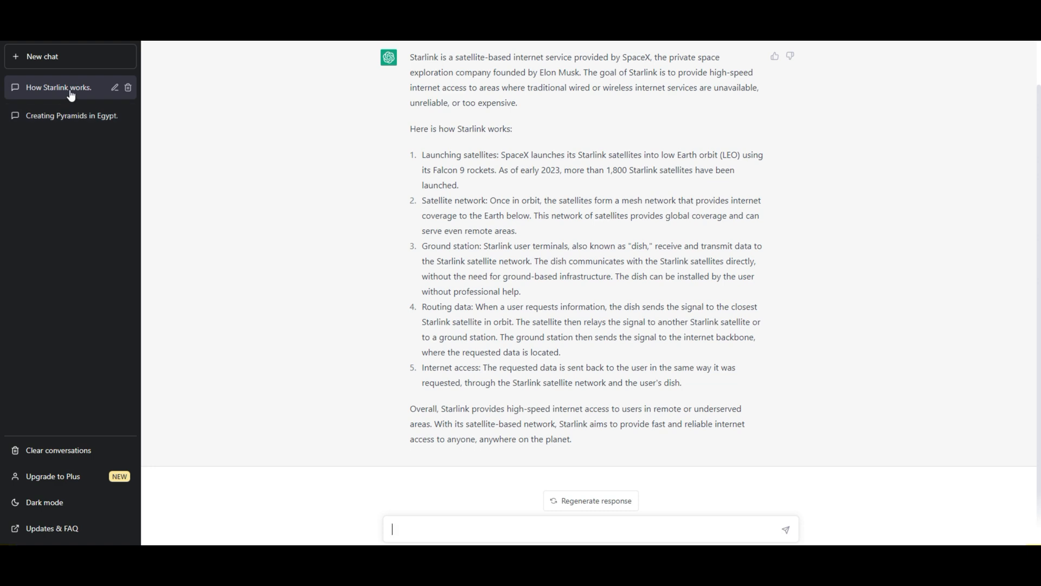
pyautogui.moveTo(258, 328)
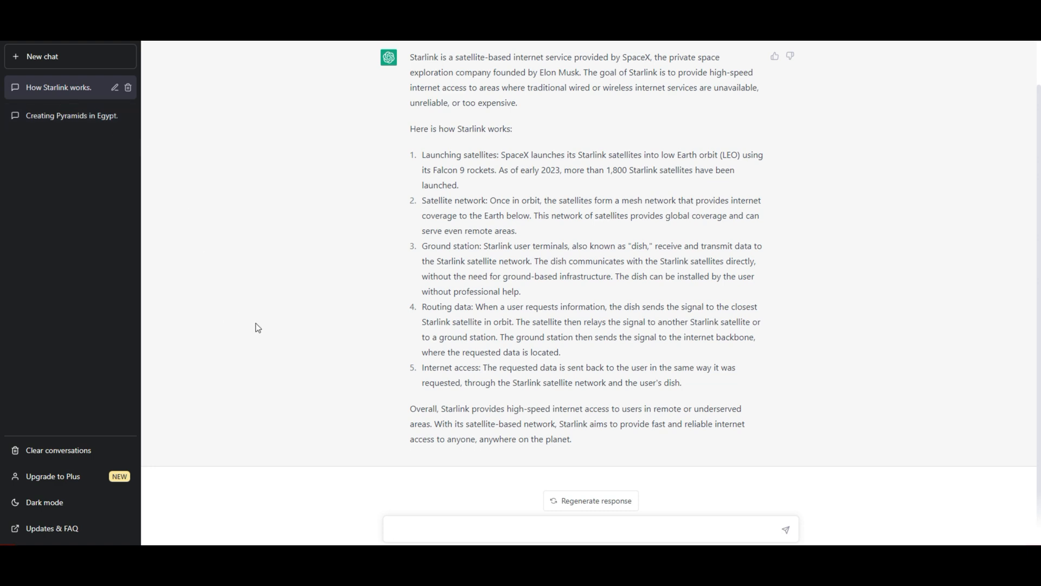
pyautogui.moveTo(279, 345)
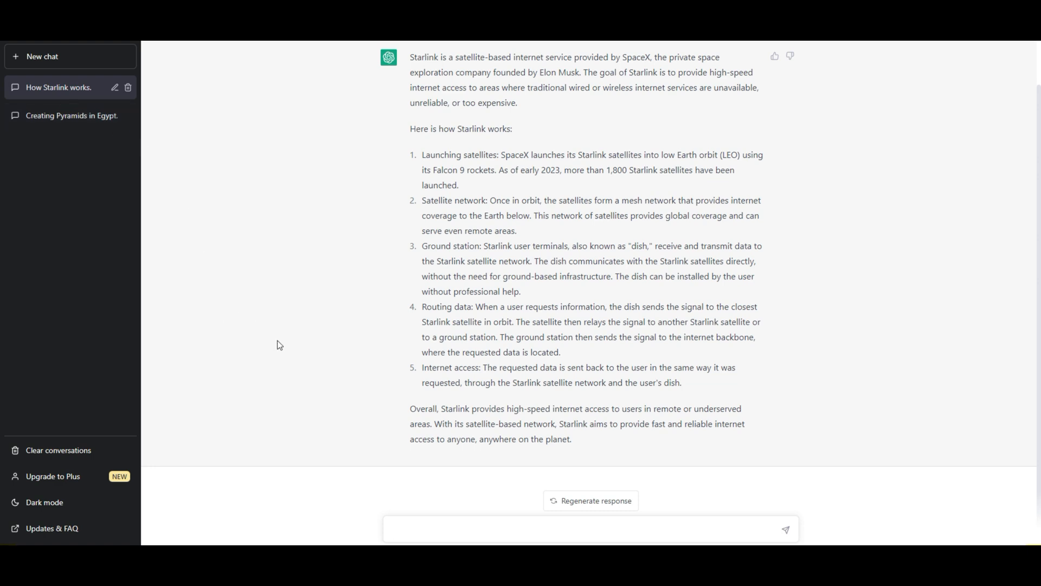
# Copy ChatGPT's full Starlink answer to the clipboard.
pyautogui.scroll(3)
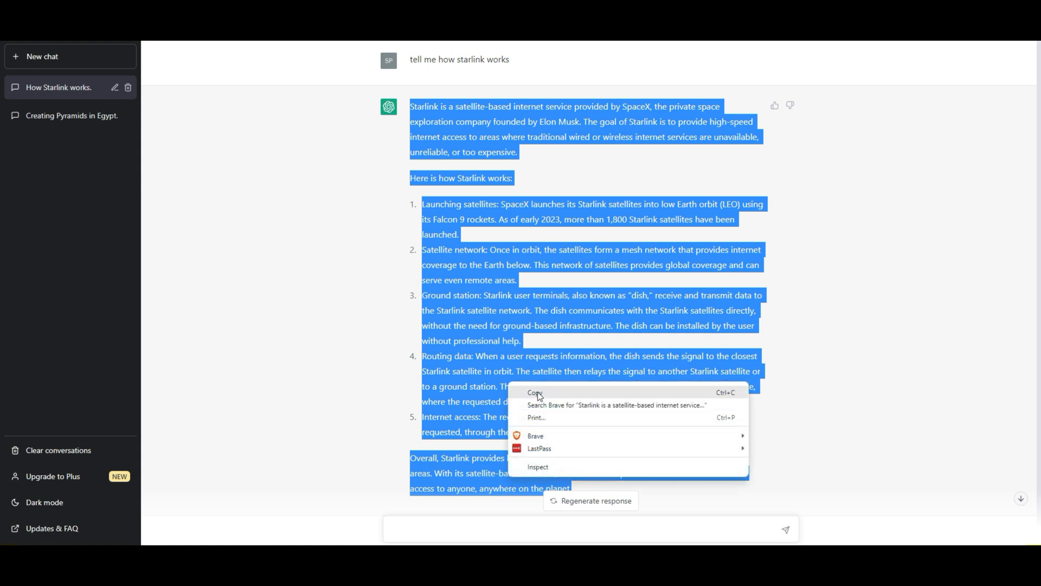
pyautogui.click(536, 392)
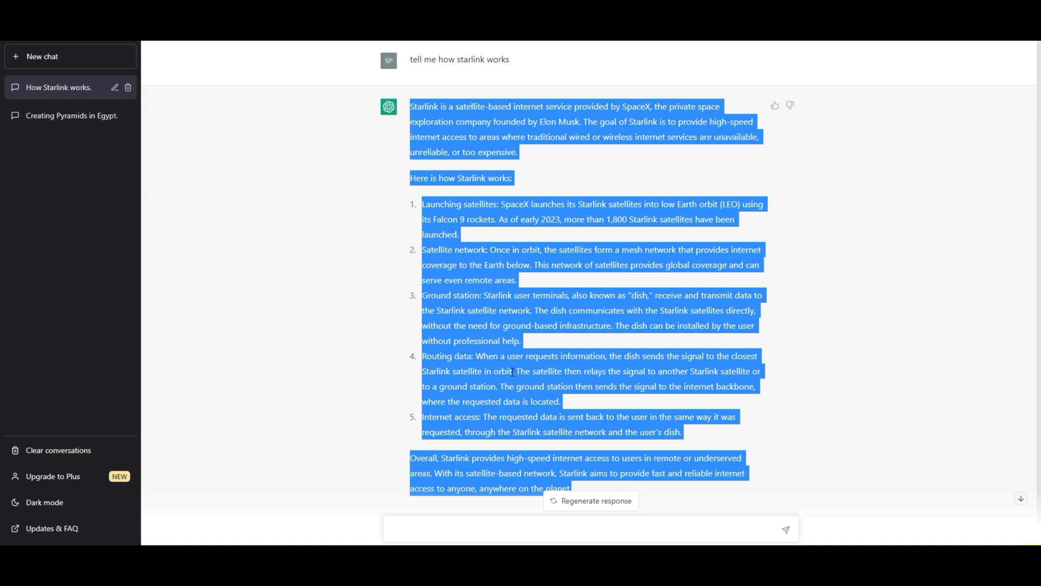
pyautogui.moveTo(881, 140)
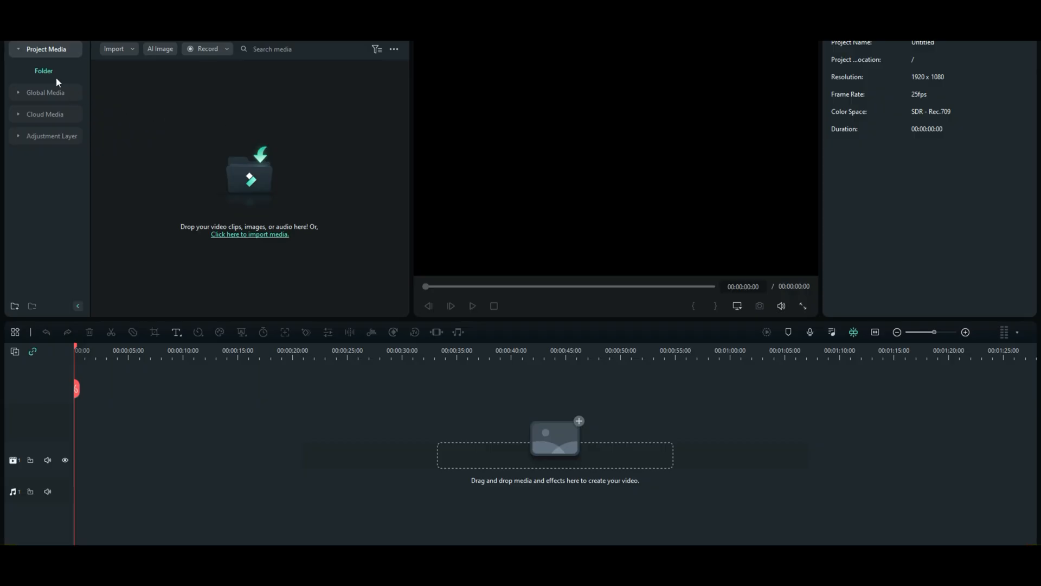
# Rename the Project Media folder to 'Starlink'.
pyautogui.rightClick(44, 72)
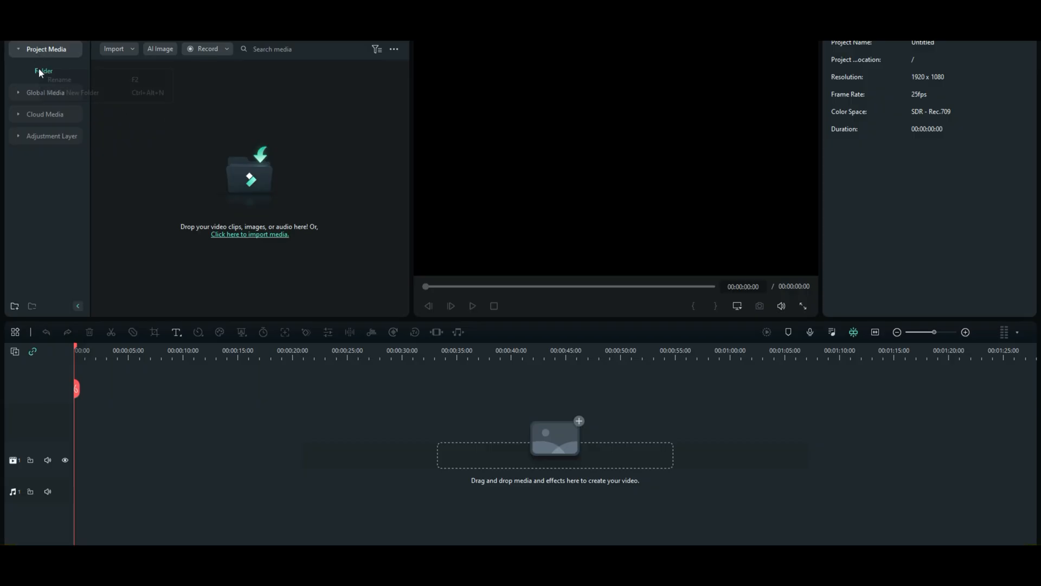
pyautogui.rightClick(43, 72)
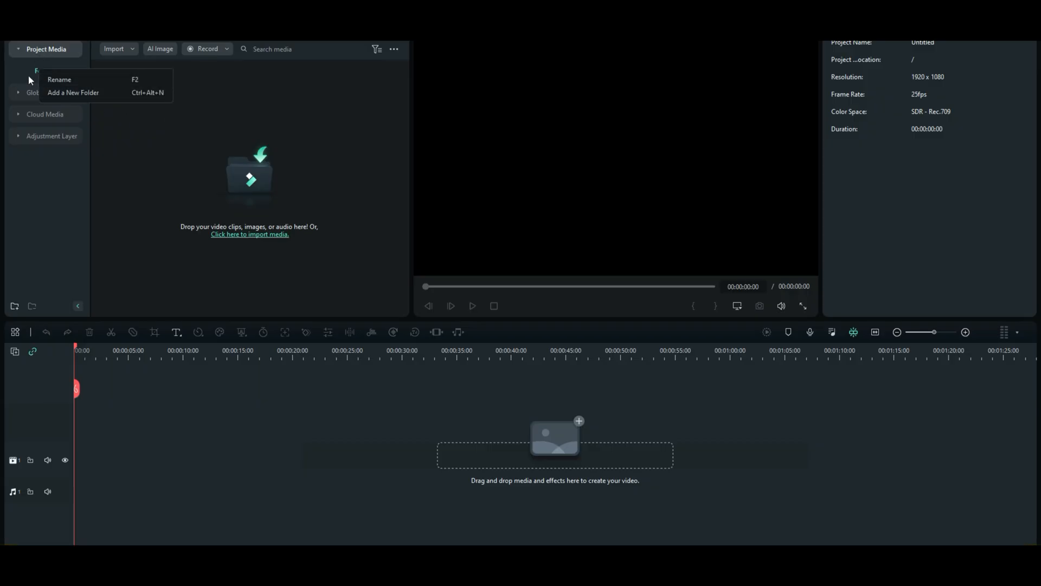
pyautogui.click(59, 79)
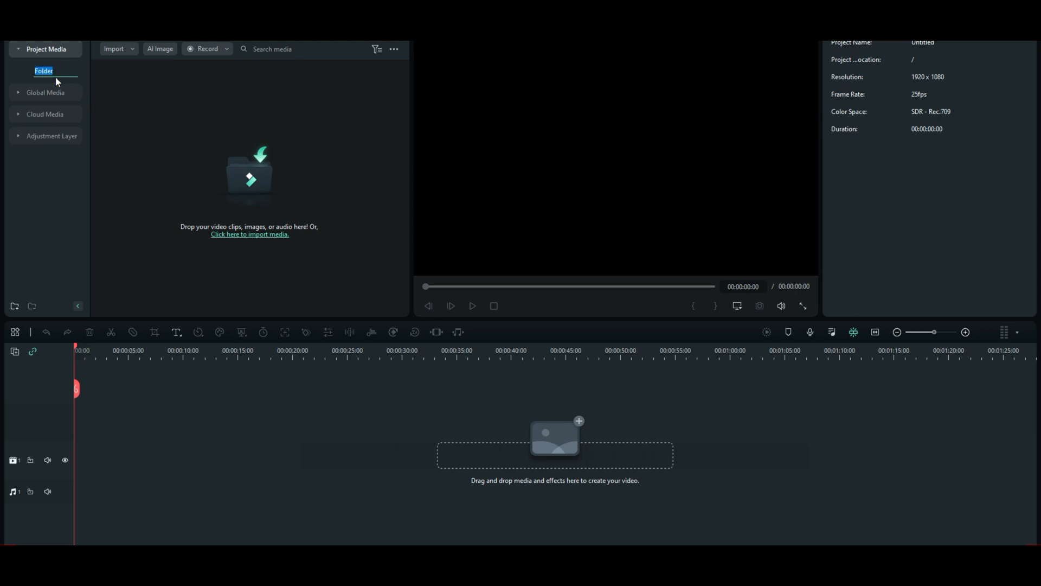
pyautogui.write('Sta')
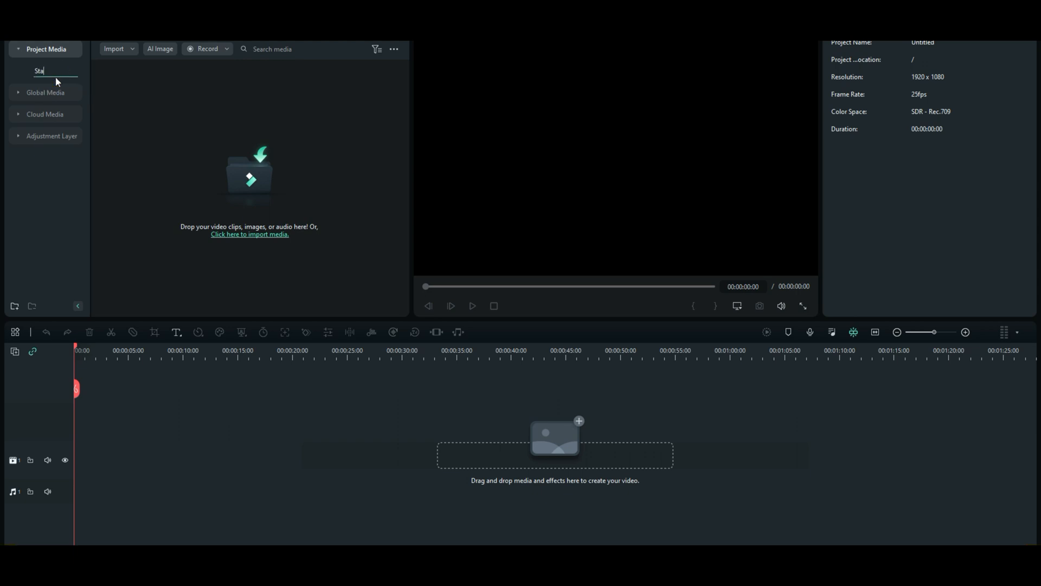
pyautogui.write('rlink')
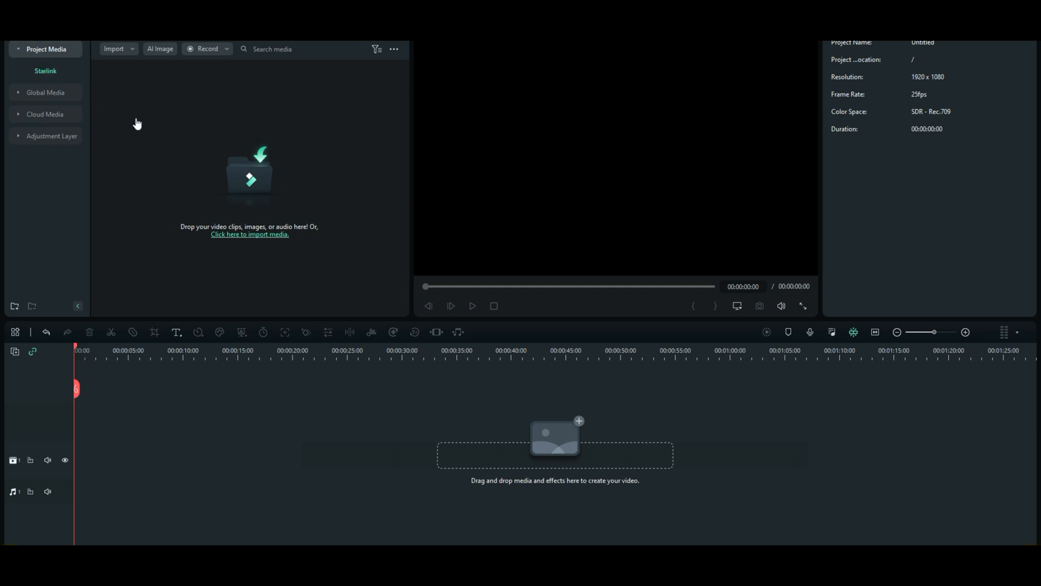
pyautogui.moveTo(297, 193)
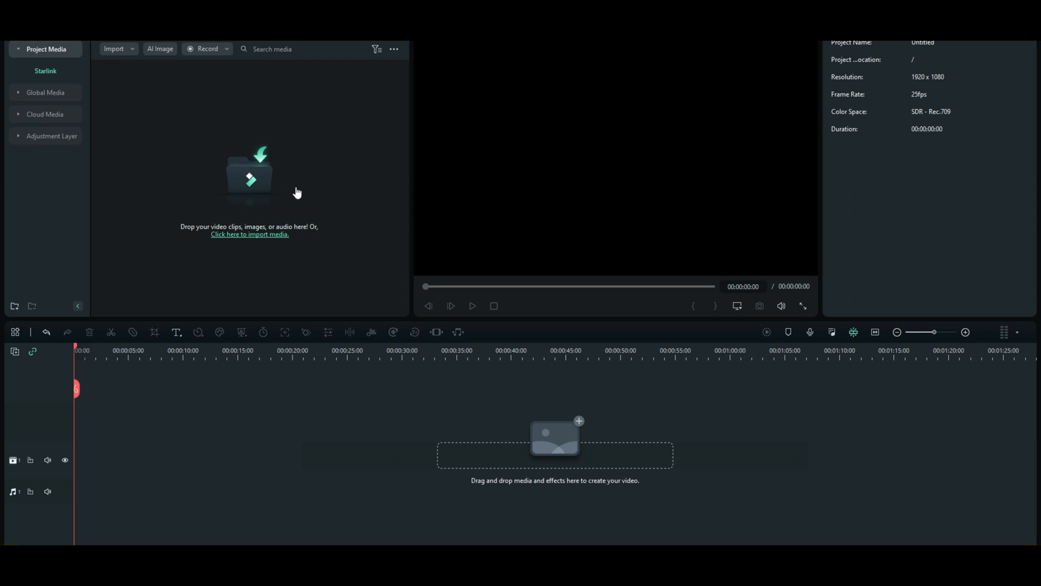
pyautogui.moveTo(259, 185)
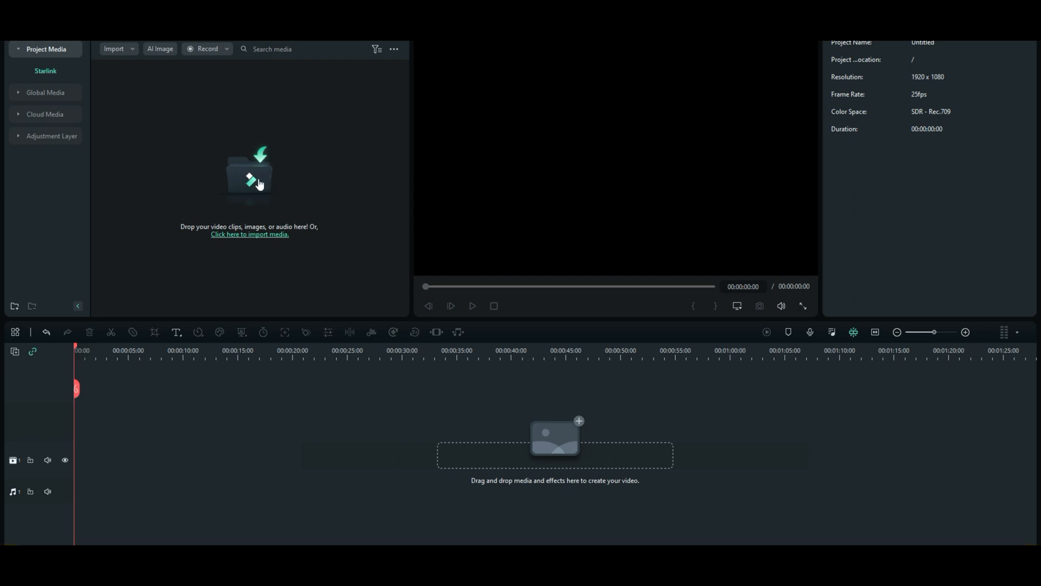
pyautogui.moveTo(239, 182)
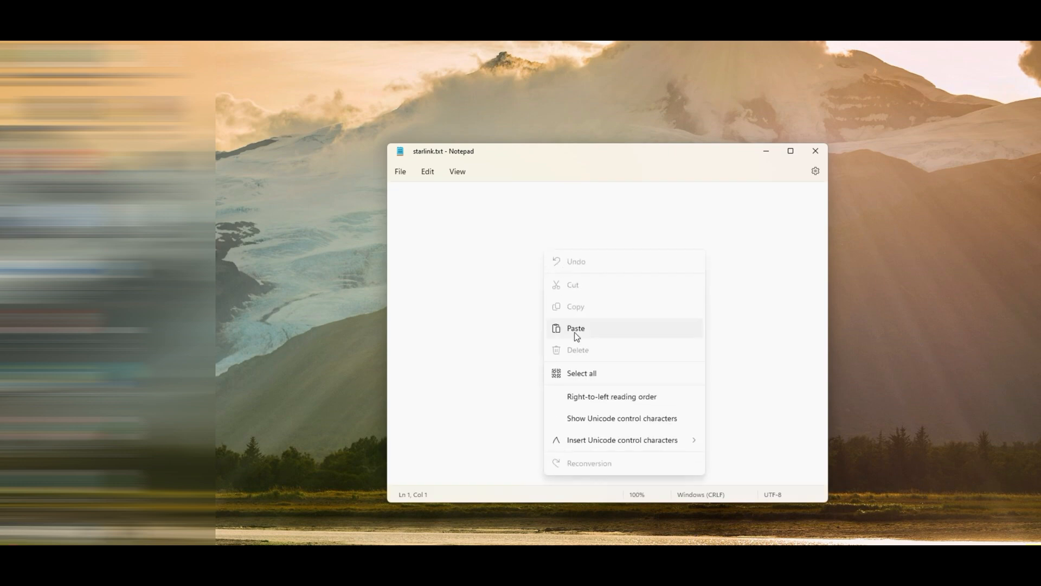
# Paste the Starlink explanation into Notepad and save it as starlink.txt.
pyautogui.click(575, 328)
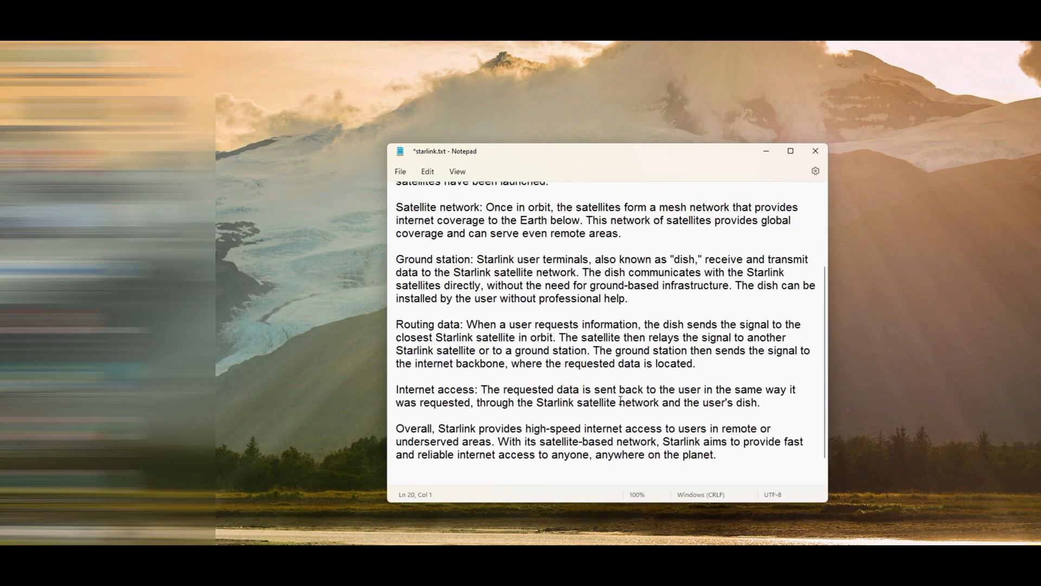
pyautogui.scroll(3)
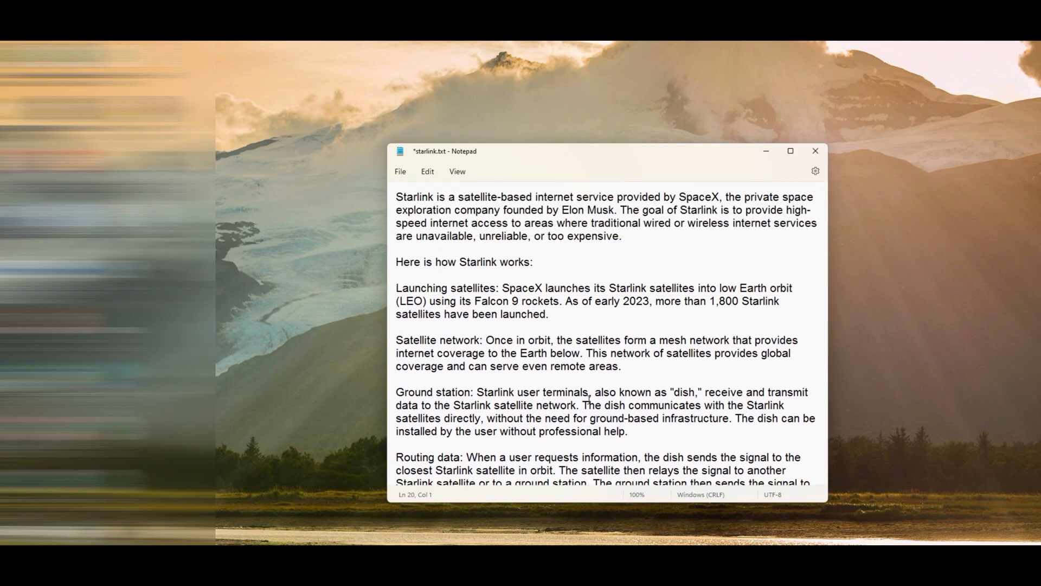
pyautogui.moveTo(531, 325)
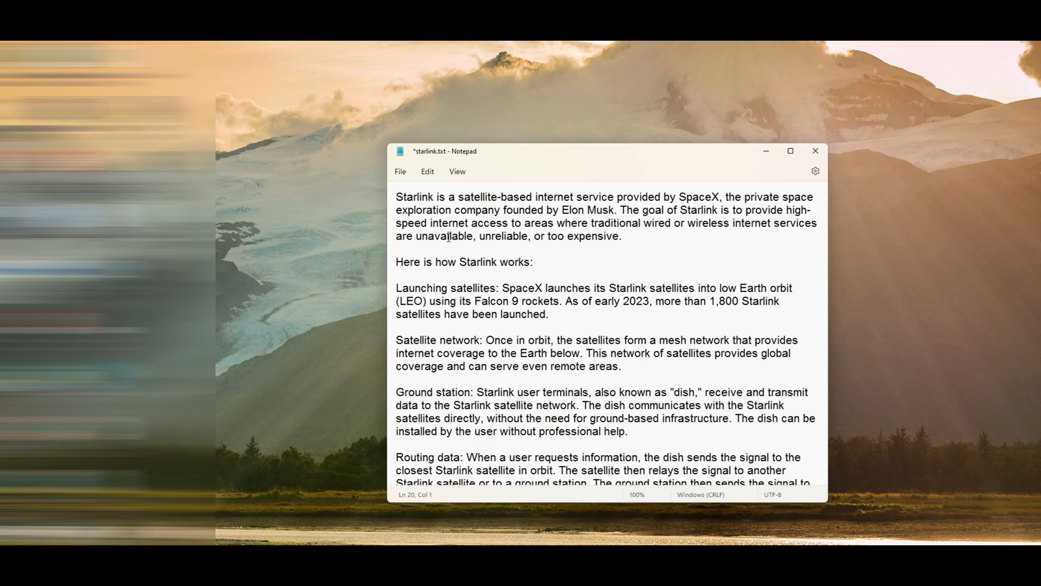
pyautogui.moveTo(451, 247)
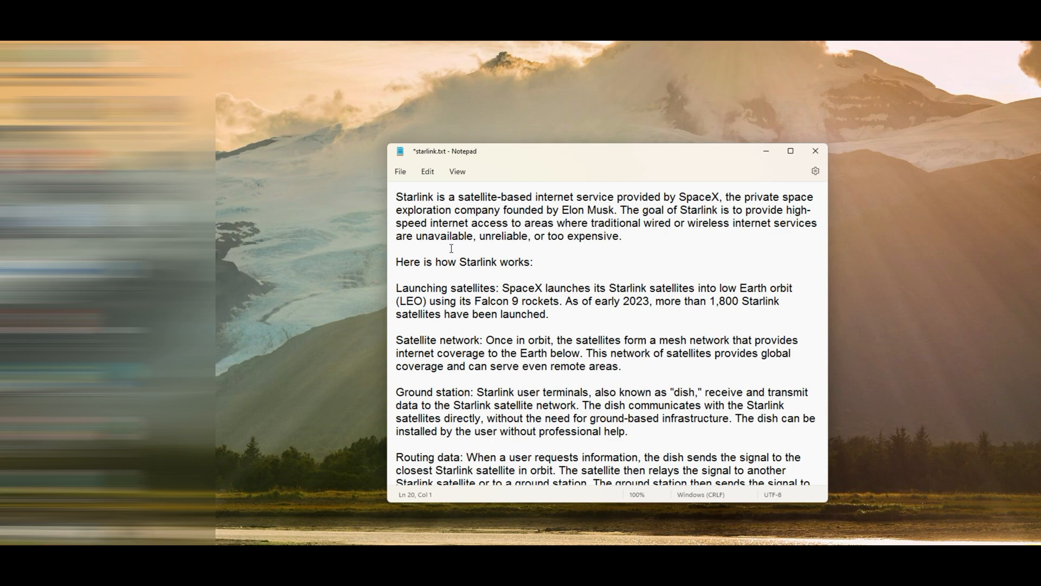
pyautogui.scroll(-3)
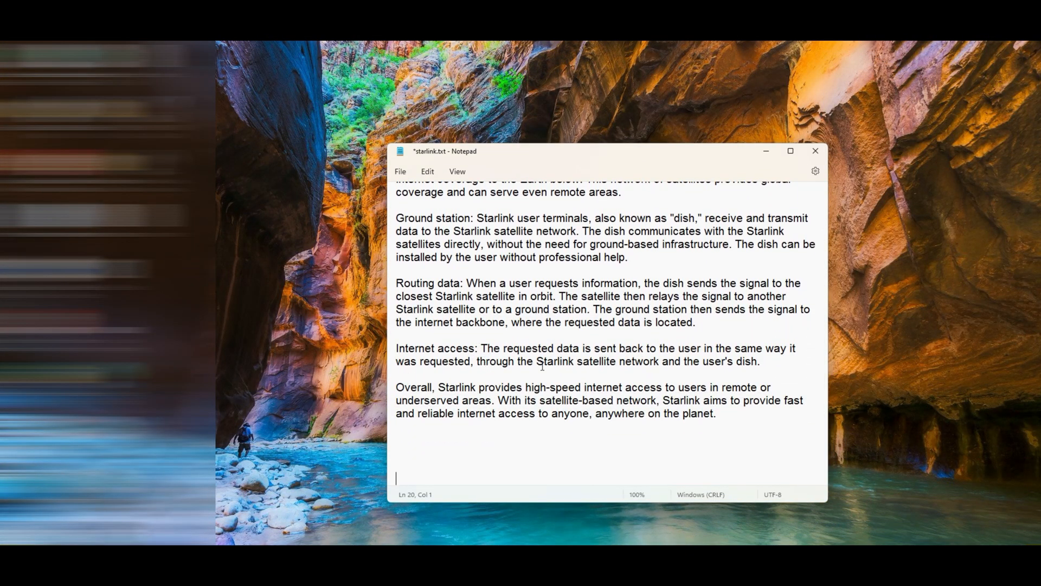
pyautogui.scroll(3)
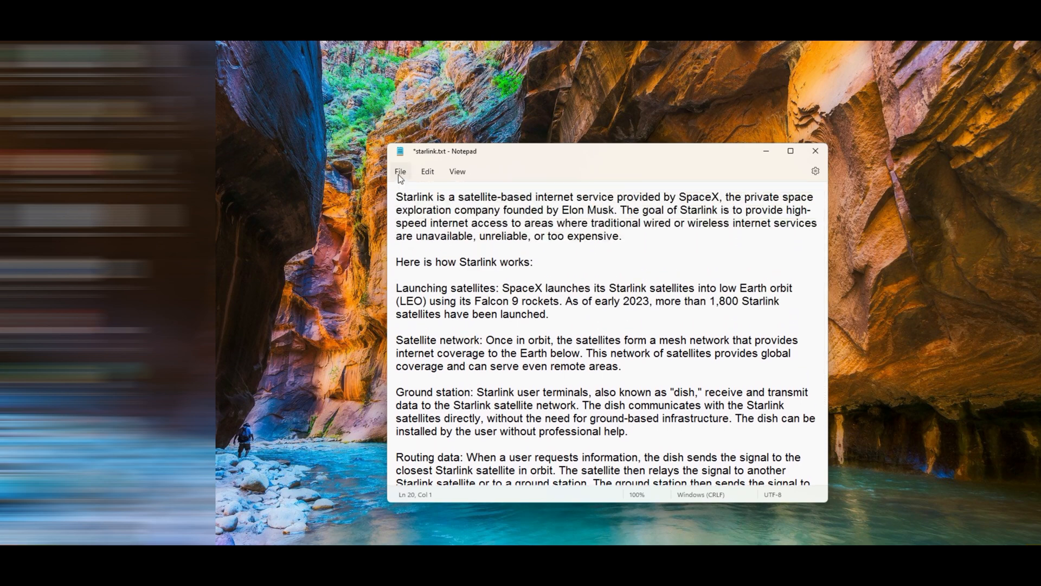
pyautogui.press('ctrl+s')
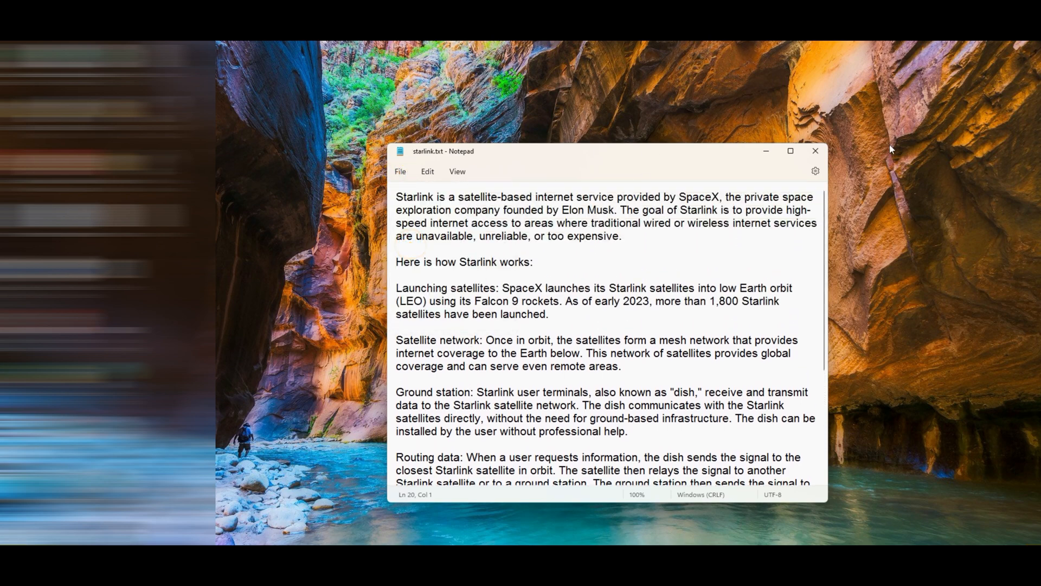
pyautogui.moveTo(816, 151)
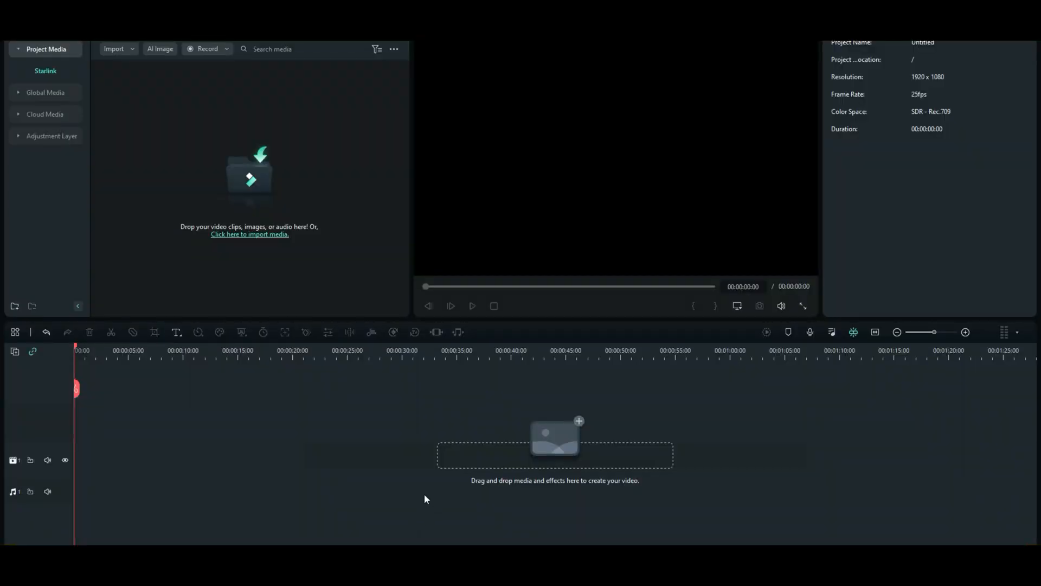
pyautogui.moveTo(369, 425)
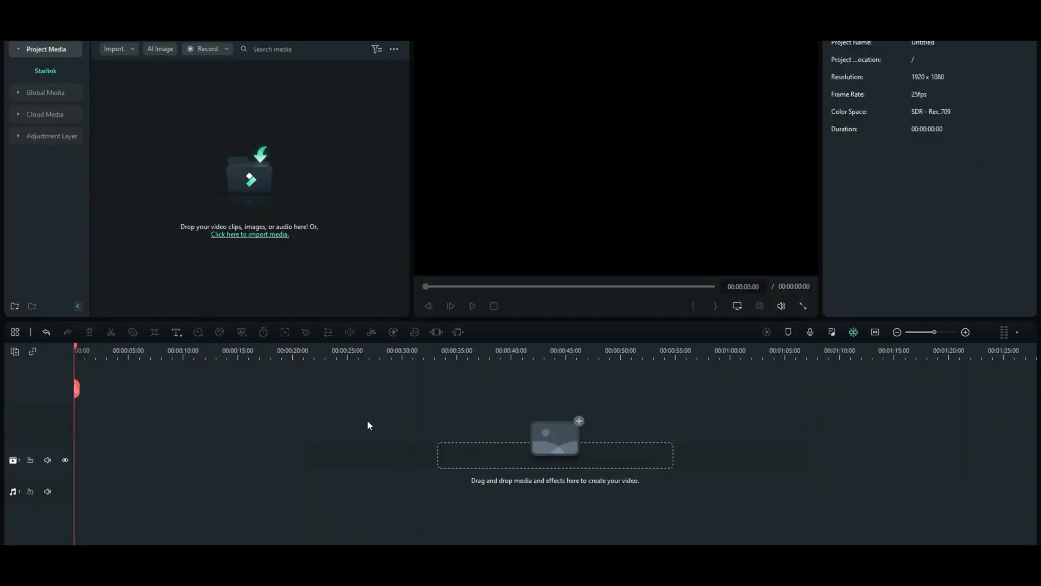
pyautogui.moveTo(343, 409)
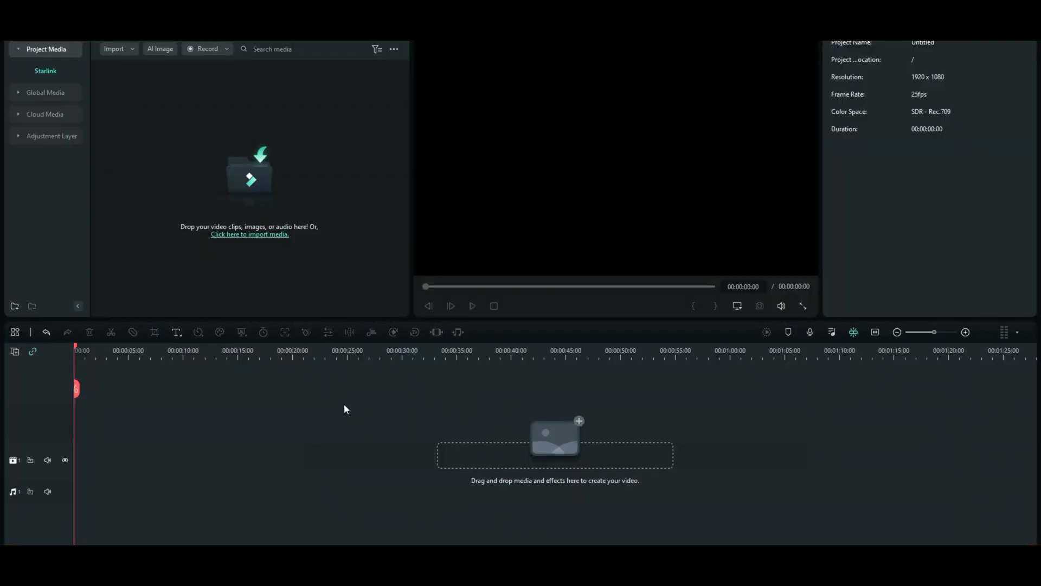
pyautogui.moveTo(325, 391)
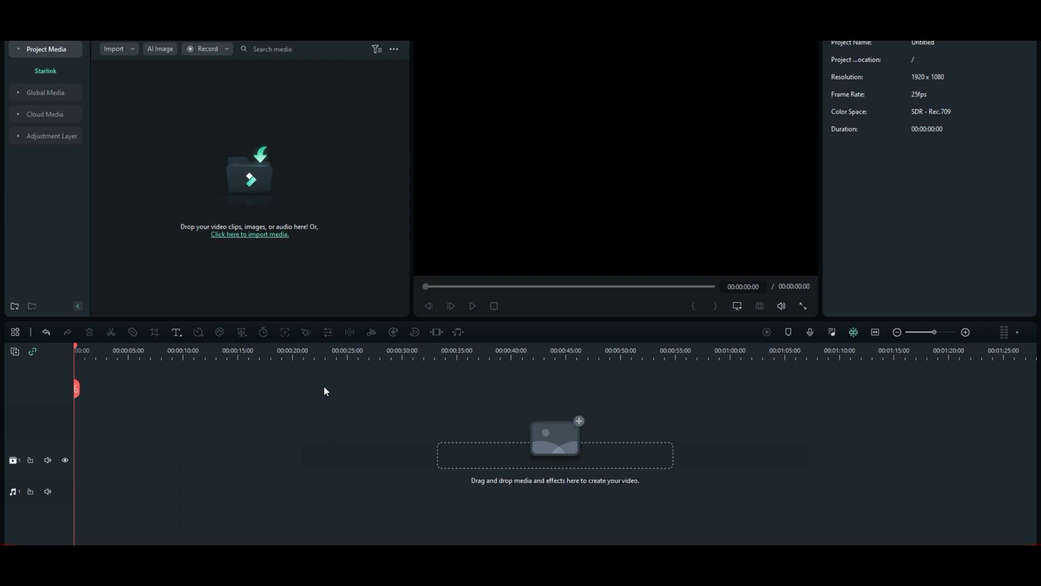
pyautogui.moveTo(325, 378)
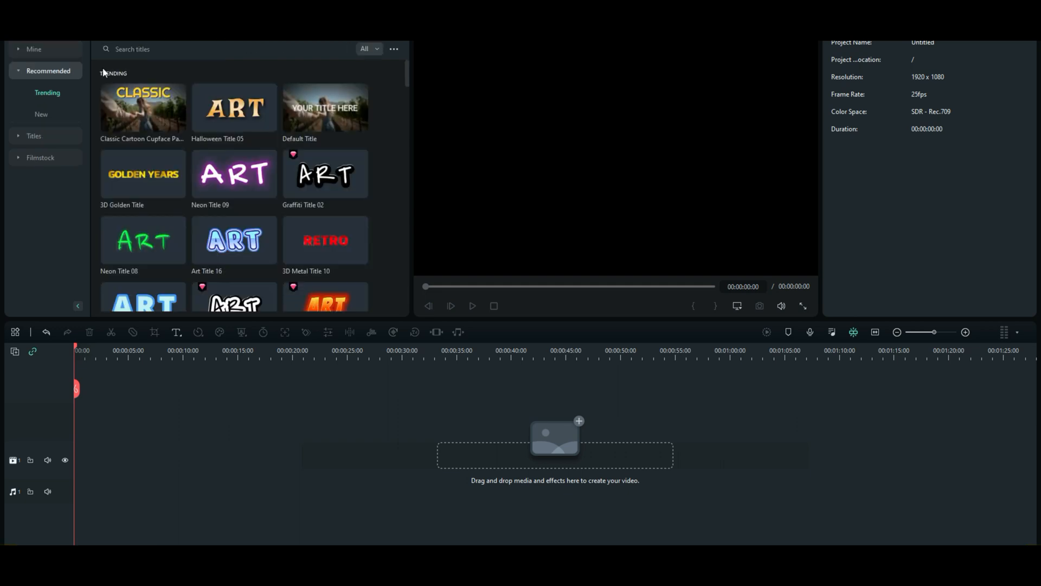
pyautogui.moveTo(324, 109)
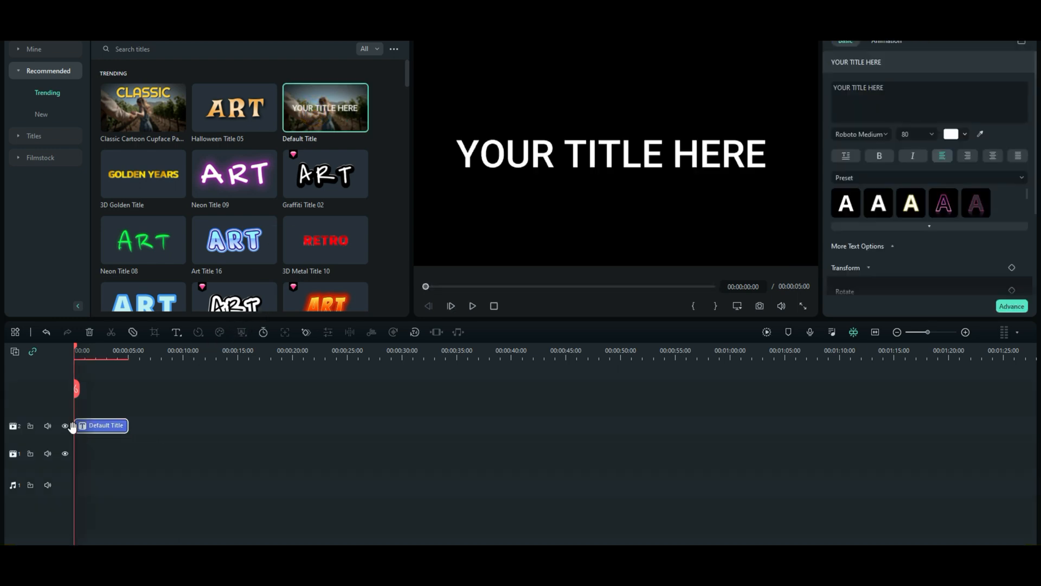
pyautogui.moveTo(83, 428)
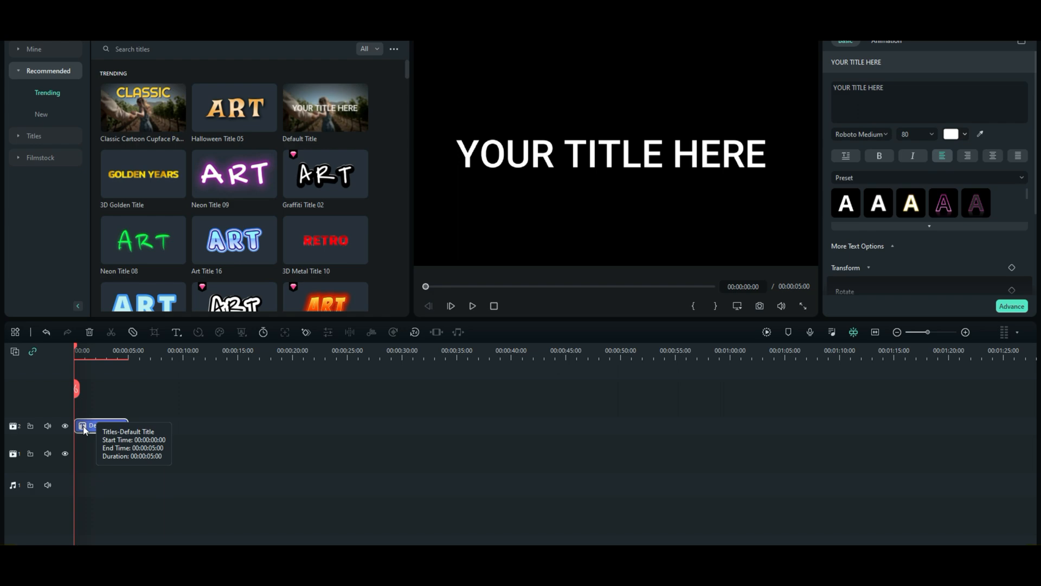
pyautogui.moveTo(470, 460)
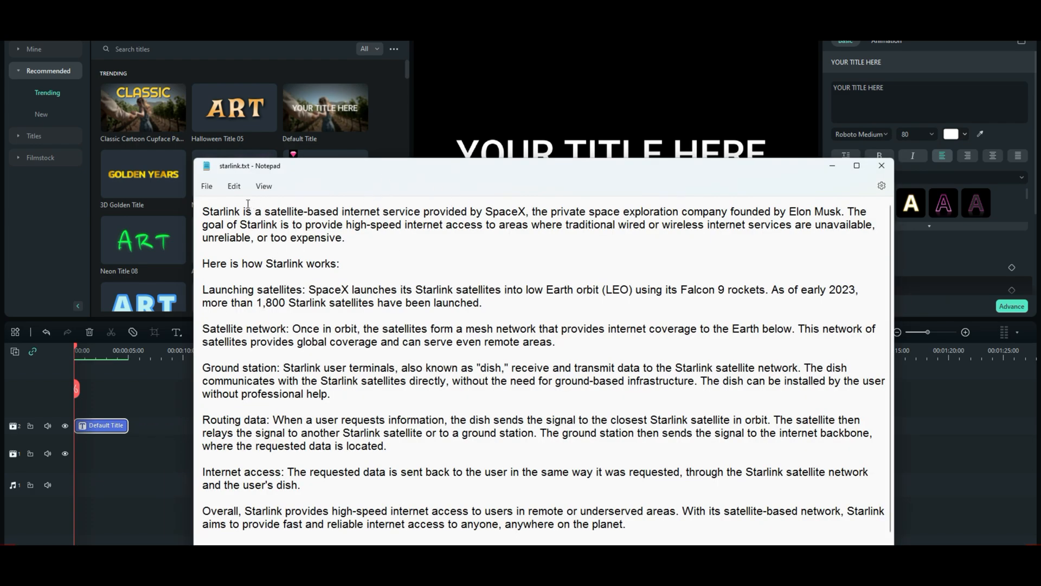
# Copy the opening Starlink paragraph and minimize Notepad to return to Filmora.
pyautogui.moveTo(203, 212); pyautogui.dragTo(343, 237)
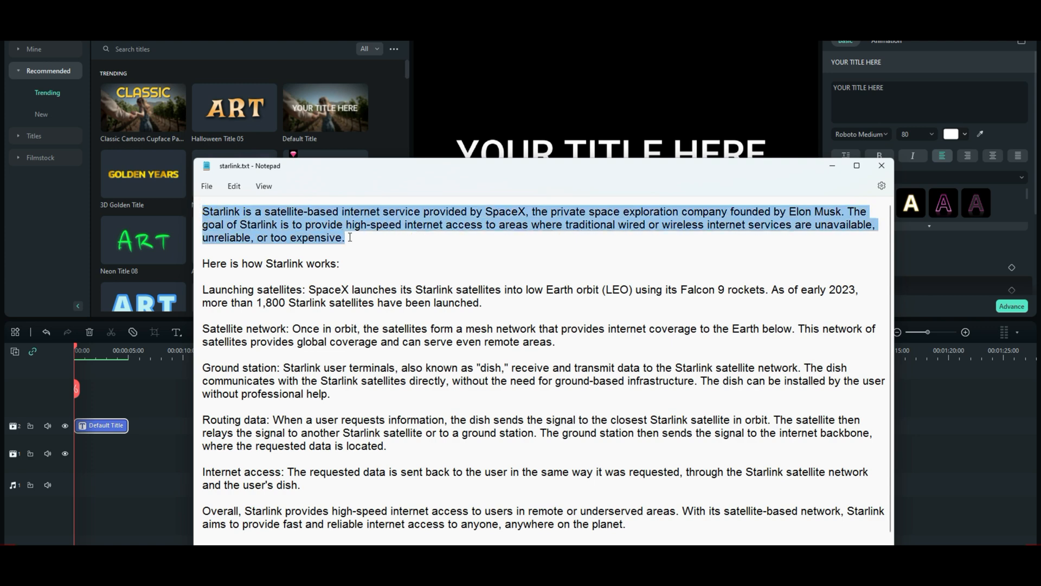
pyautogui.rightClick(325, 247)
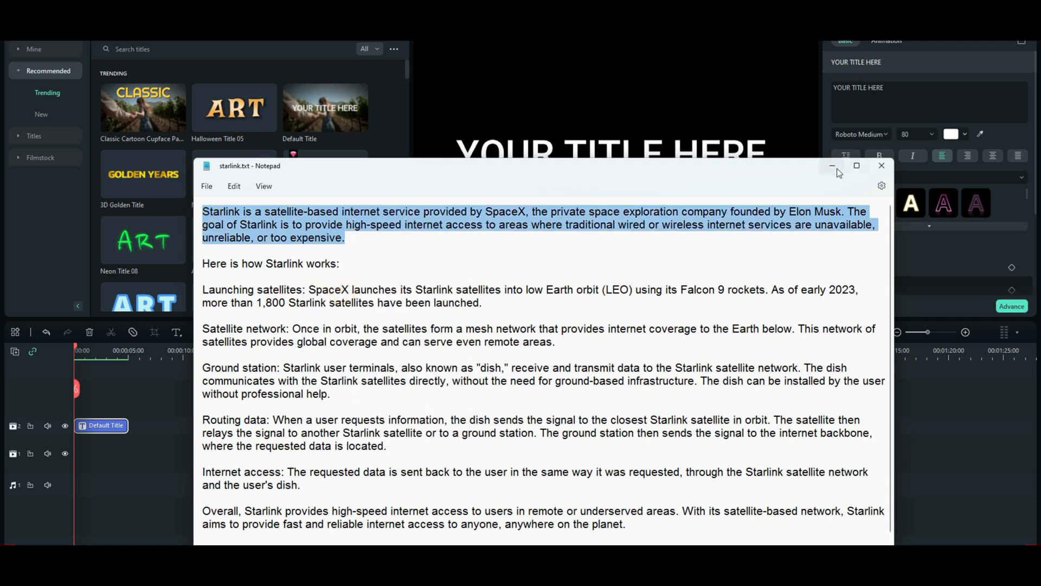
pyautogui.click(881, 165)
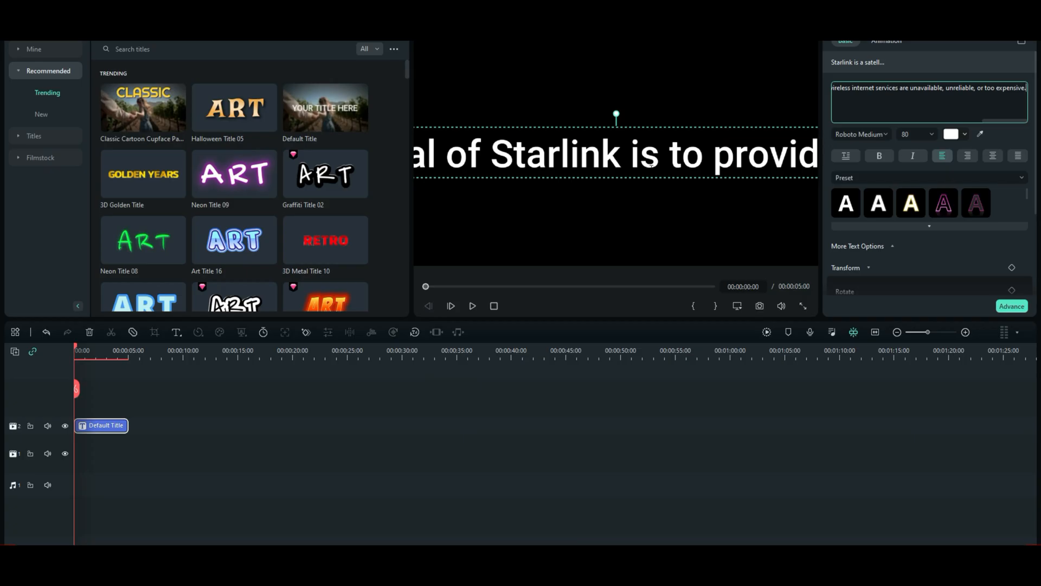
pyautogui.moveTo(747, 202)
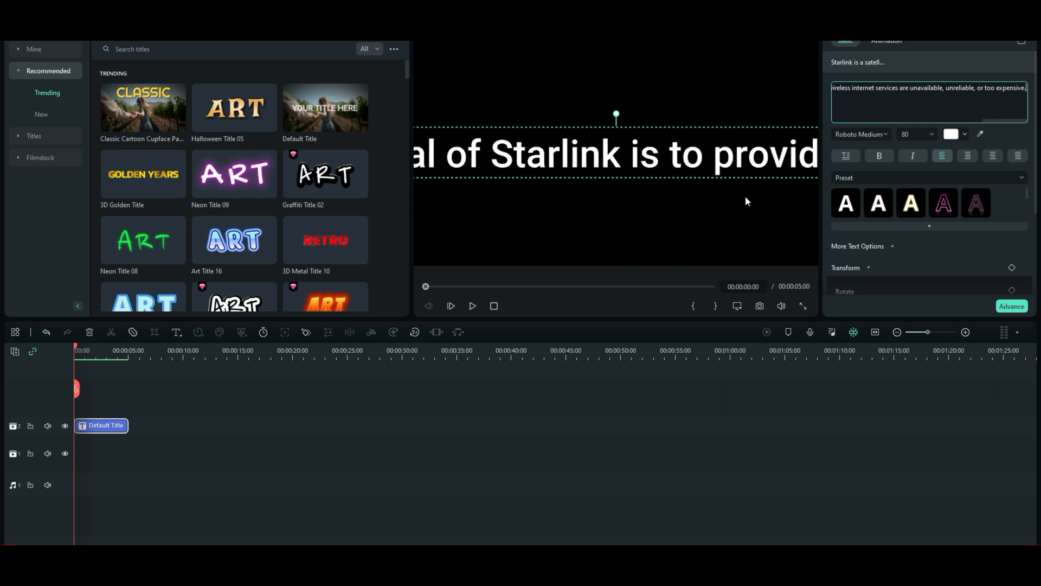
pyautogui.moveTo(679, 204)
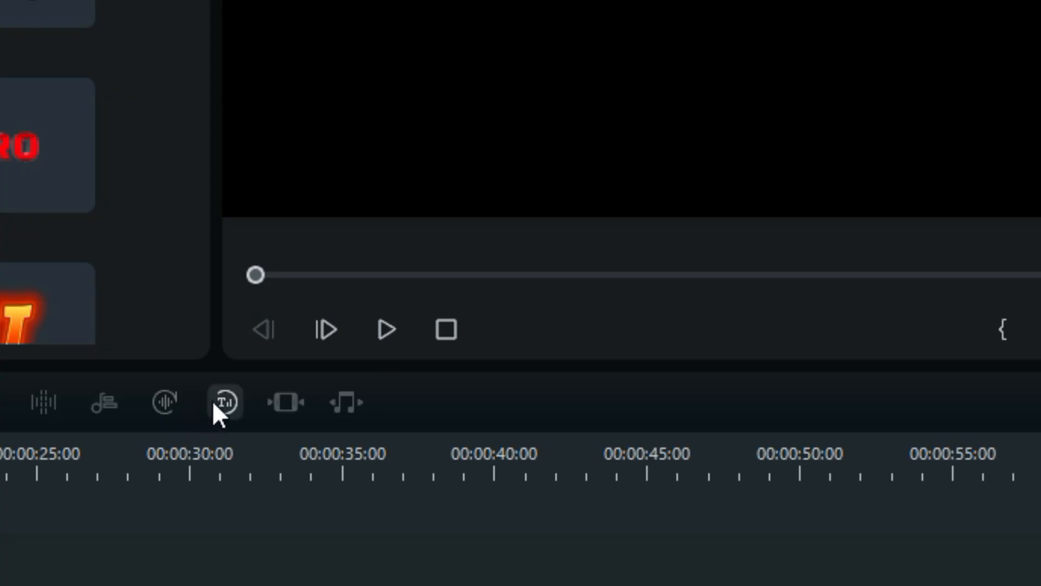
pyautogui.moveTo(225, 401)
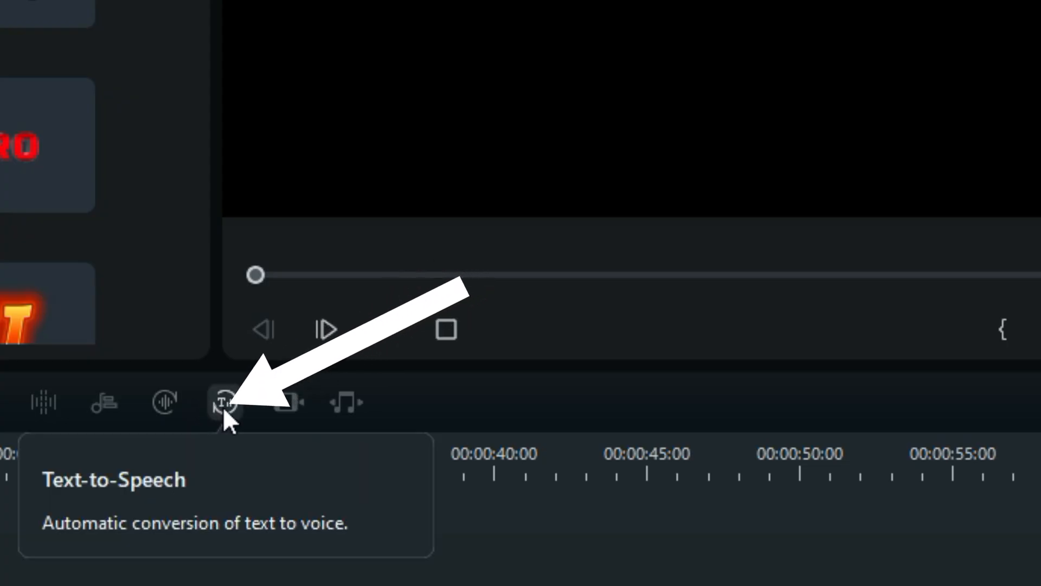
# Preview text-to-speech voices and start narration generation with the Kate voice in English (US).
pyautogui.click(224, 401)
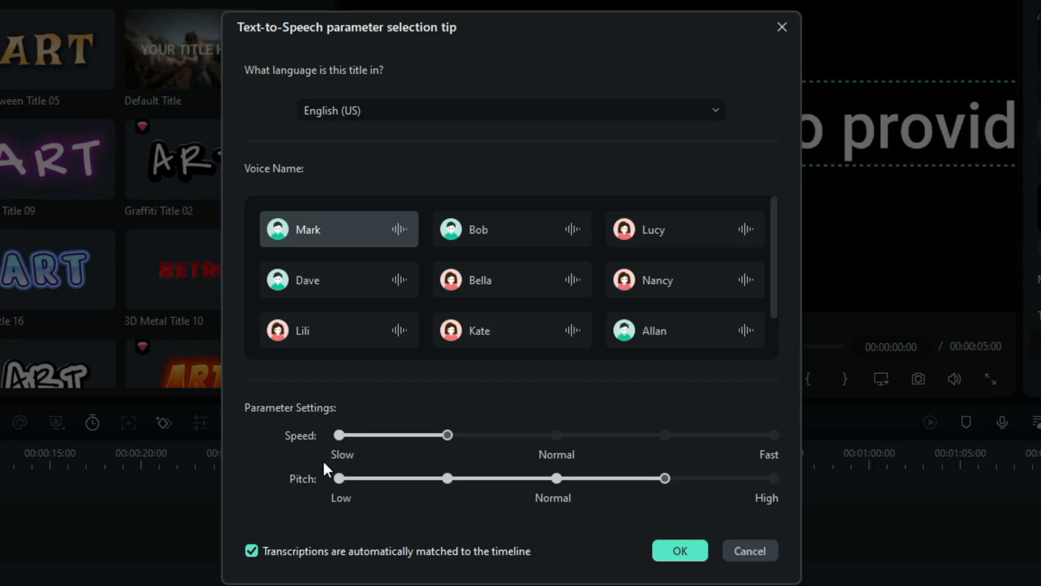
pyautogui.moveTo(271, 516)
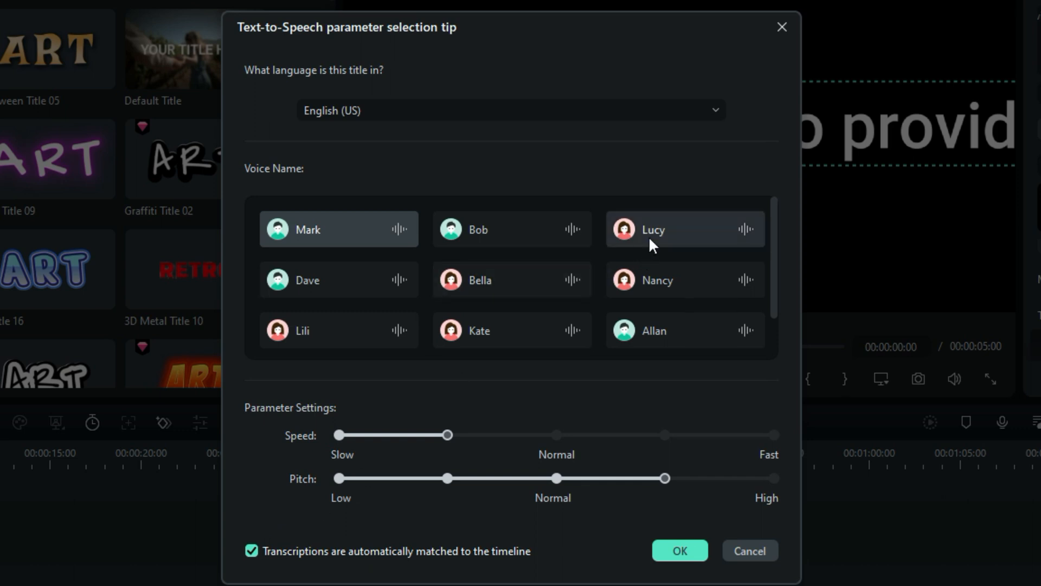
pyautogui.scroll(-3)
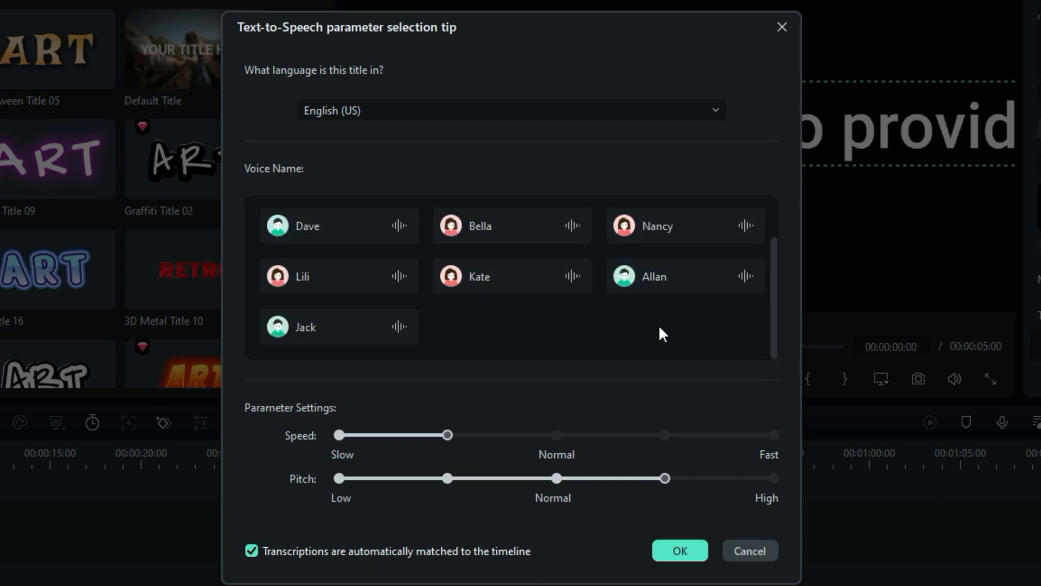
pyautogui.scroll(3)
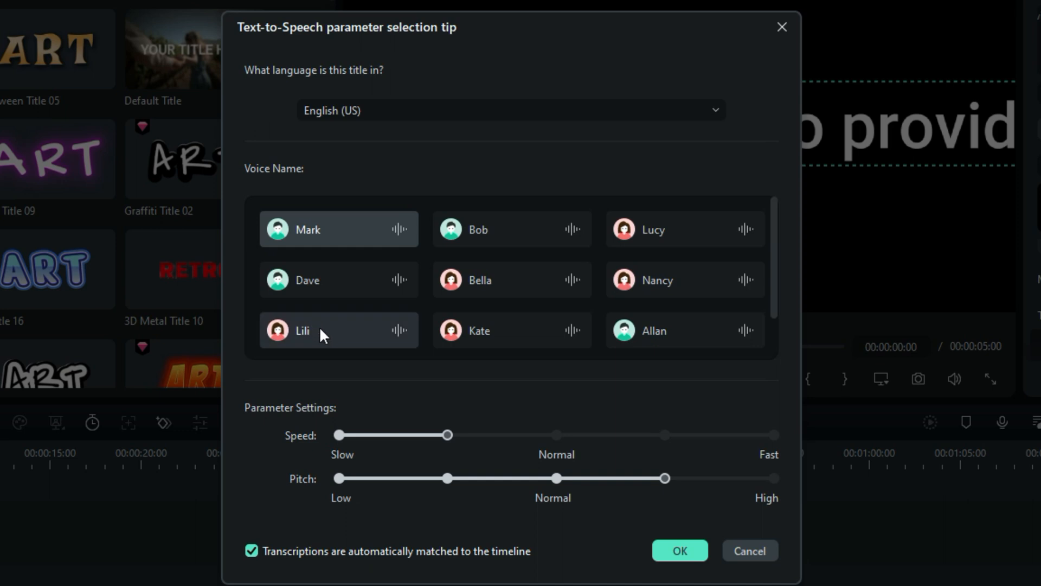
pyautogui.click(339, 330)
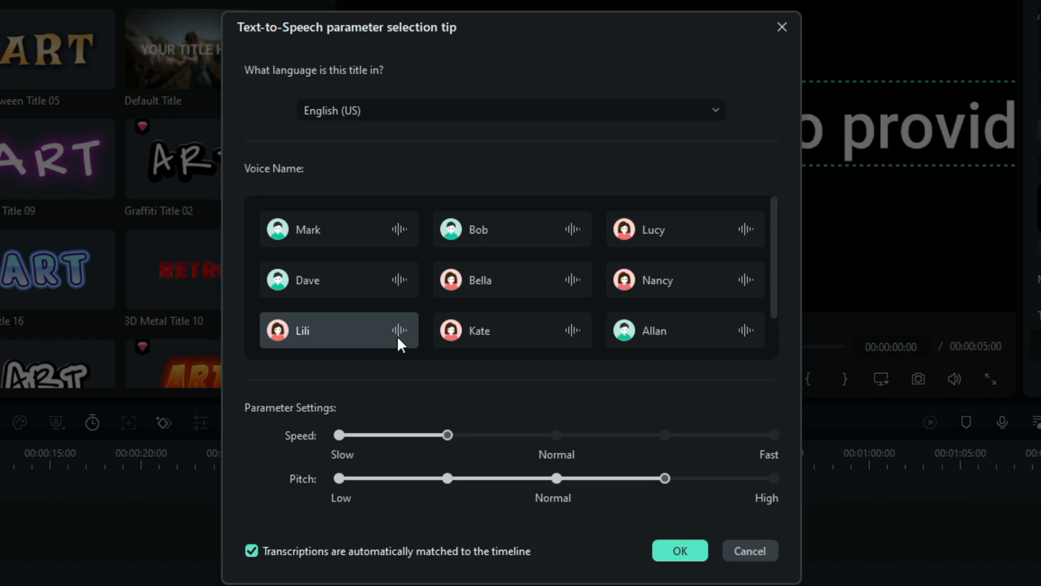
pyautogui.click(511, 330)
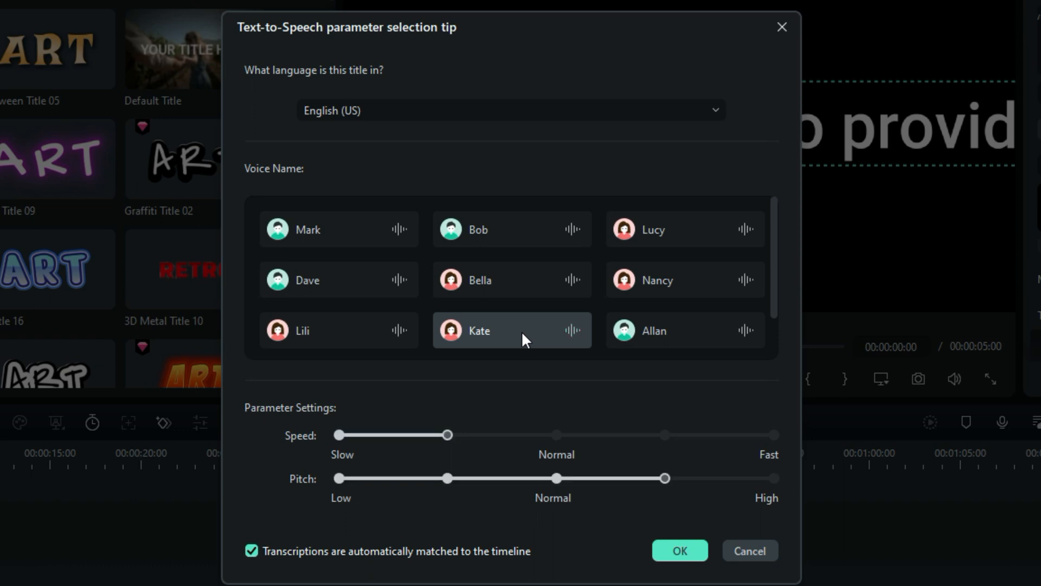
pyautogui.moveTo(480, 470)
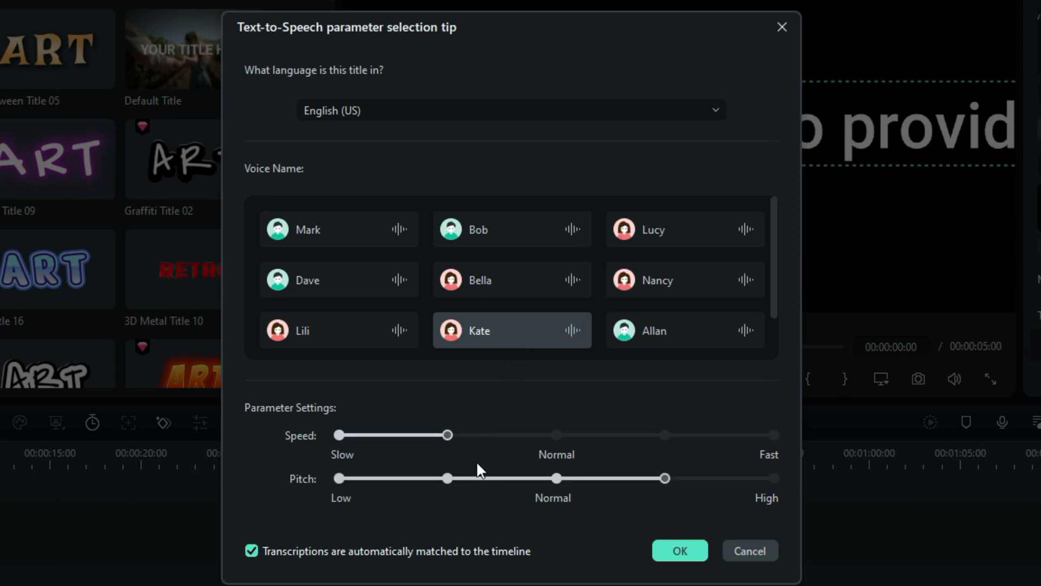
pyautogui.moveTo(513, 337)
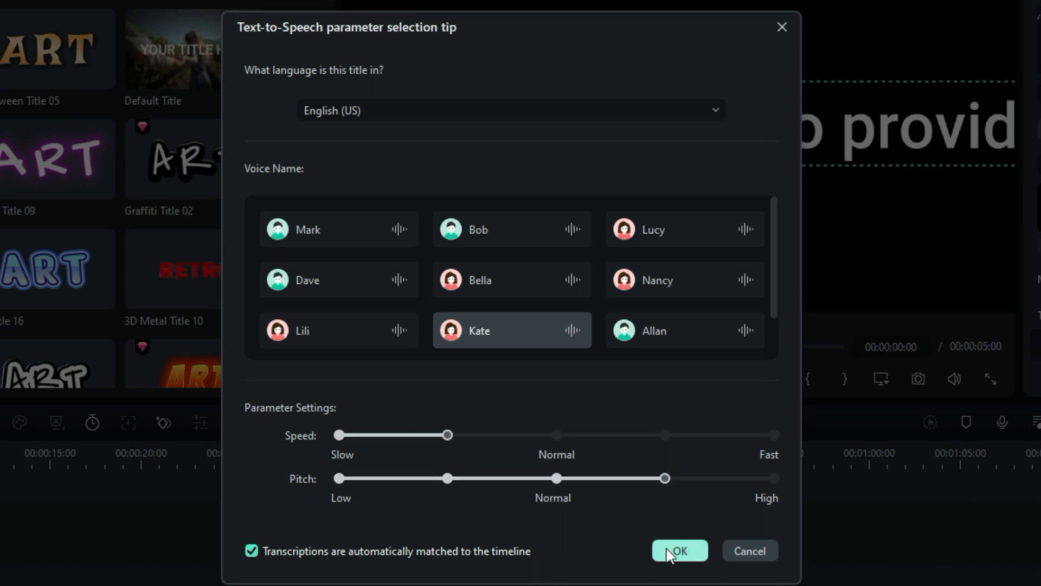
pyautogui.moveTo(362, 119)
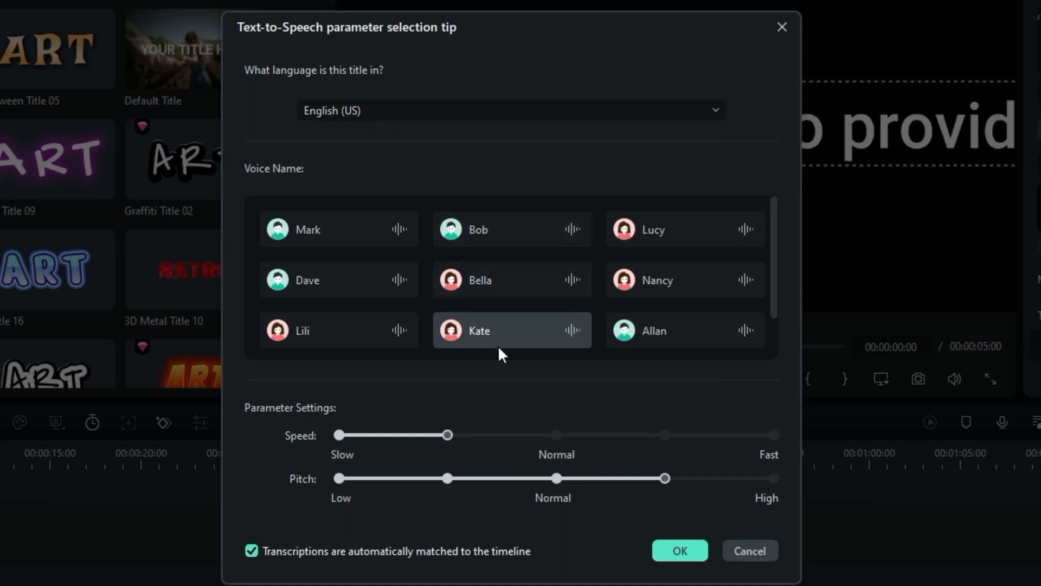
pyautogui.moveTo(679, 551)
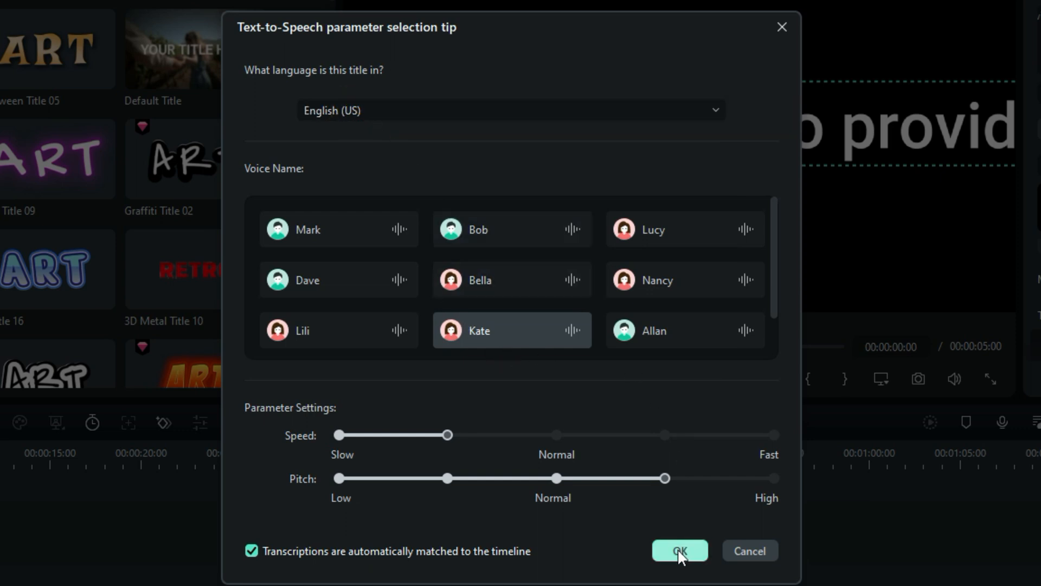
pyautogui.click(678, 550)
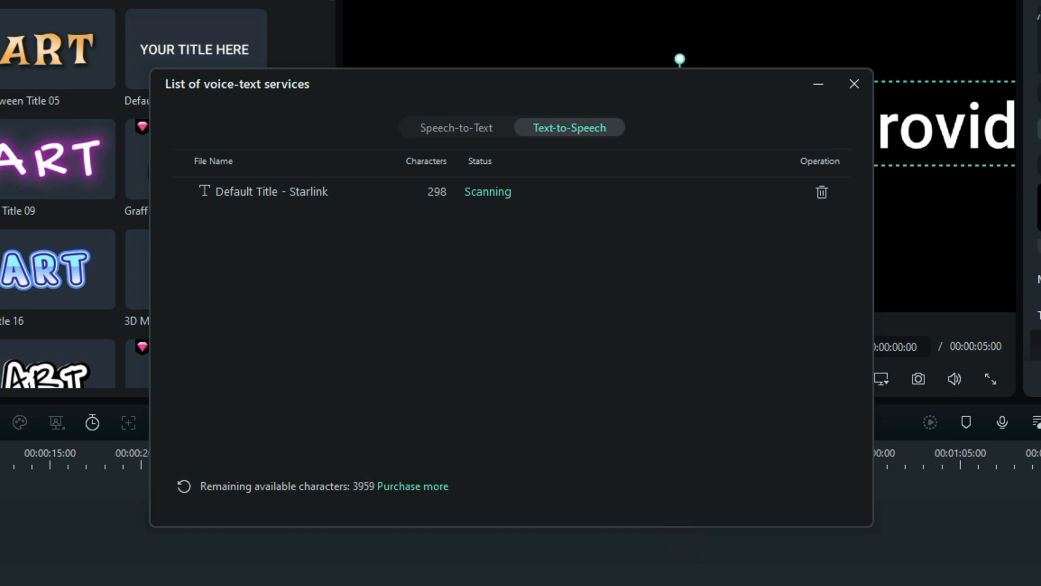
pyautogui.moveTo(388, 336)
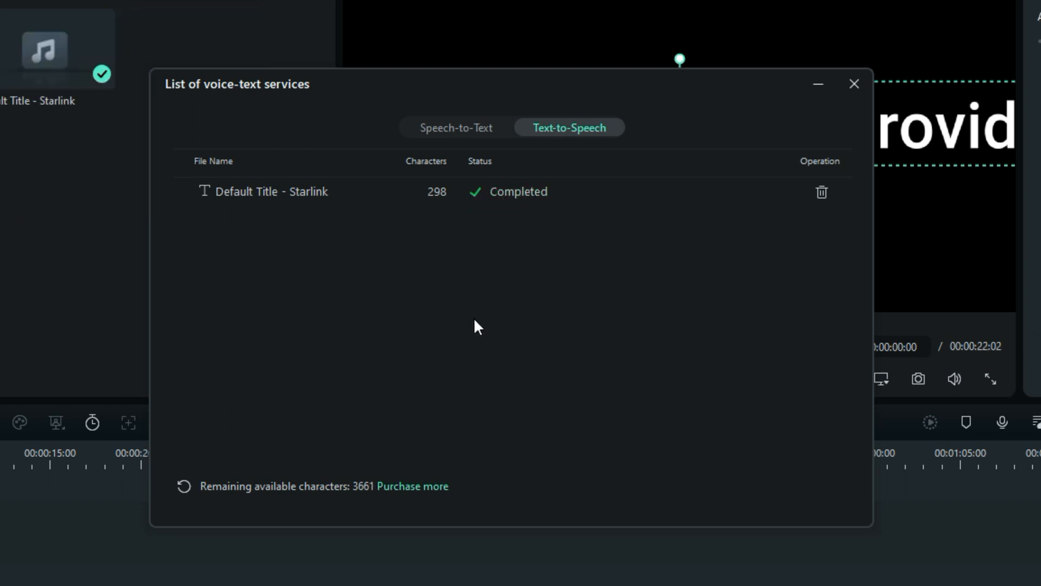
pyautogui.moveTo(398, 491)
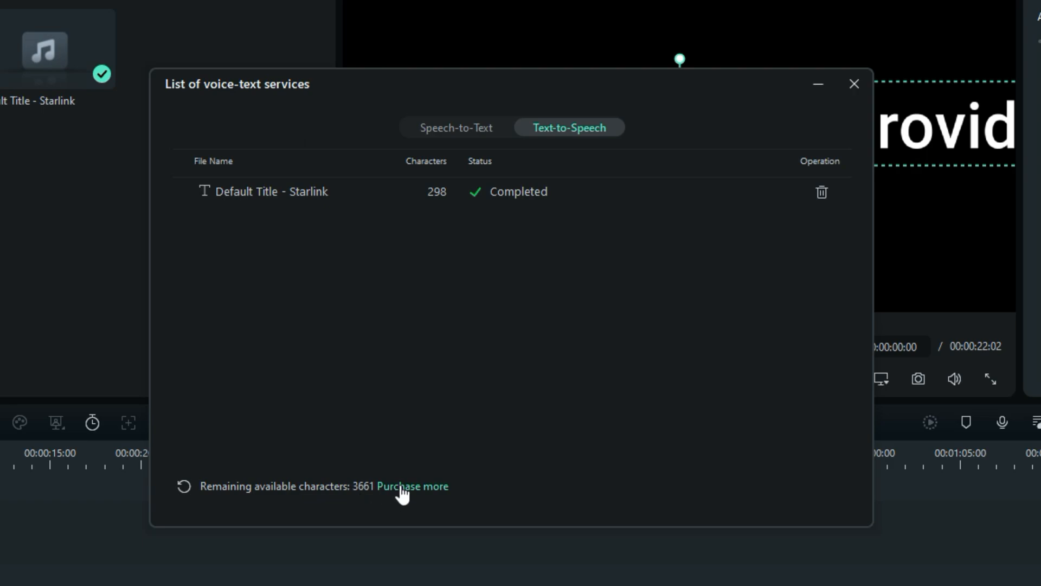
# Go to the Purchase more page for additional Text-to-Speech characters.
pyautogui.click(412, 486)
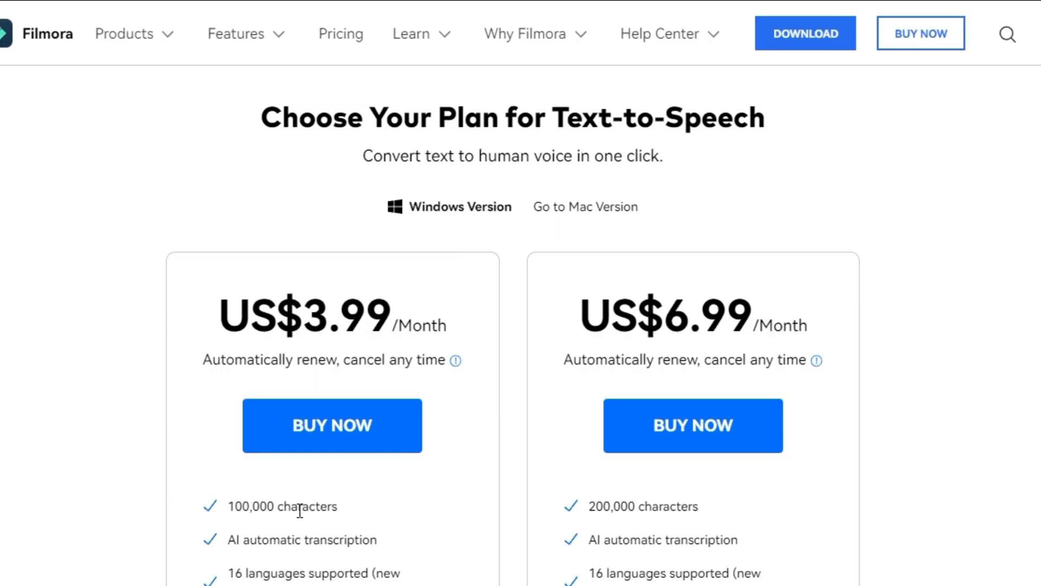
pyautogui.moveTo(454, 360)
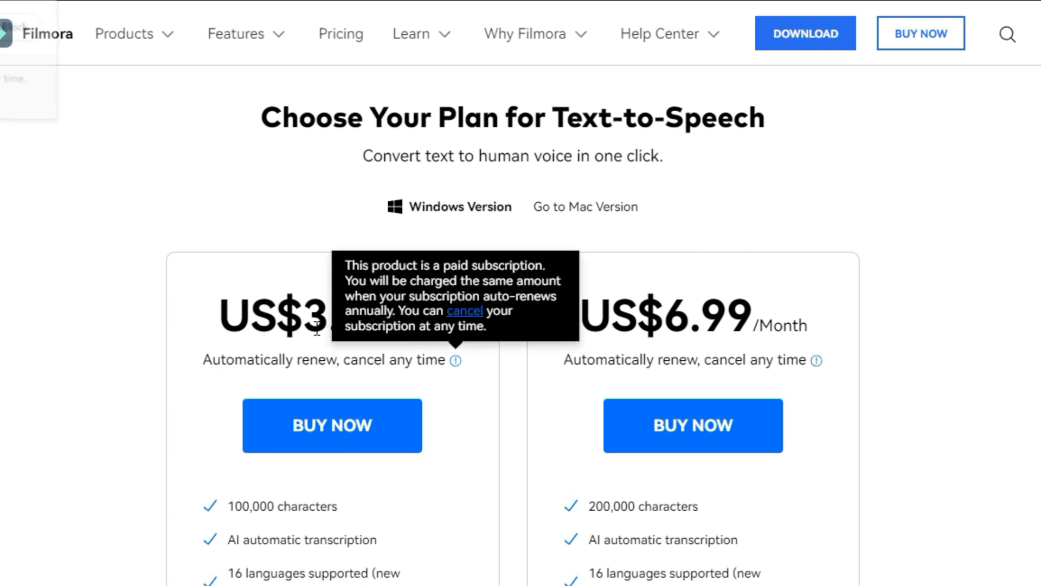
pyautogui.moveTo(657, 521)
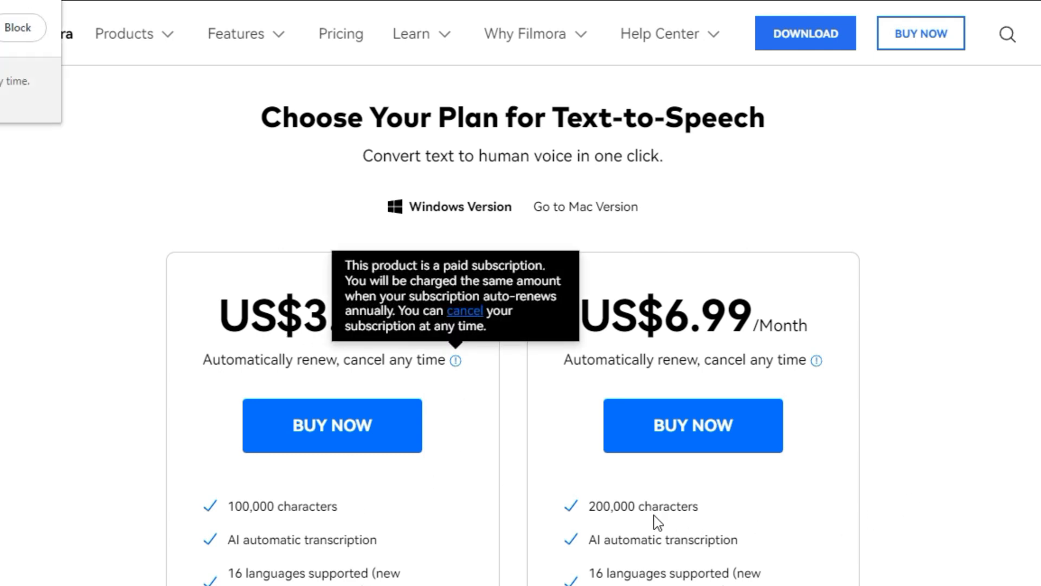
pyautogui.moveTo(739, 341)
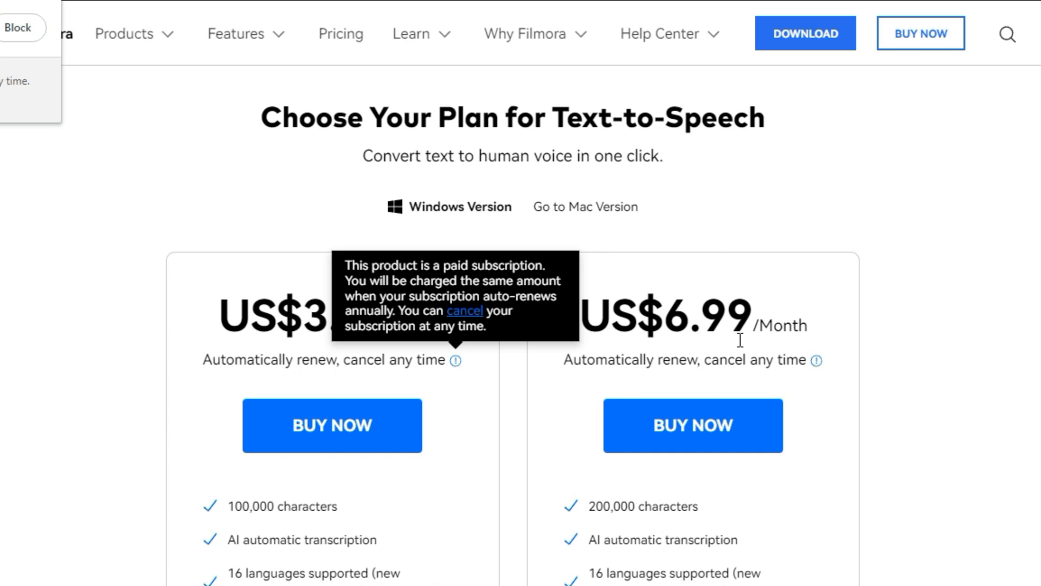
pyautogui.moveTo(703, 386)
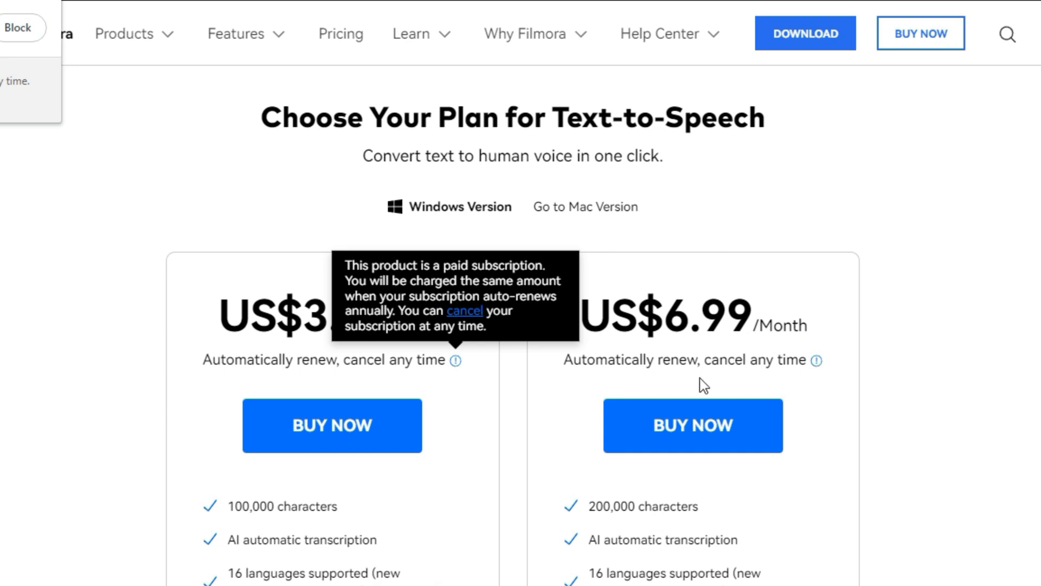
pyautogui.moveTo(690, 391)
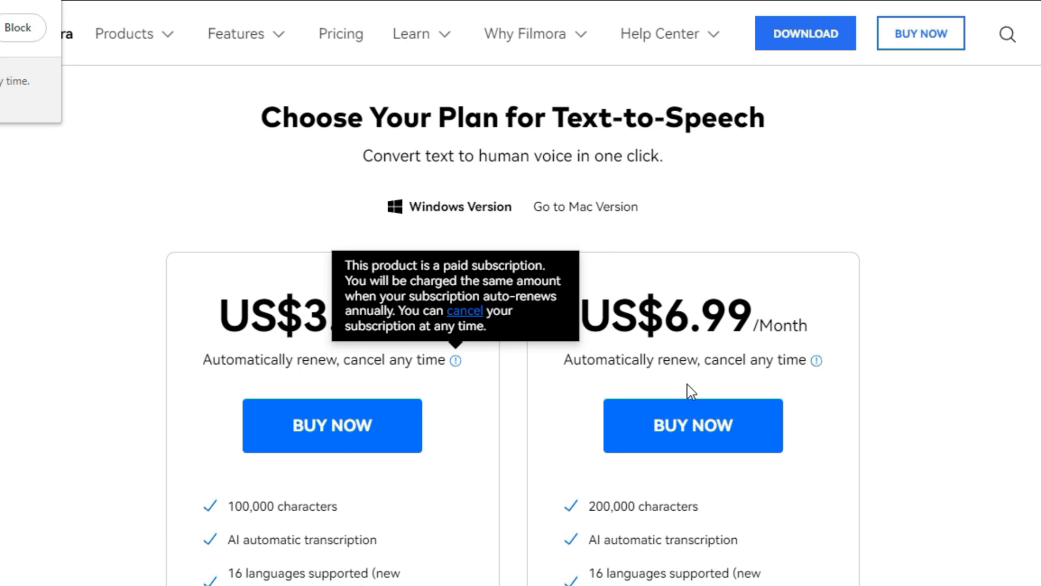
pyautogui.moveTo(171, 200)
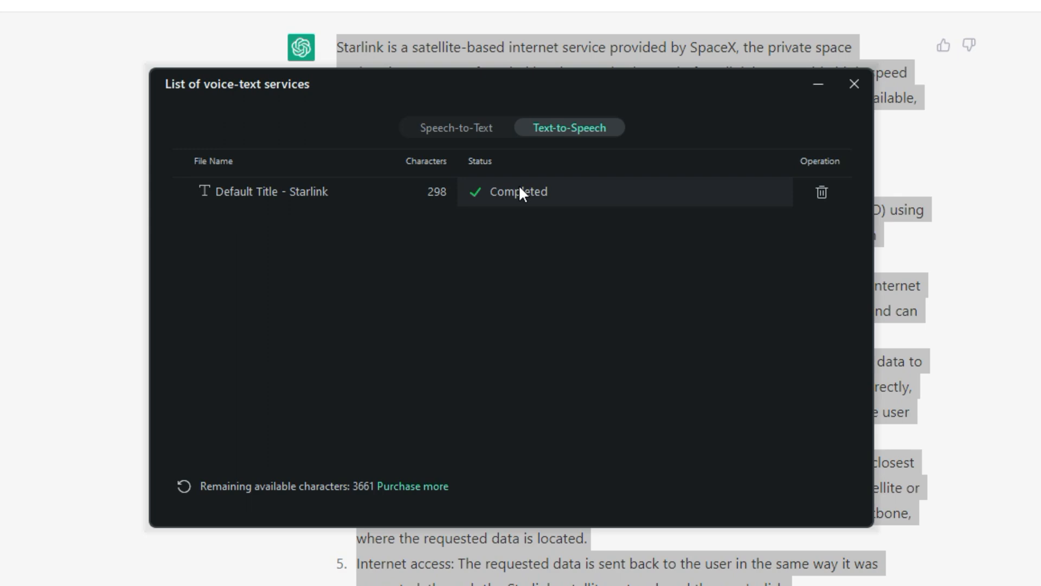
pyautogui.moveTo(635, 160)
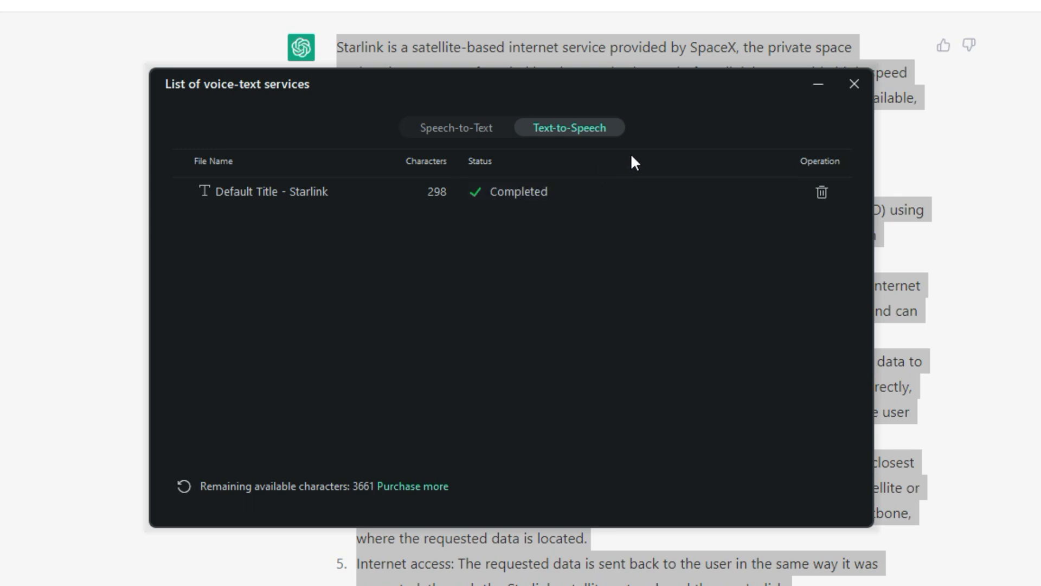
# Close the List of voice-text services window, leaving the narration on the audio track.
pyautogui.click(853, 83)
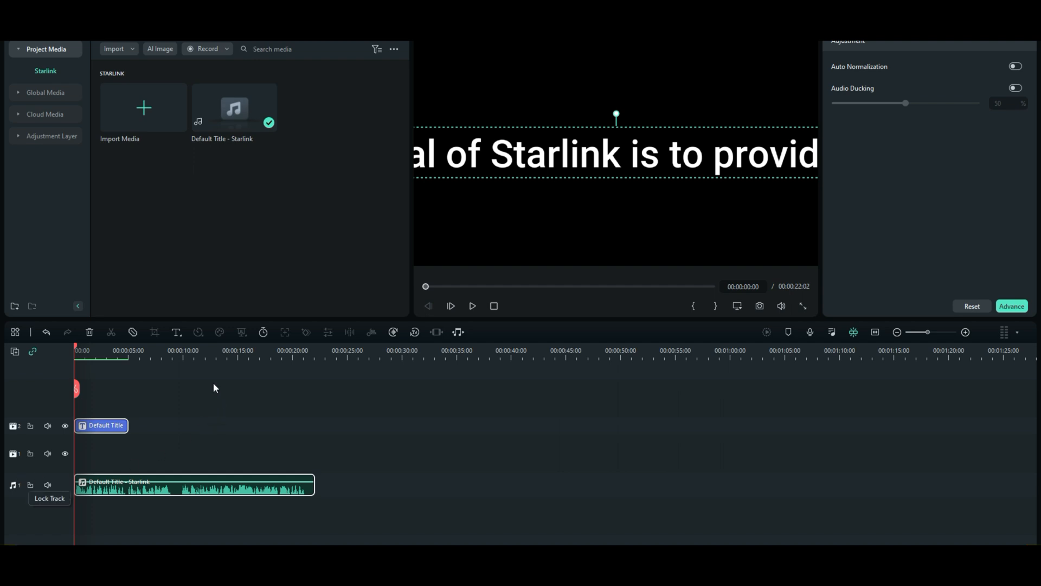
# Delete the Default Title clip, then play the Starlink narration and pause around 14 seconds.
pyautogui.click(103, 425)
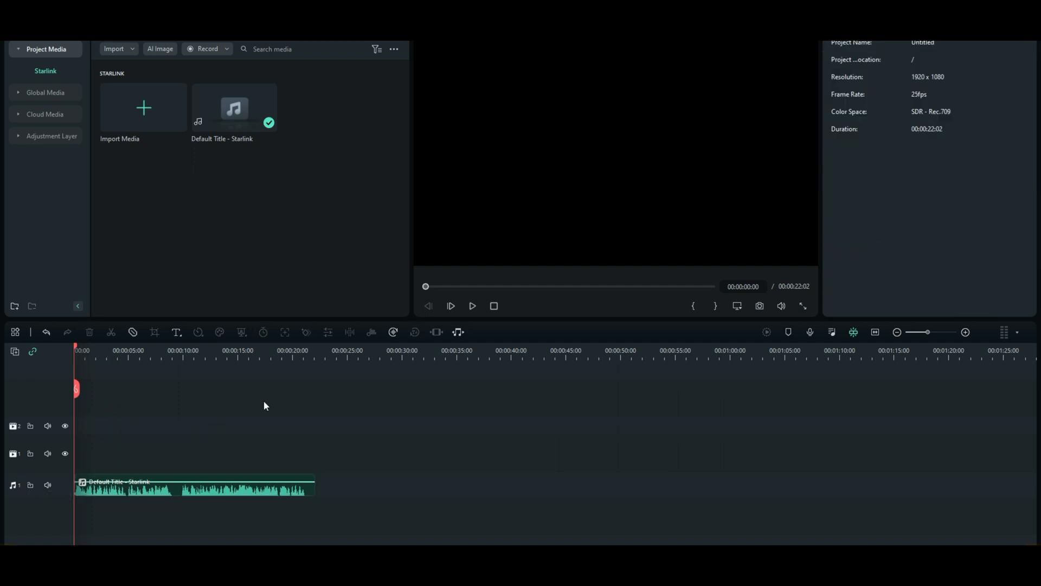
pyautogui.click(472, 305)
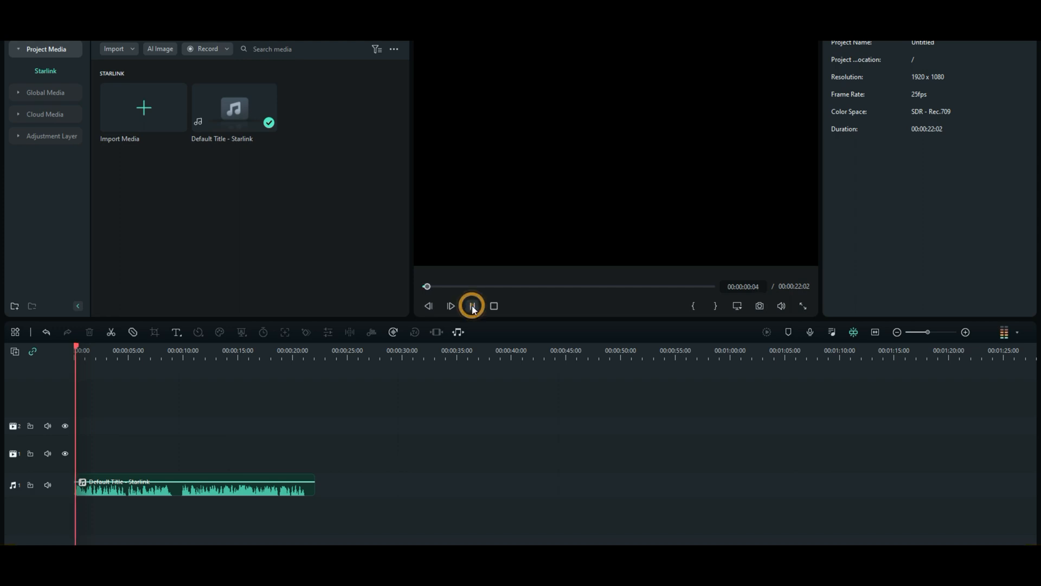
pyautogui.click(472, 306)
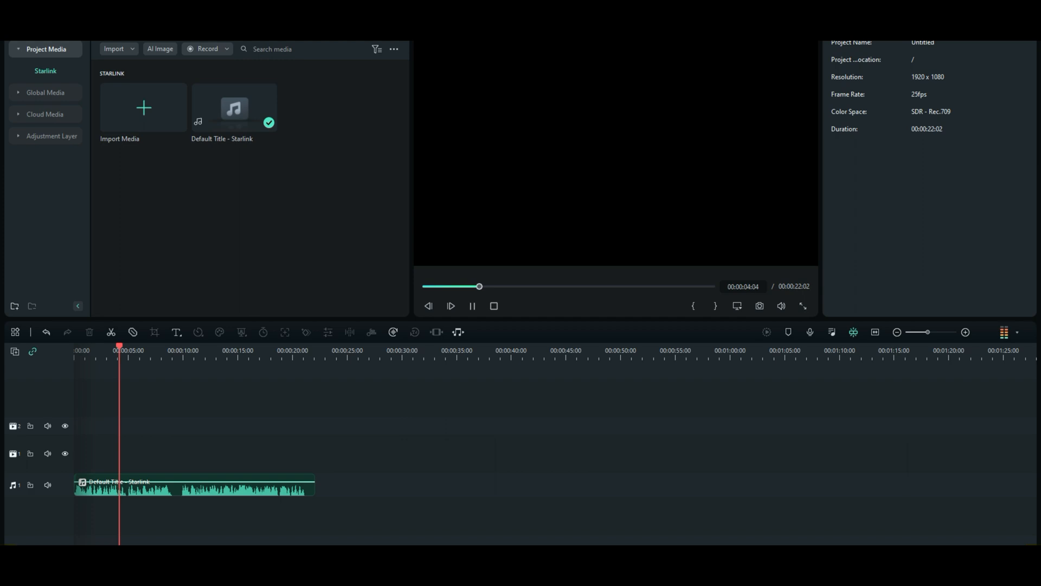
pyautogui.click(450, 306)
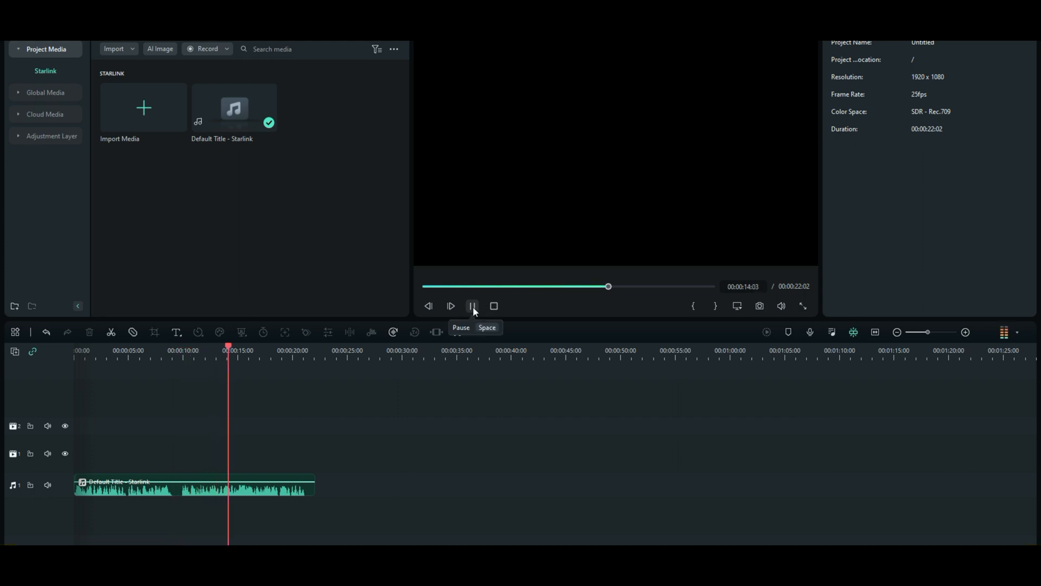
pyautogui.click(473, 306)
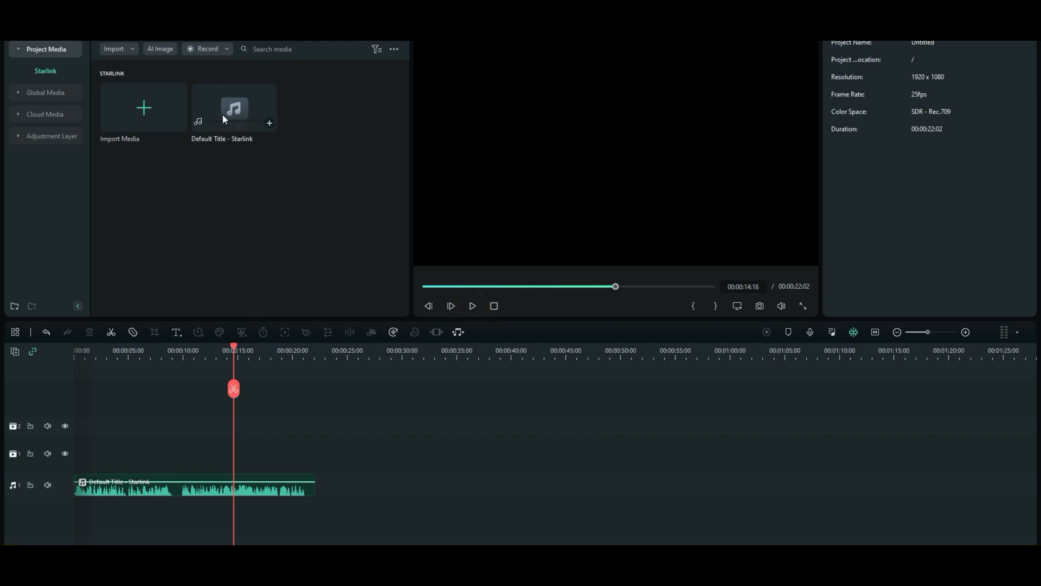
pyautogui.rightClick(234, 108)
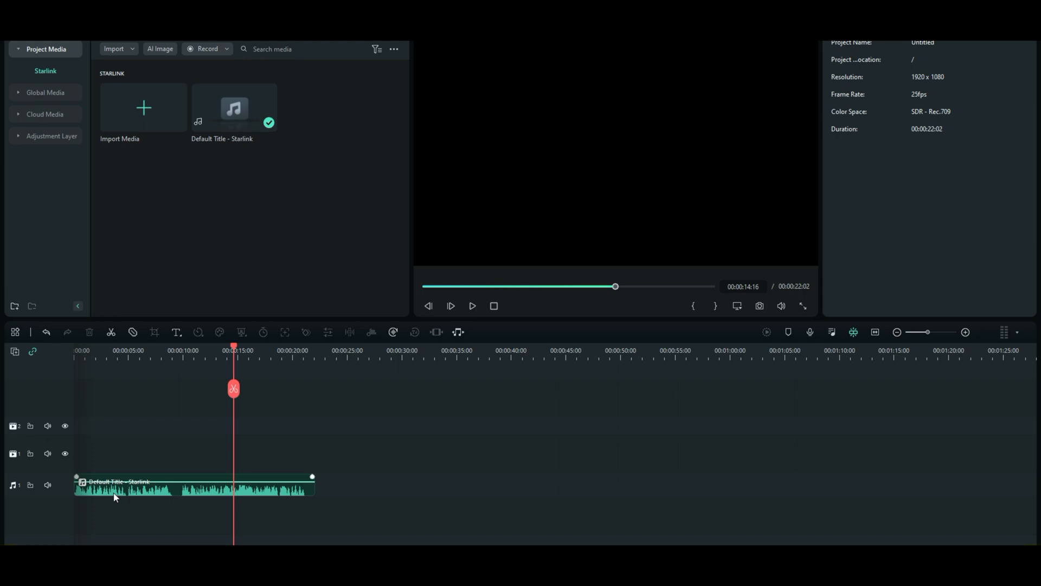
pyautogui.moveTo(207, 497)
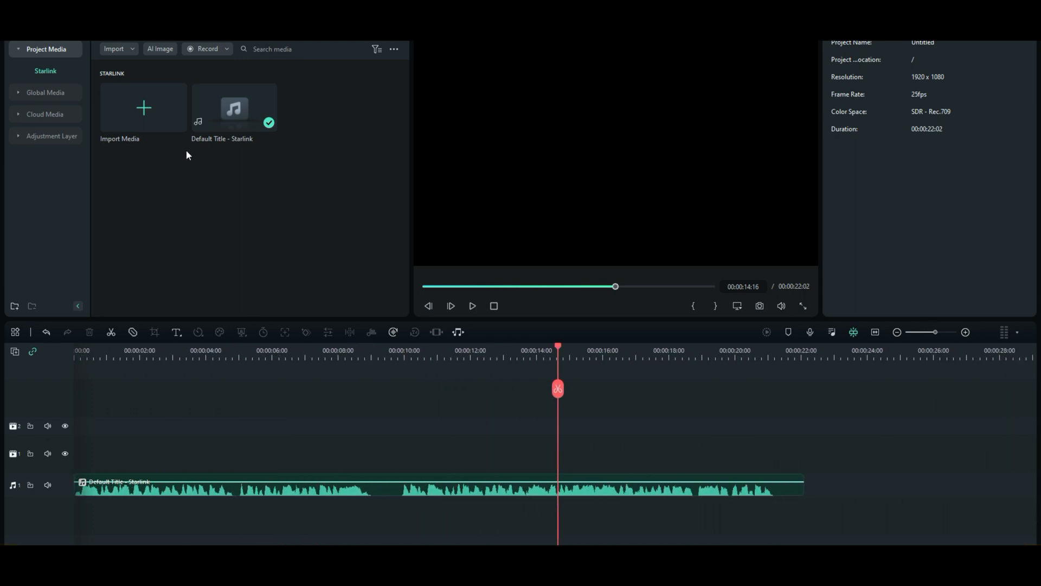
pyautogui.moveTo(196, 222)
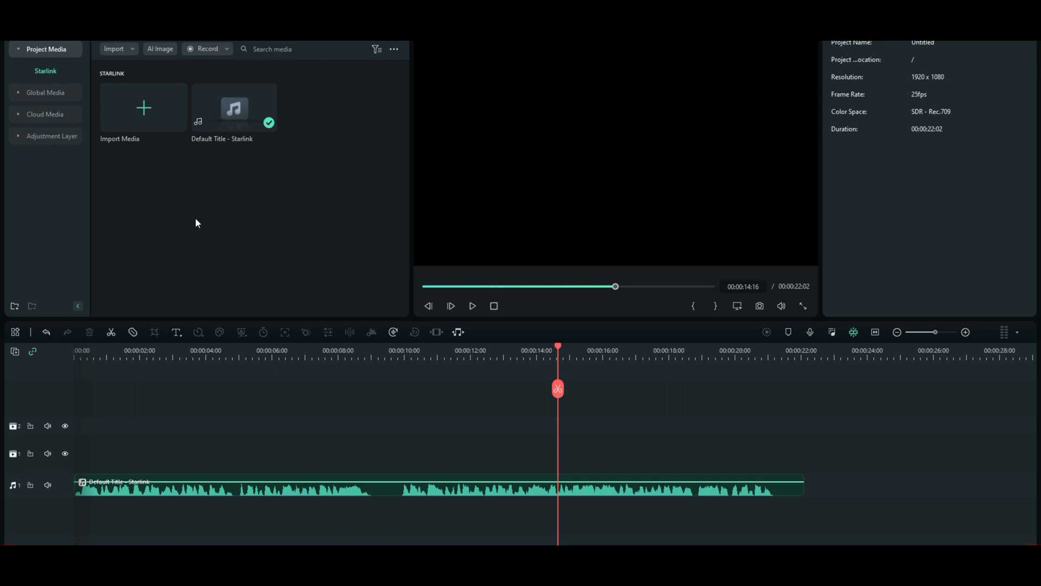
pyautogui.moveTo(161, 185)
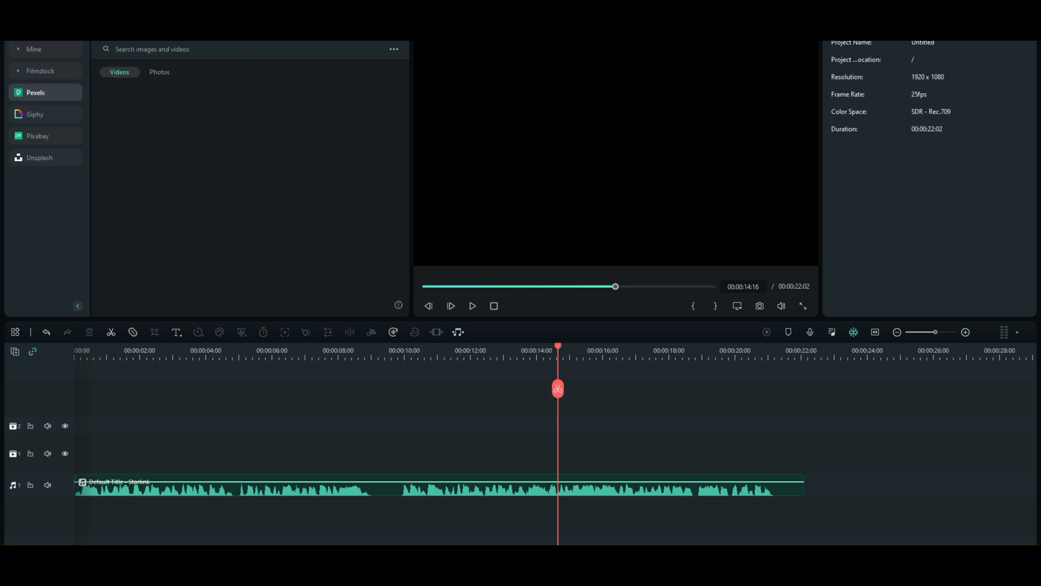
pyautogui.click(34, 92)
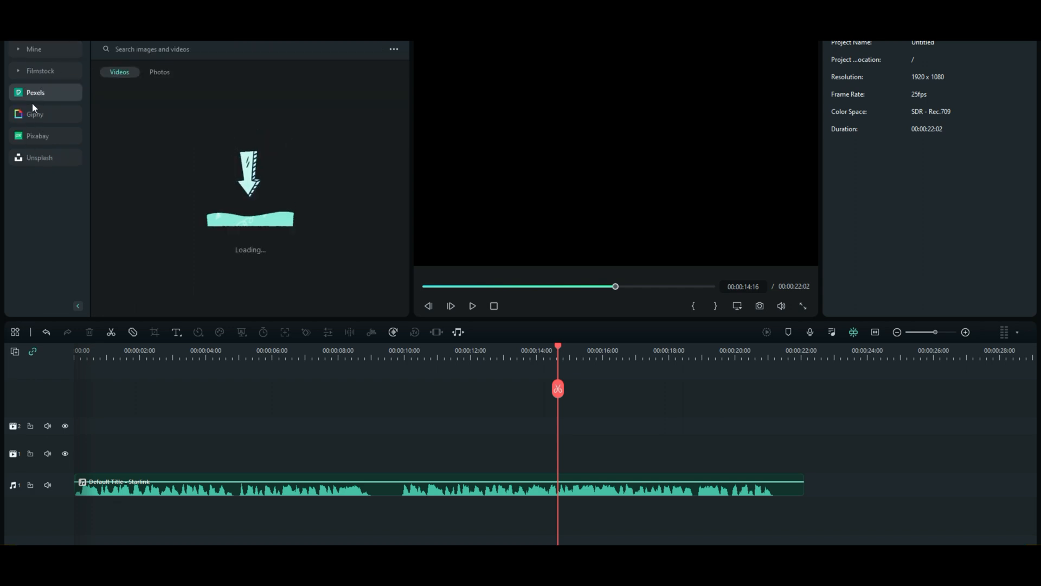
pyautogui.moveTo(148, 116)
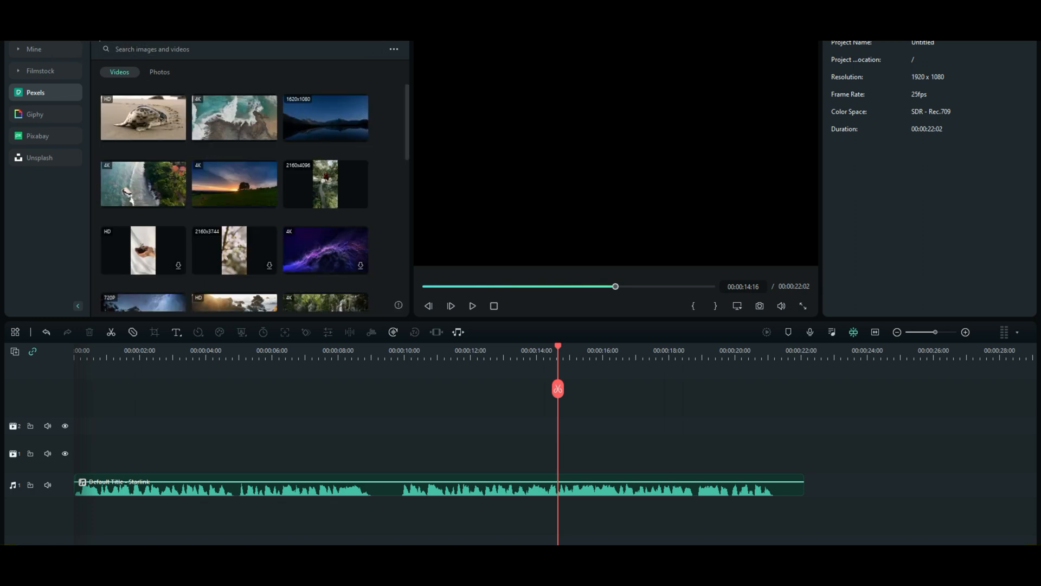
pyautogui.click(46, 49)
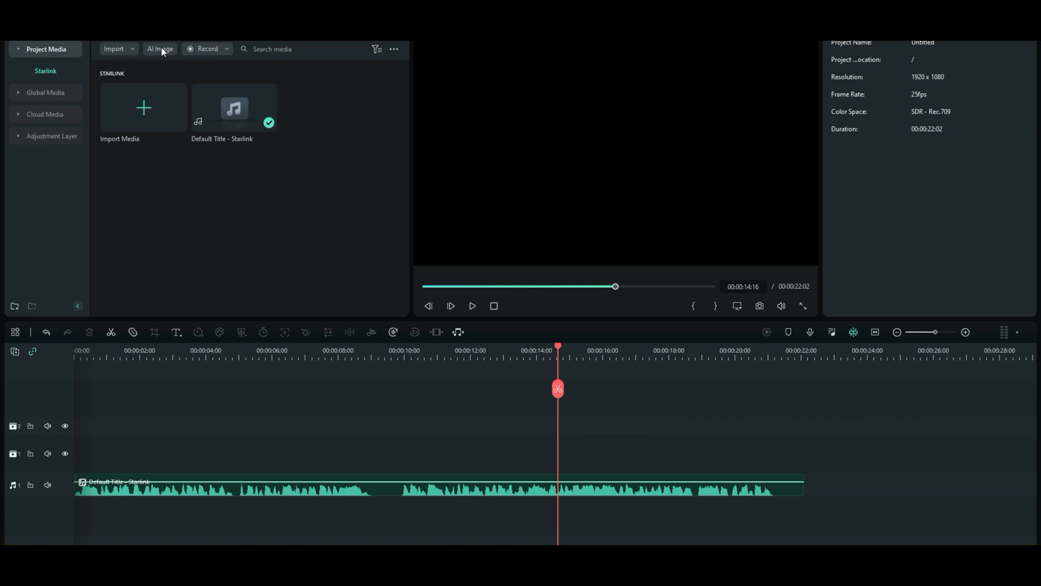
# Generate a 1024x1024 AI image from 'Musk Satellite launch daytime clouds blue sky ocean background' with 'Elon' removed.
pyautogui.click(159, 48)
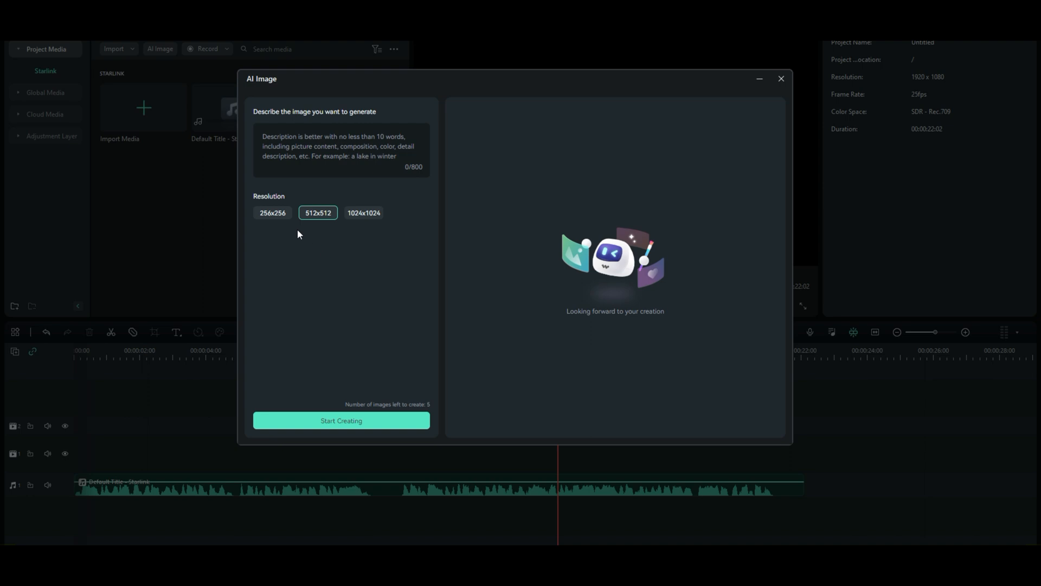
pyautogui.click(363, 212)
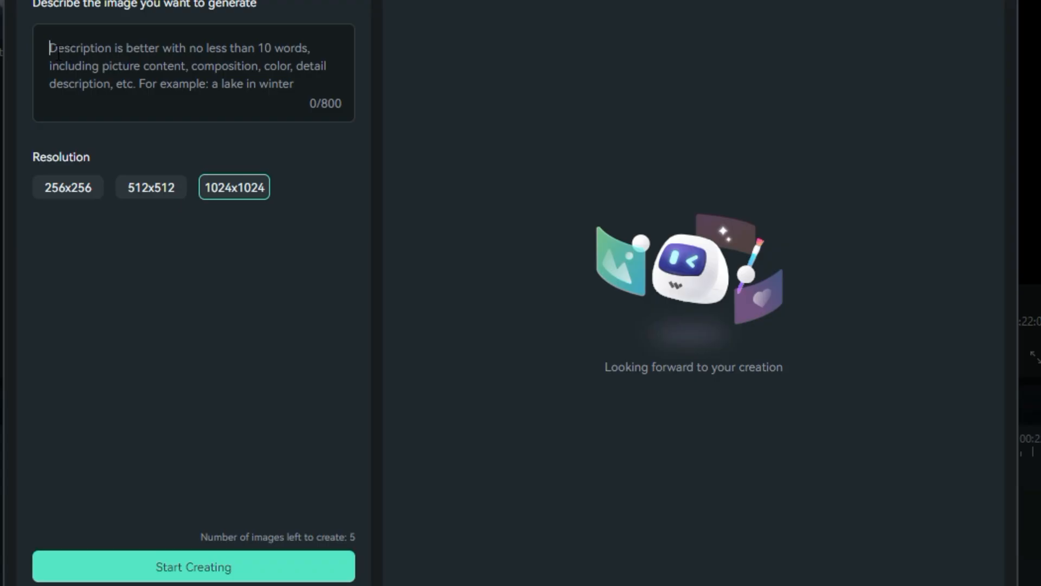
pyautogui.click(193, 73)
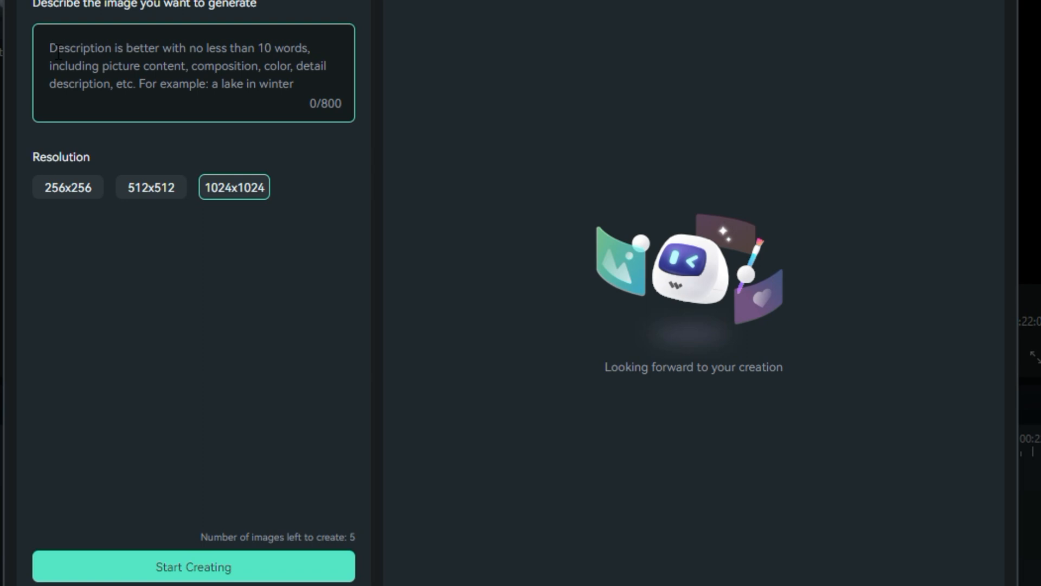
pyautogui.click(52, 48)
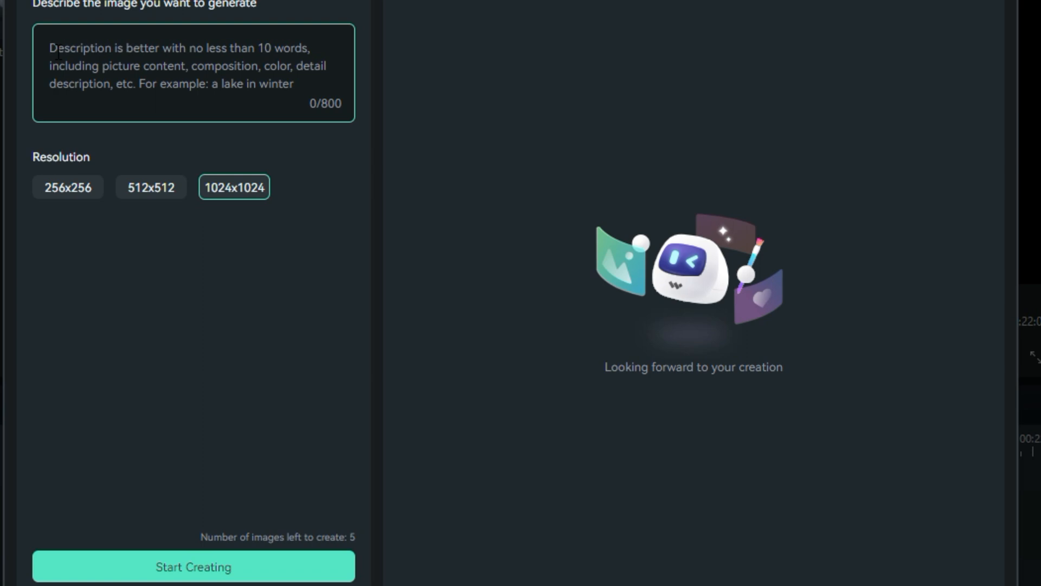
pyautogui.write('Elon Musk Satellite launch daytime clouds blue sky ocean background')
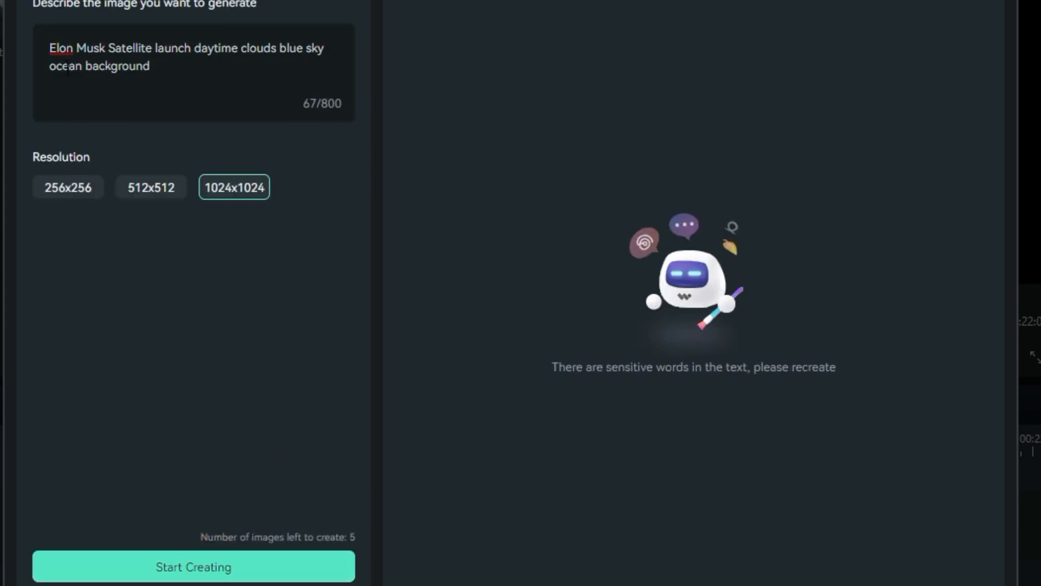
pyautogui.doubleClick(61, 48)
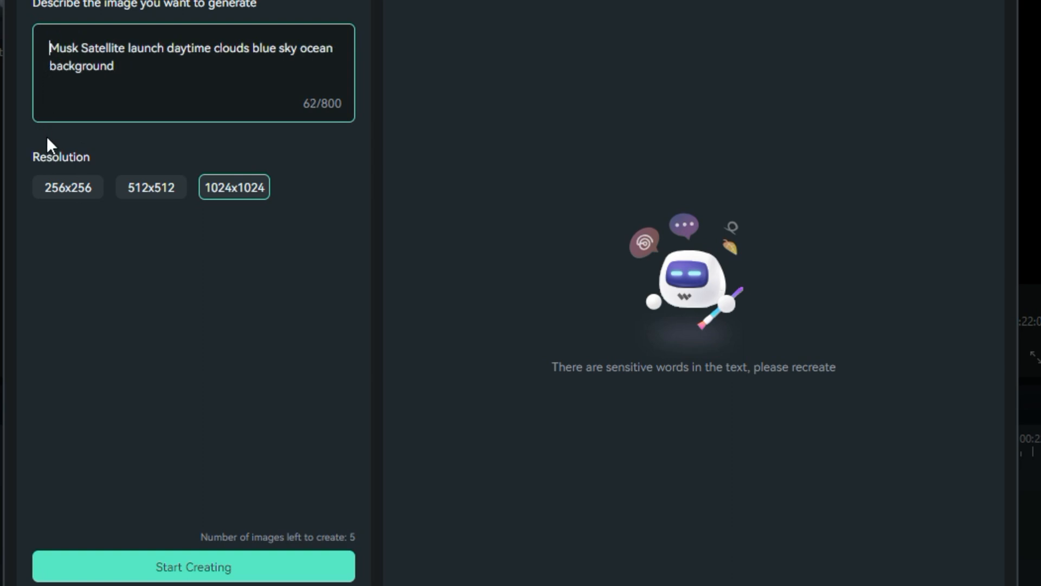
pyautogui.click(193, 566)
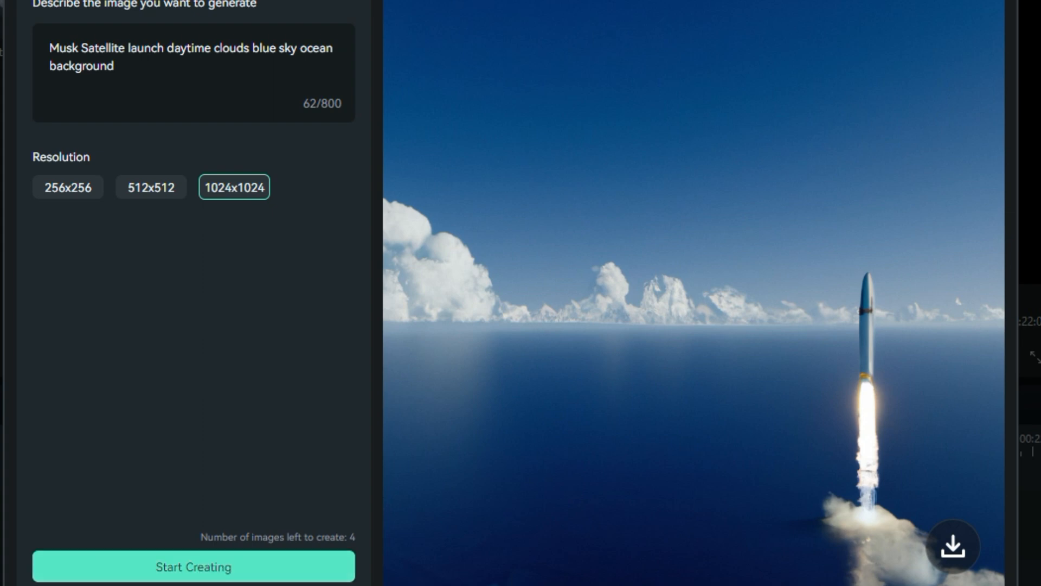
# Add the AI rocket image to Project Media and crop it to fit the frame on the timeline.
pyautogui.click(954, 546)
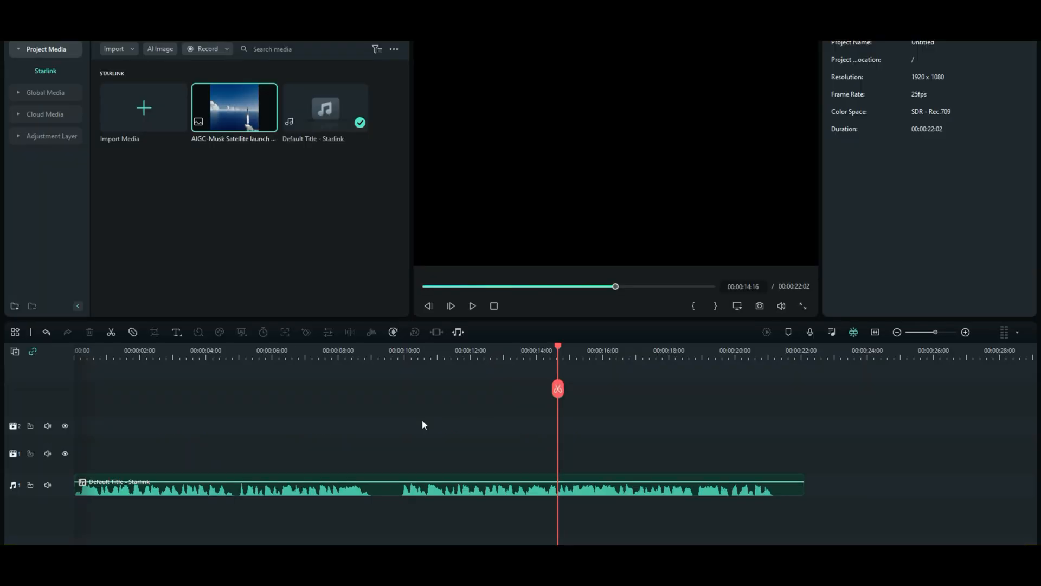
pyautogui.moveTo(235, 108)
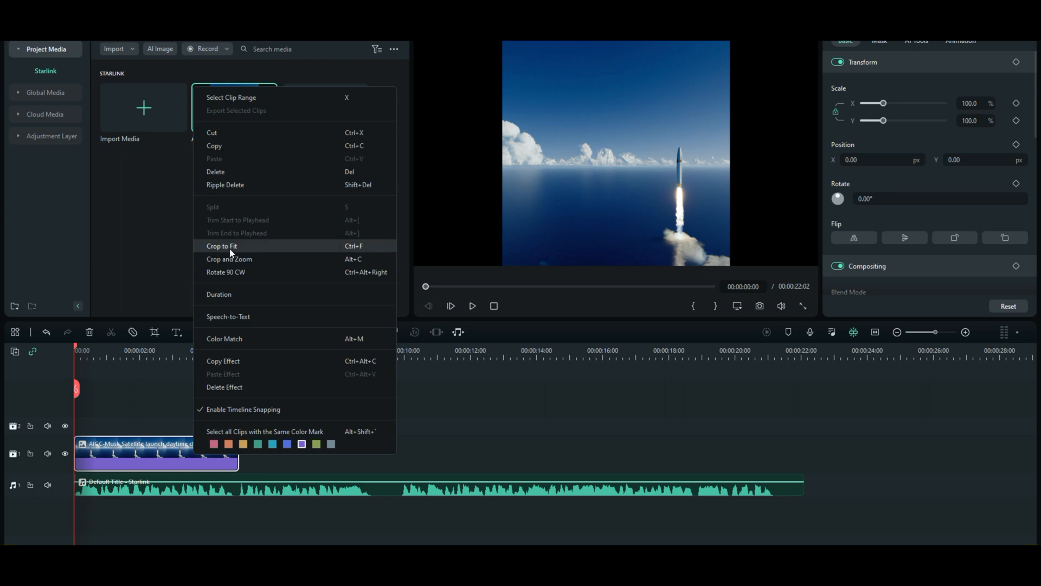
pyautogui.click(222, 247)
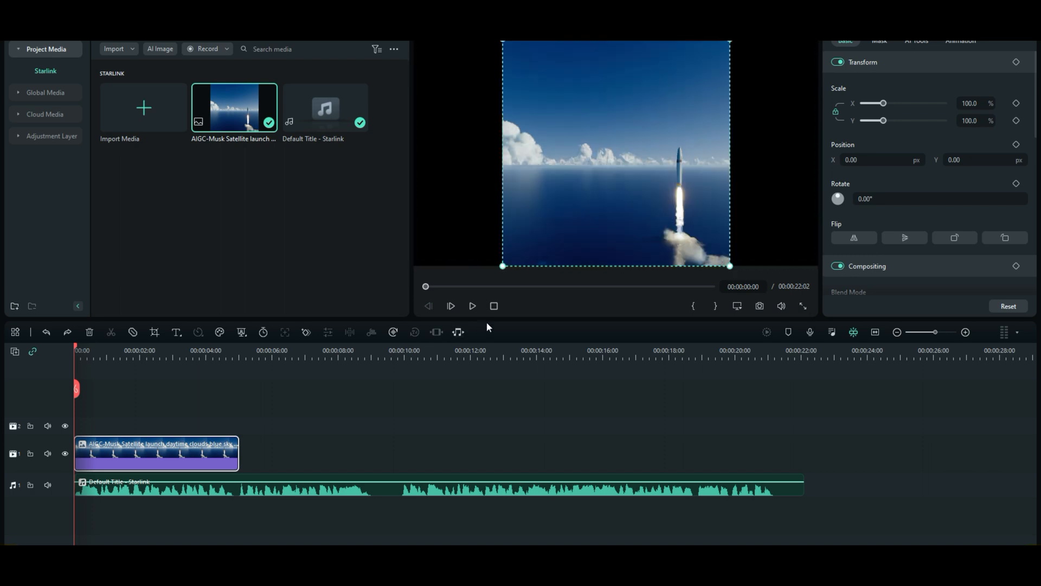
pyautogui.moveTo(576, 225)
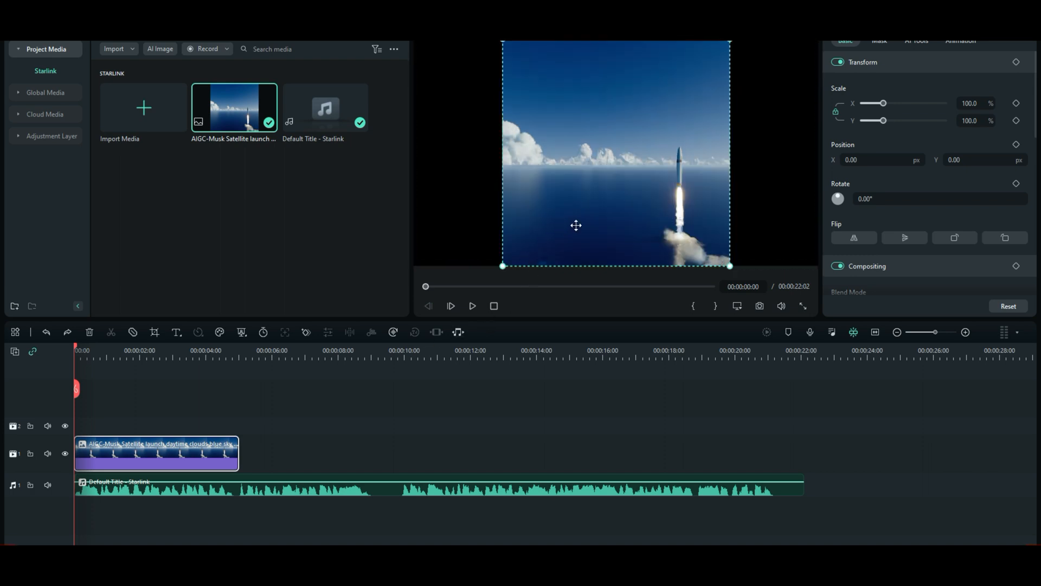
pyautogui.moveTo(609, 227)
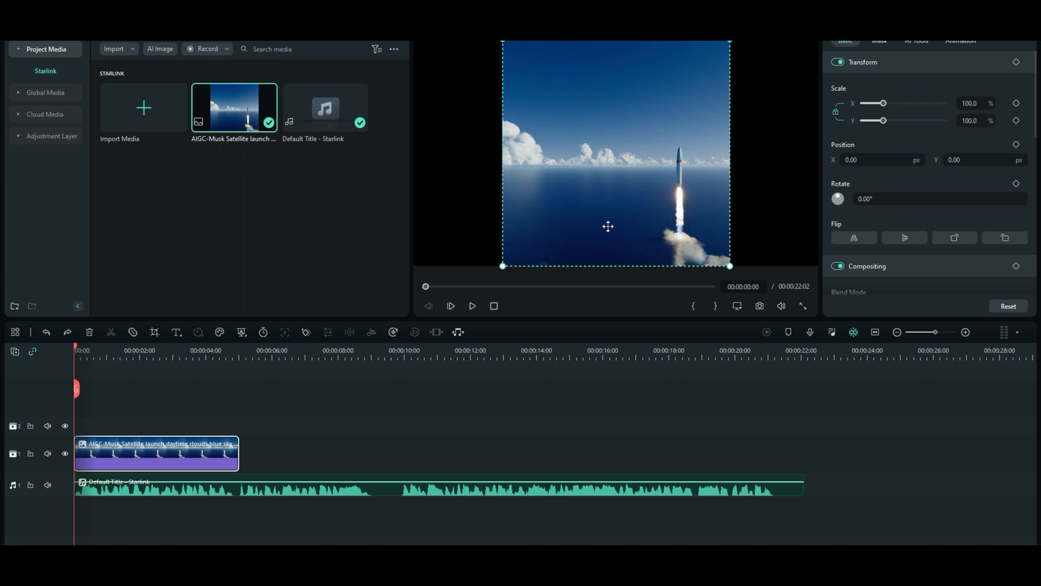
pyautogui.moveTo(880, 111)
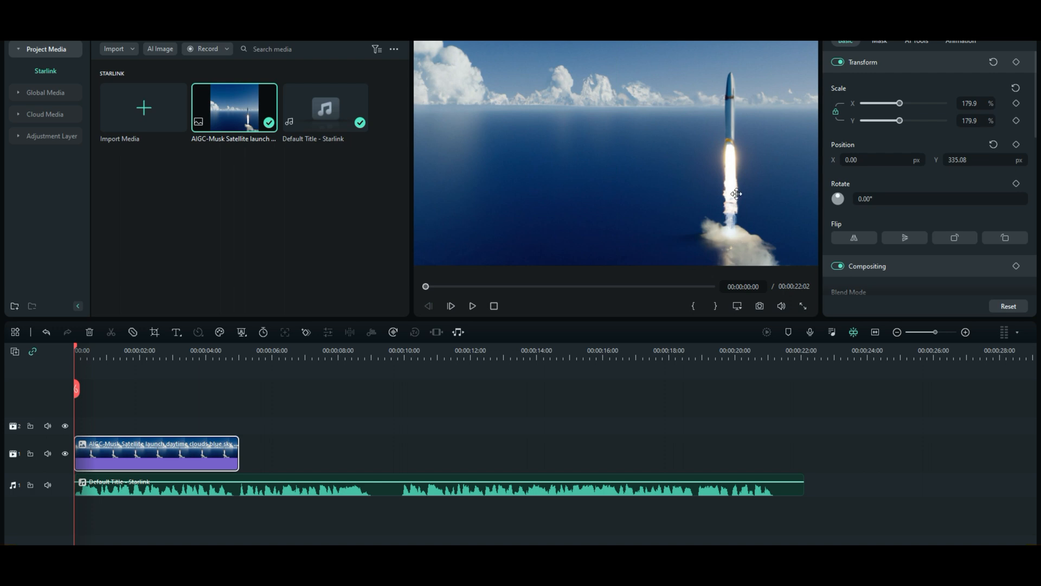
pyautogui.moveTo(472, 306)
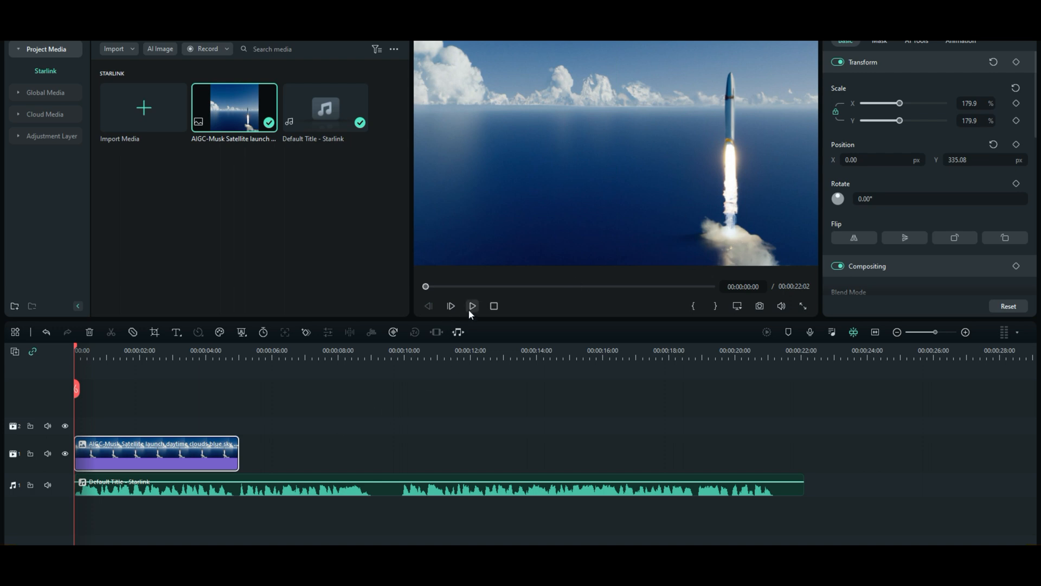
# Preview the rocket clip, stop near its end, and bring up the stock media library.
pyautogui.click(472, 306)
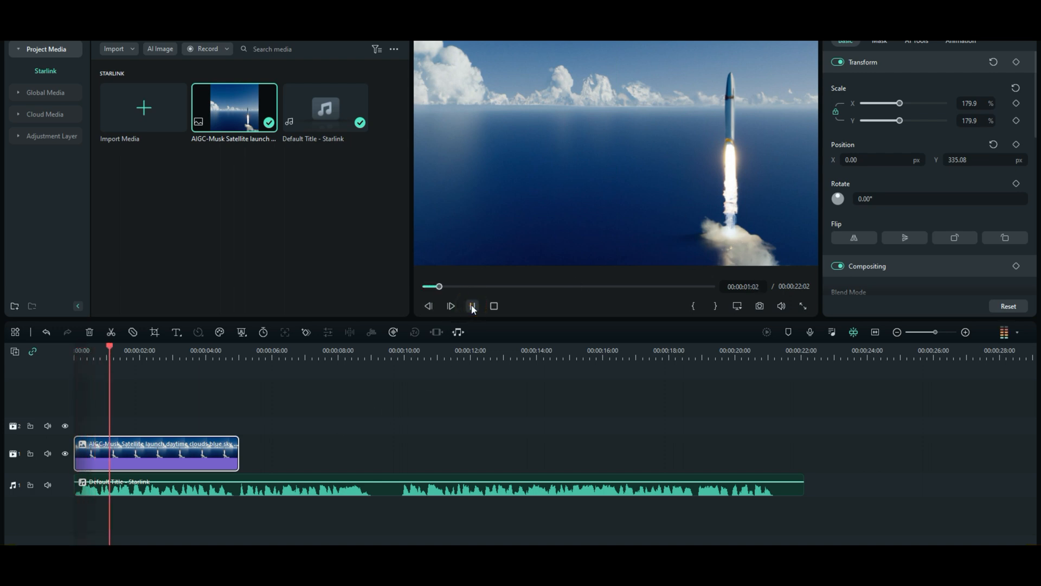
pyautogui.click(452, 305)
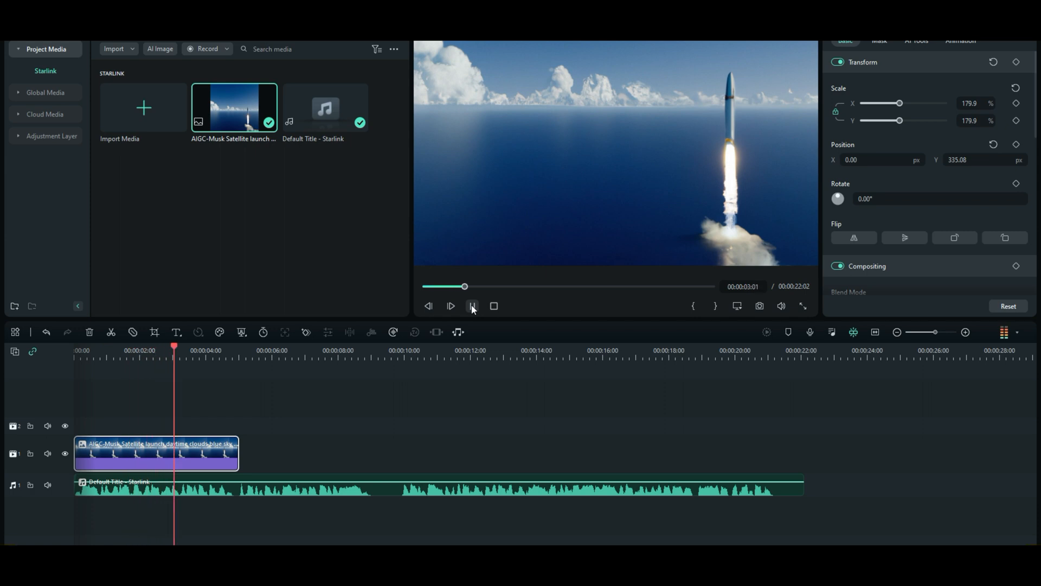
pyautogui.click(472, 306)
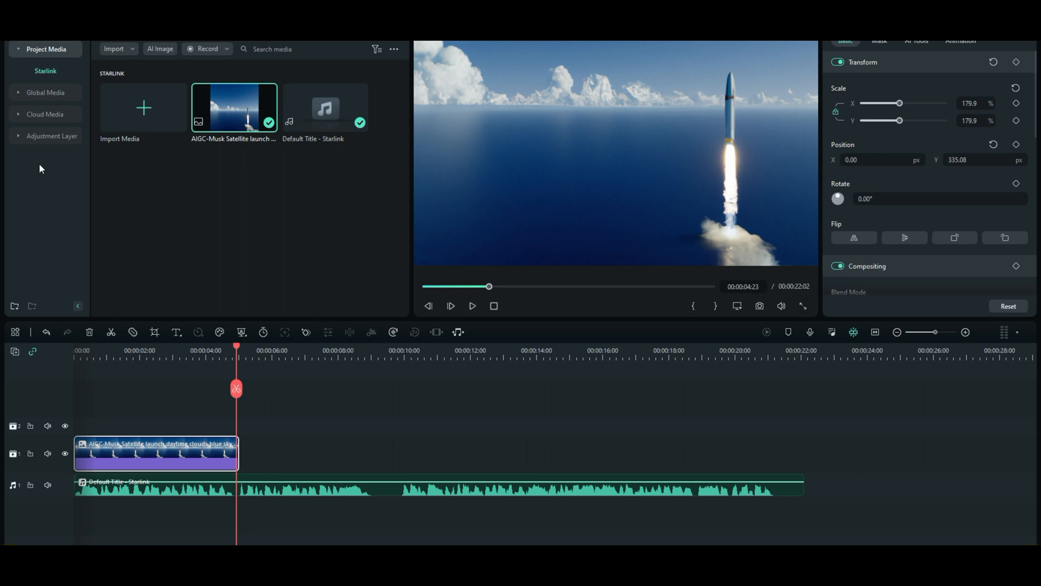
pyautogui.click(35, 92)
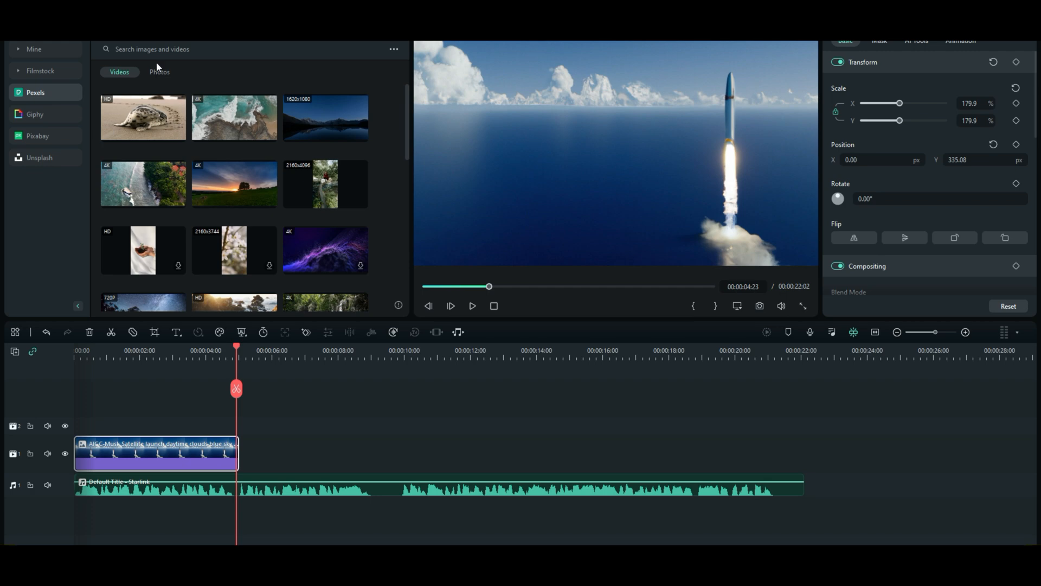
# Search Pexels stock media for 'starlink' and switch the results to Photos.
pyautogui.click(241, 49)
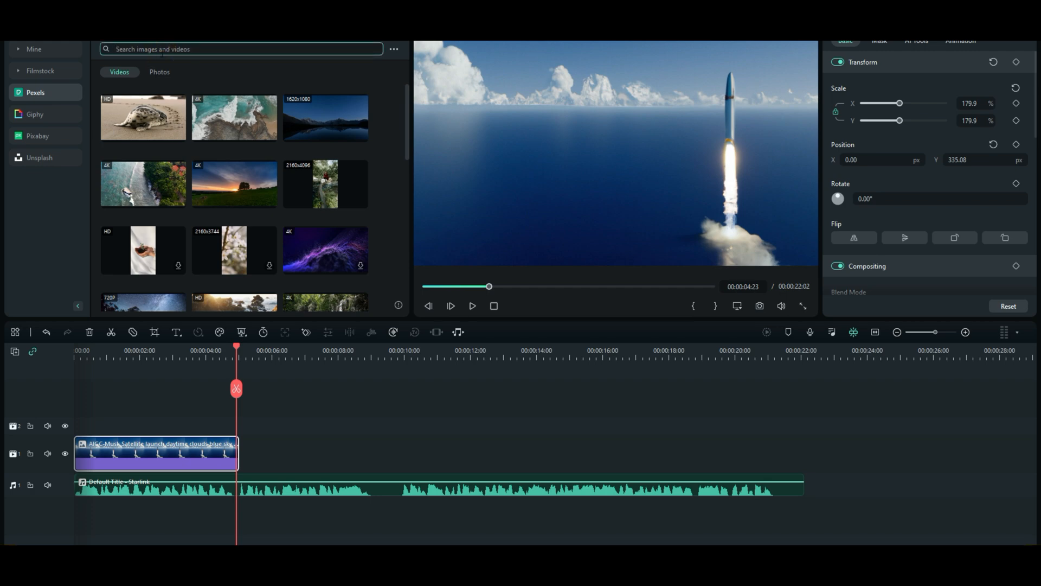
pyautogui.write('star')
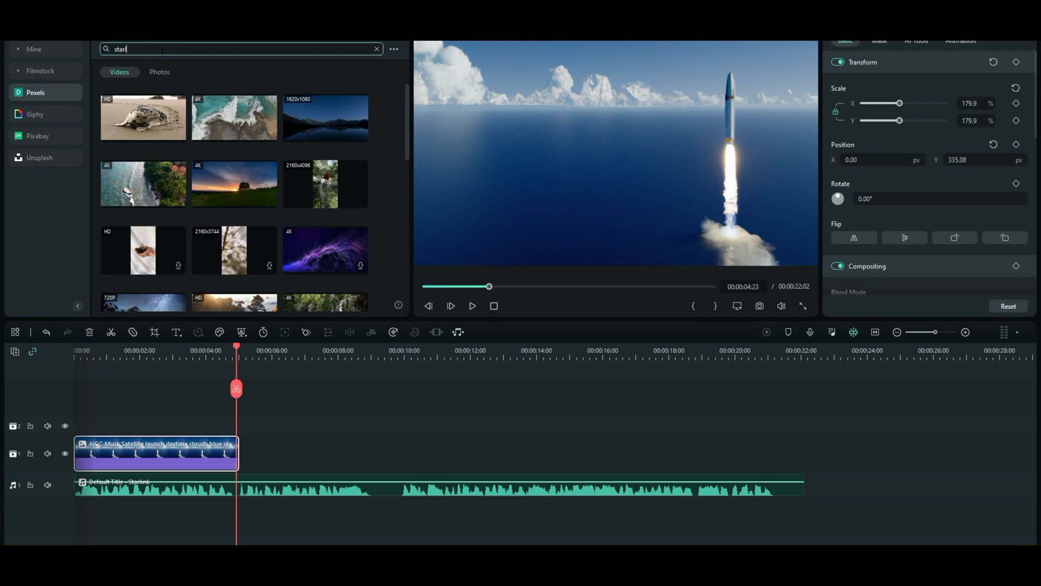
pyautogui.write('link')
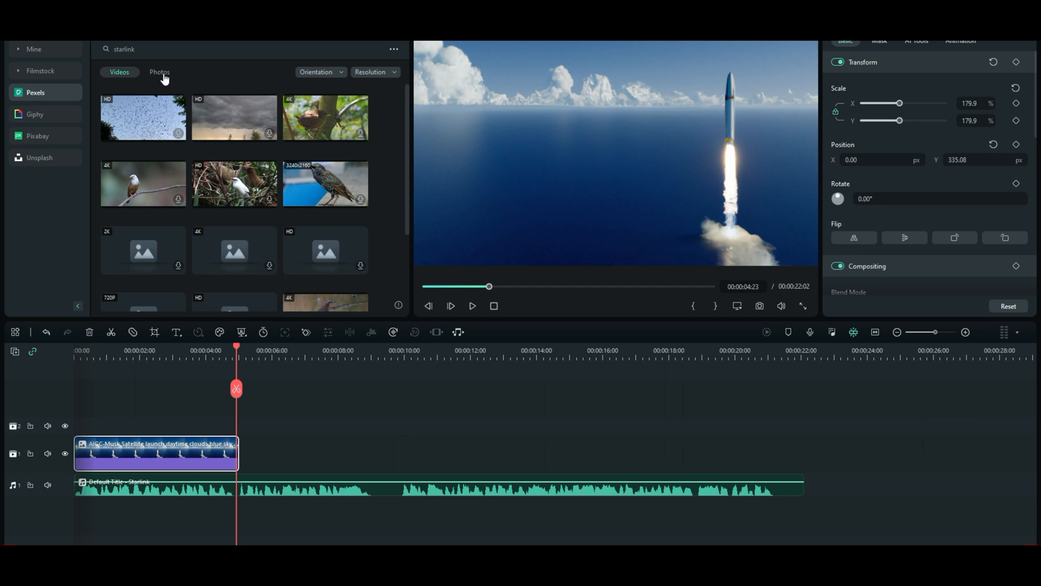
pyautogui.click(159, 72)
pyautogui.write('Satellite')
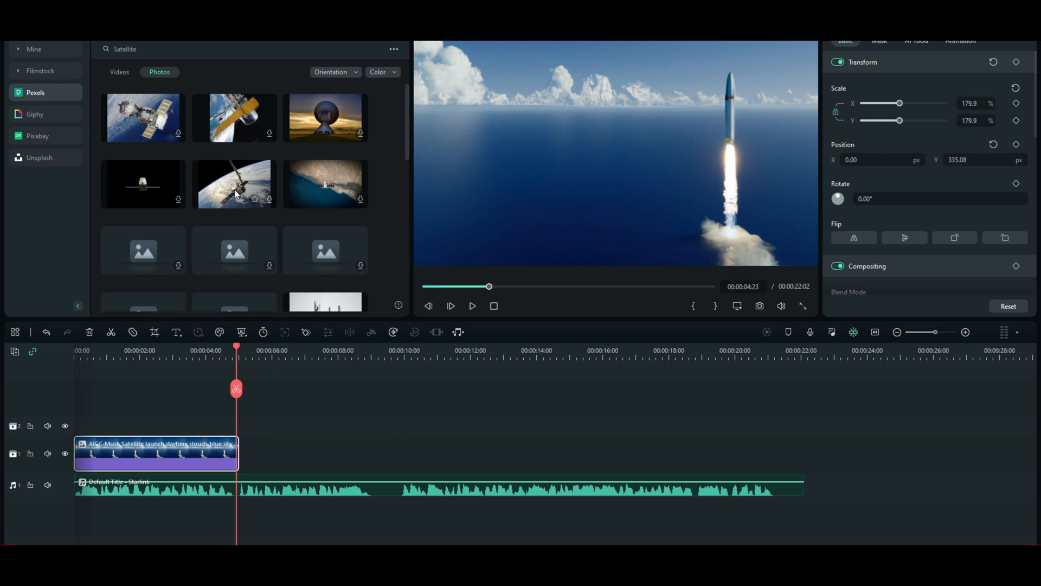
pyautogui.moveTo(159, 125)
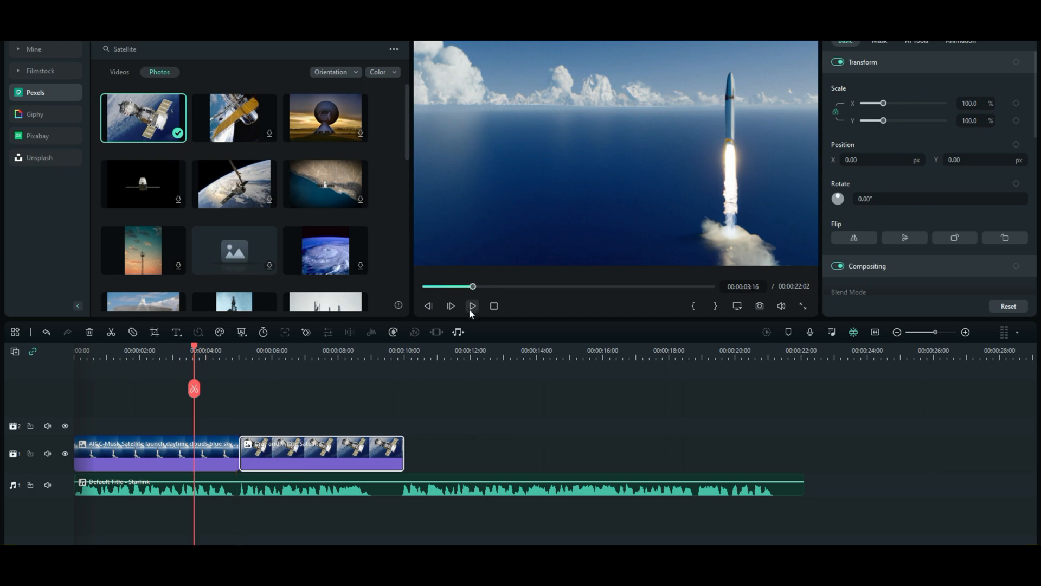
pyautogui.click(472, 305)
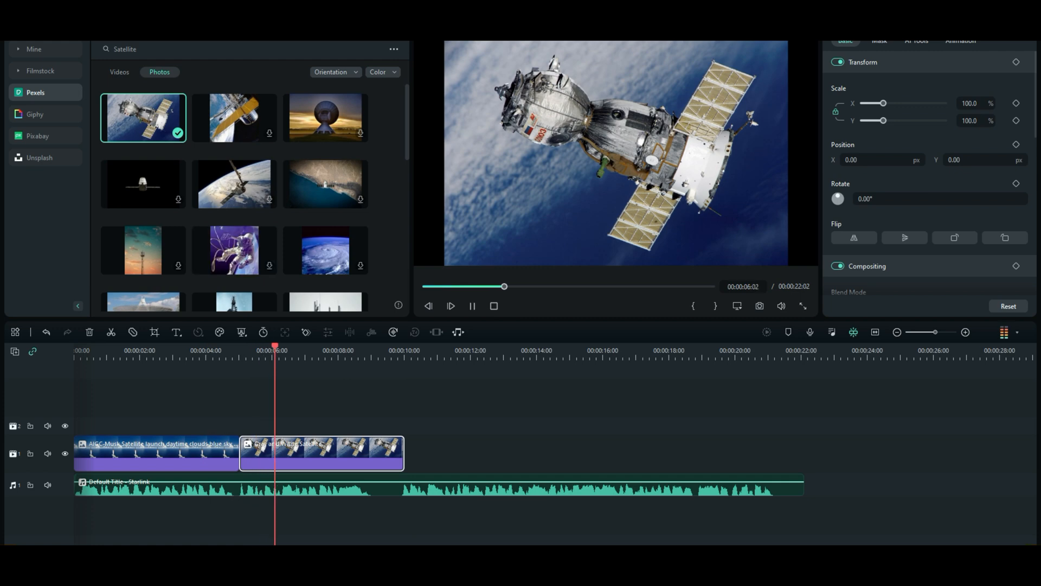
pyautogui.click(472, 306)
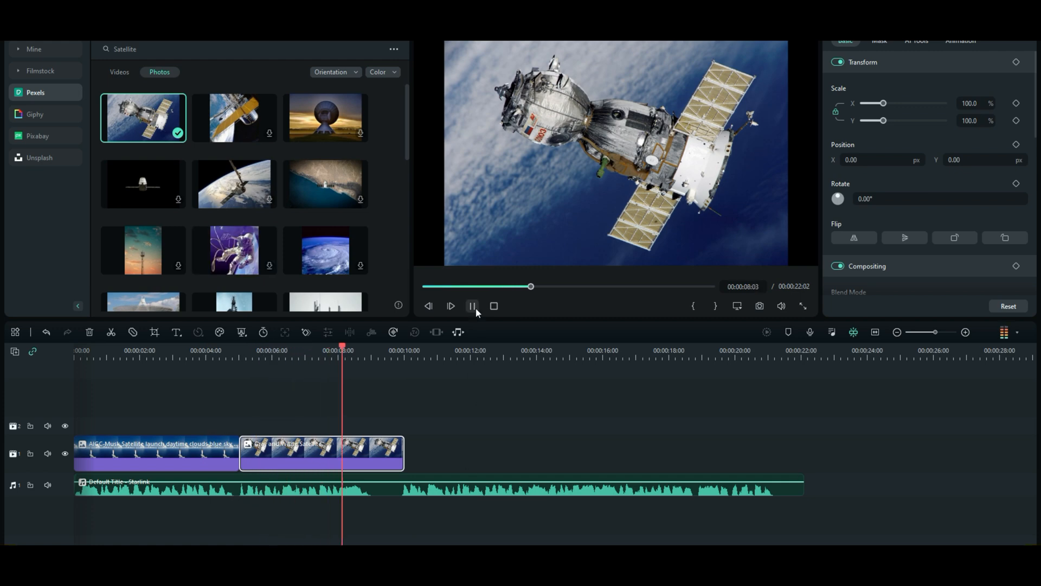
pyautogui.click(472, 305)
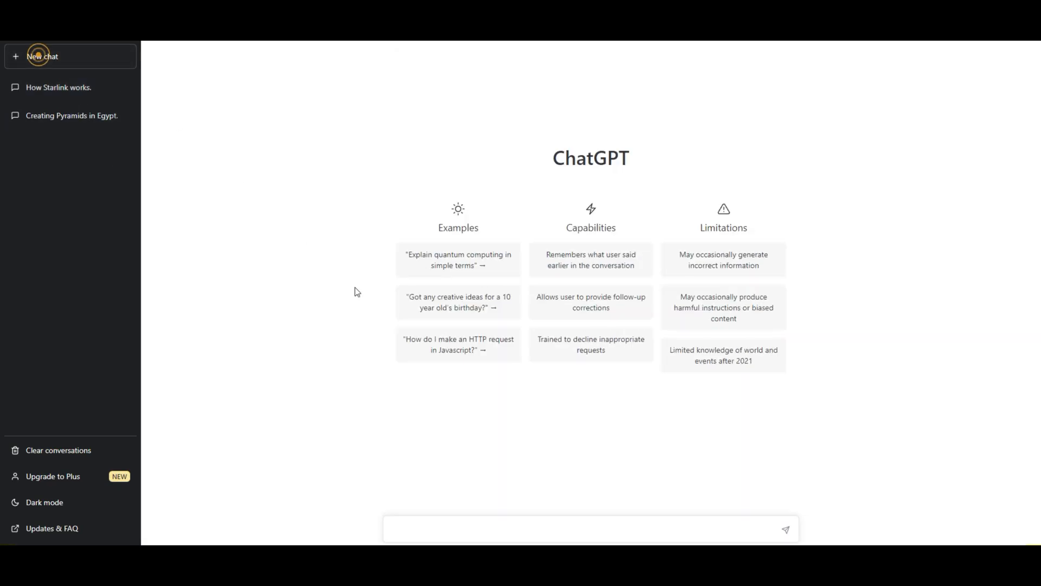
pyautogui.moveTo(531, 527)
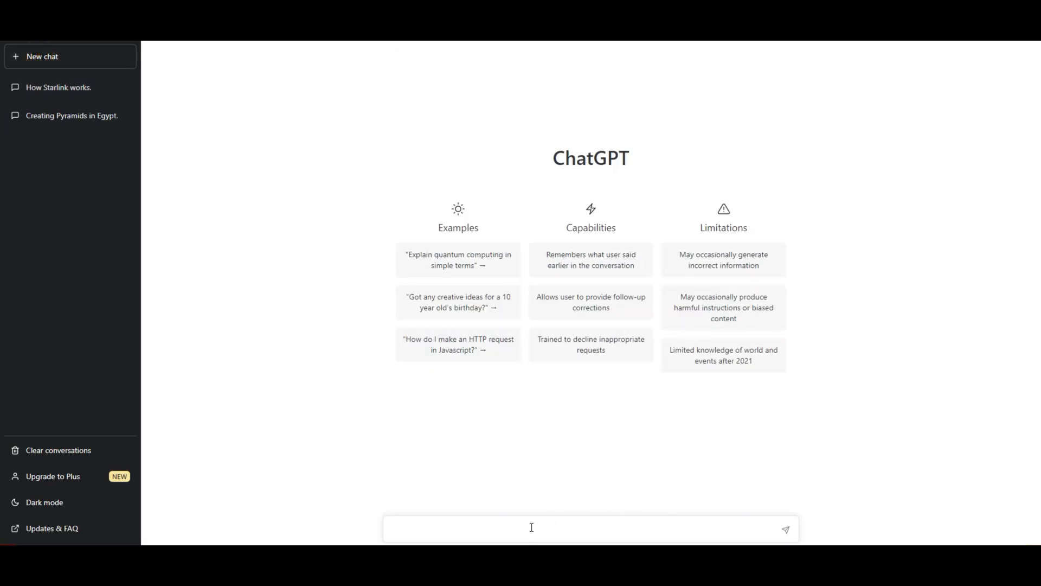
# Write the prompt 'write me a script about how the game of football was created'.
pyautogui.write('wr')
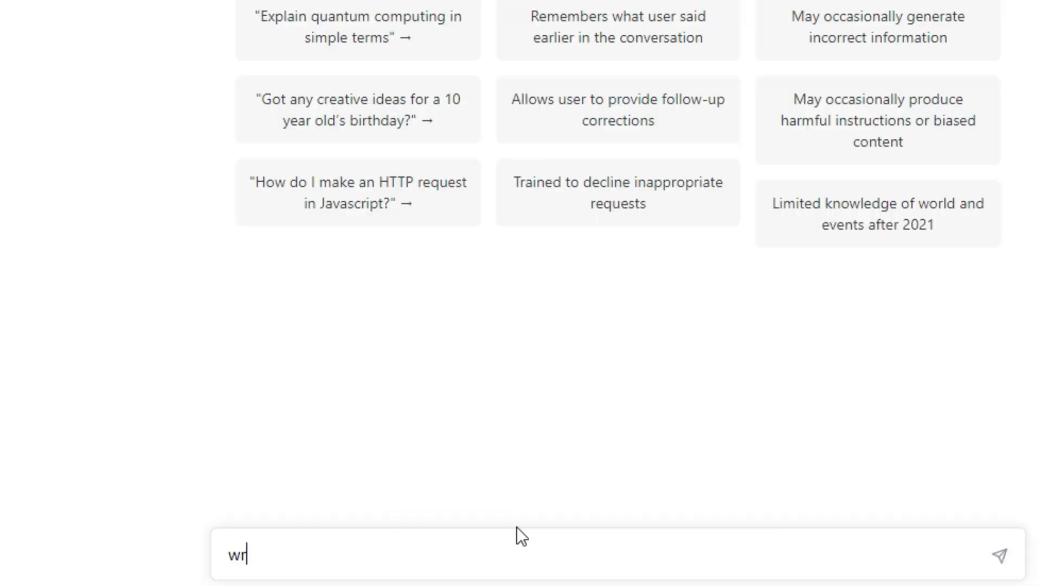
pyautogui.write('ite me a')
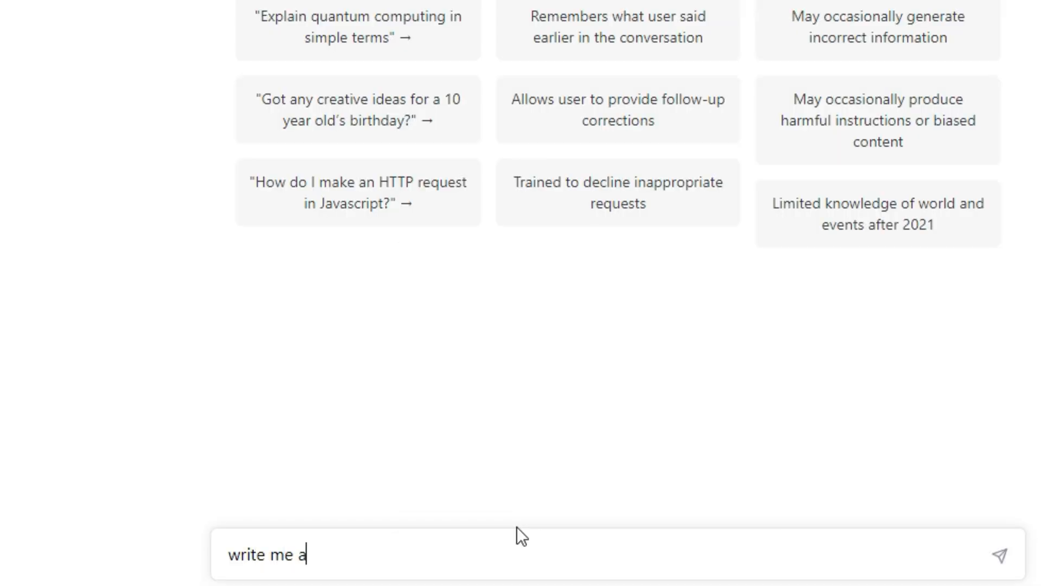
pyautogui.write('script ab')
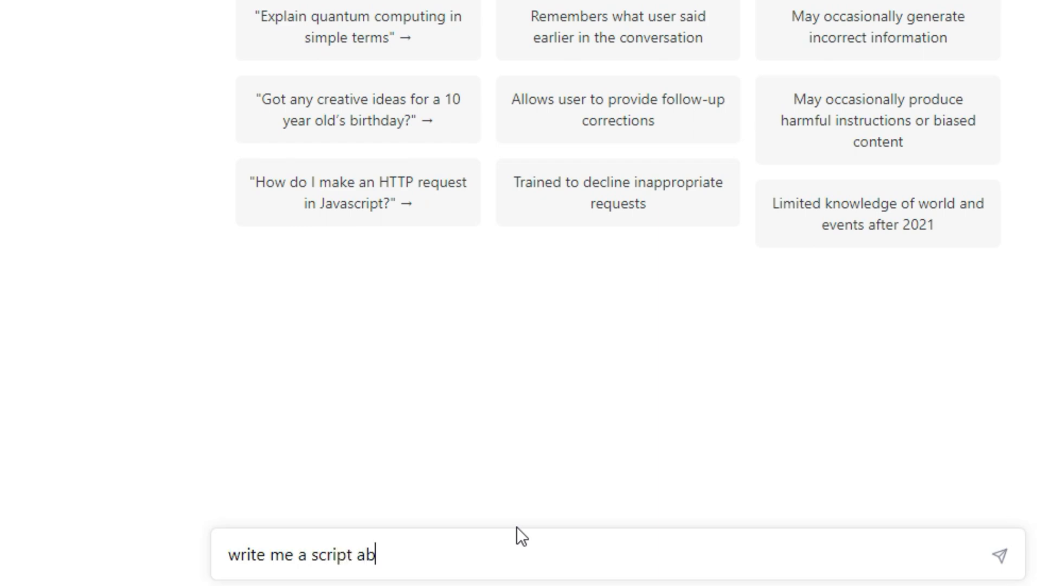
pyautogui.write('out how the')
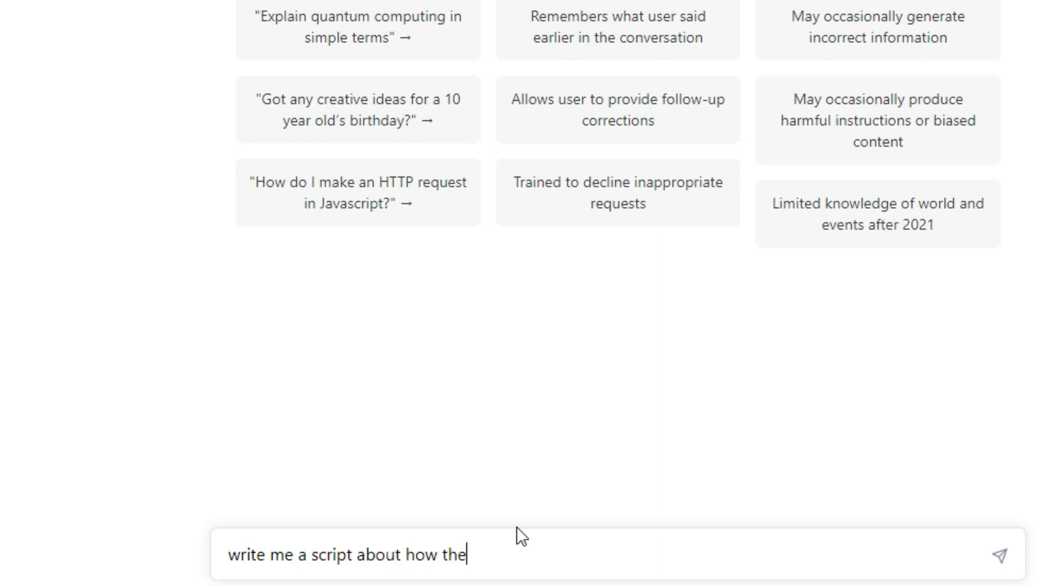
pyautogui.write('game of fo')
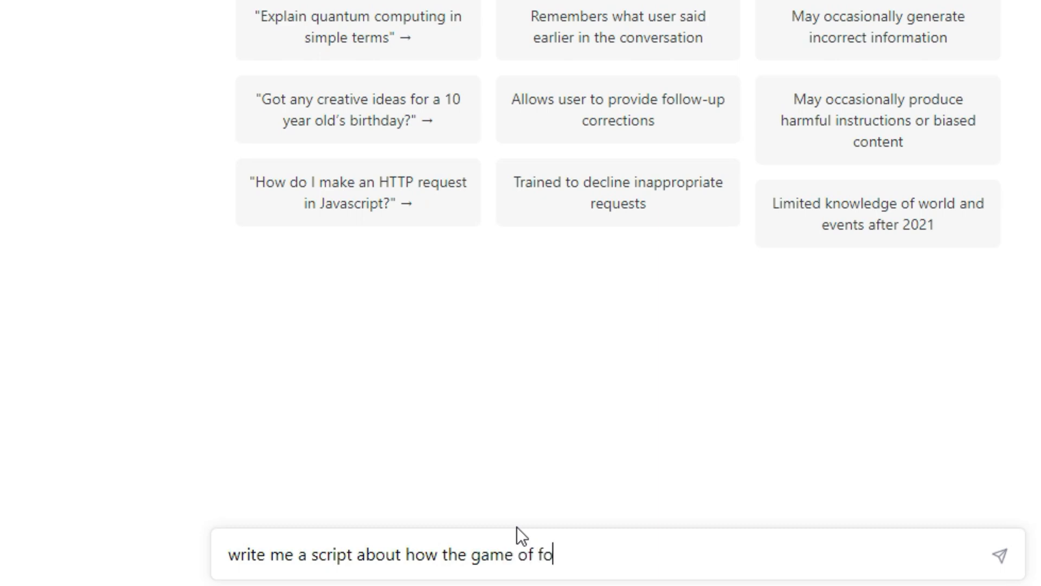
pyautogui.write('otball')
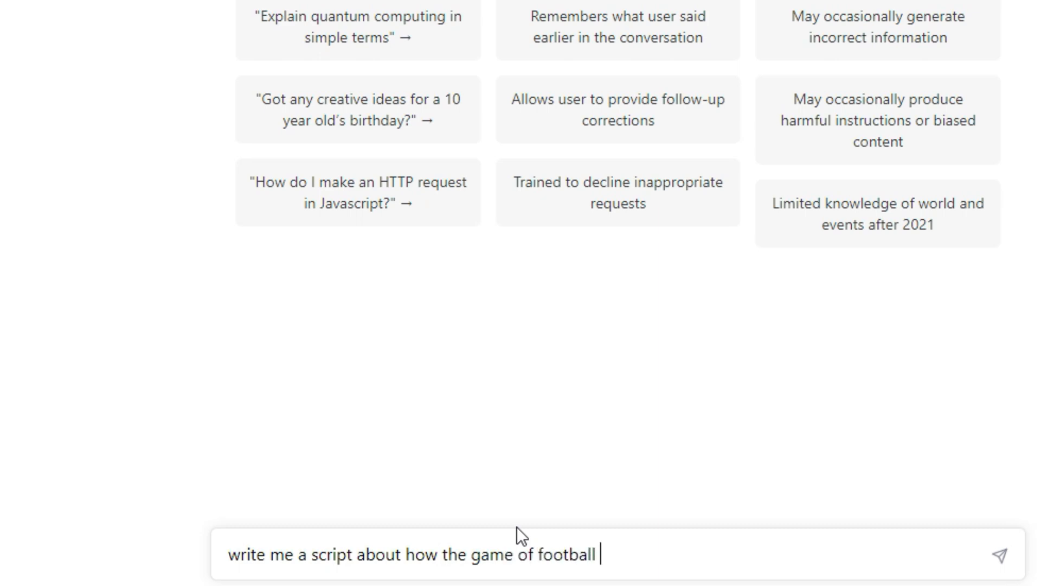
pyautogui.write('was cr')
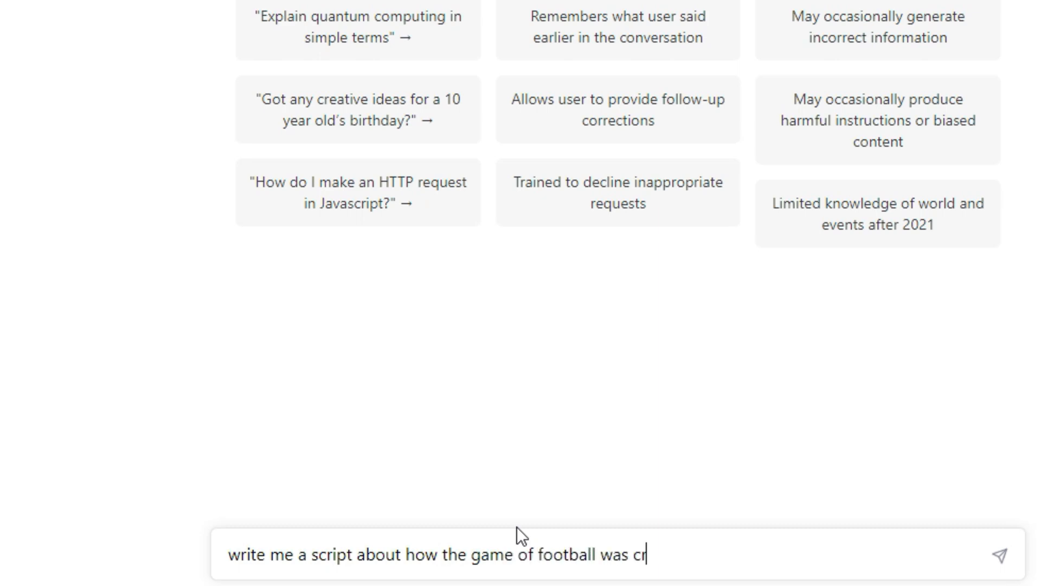
pyautogui.write('eated')
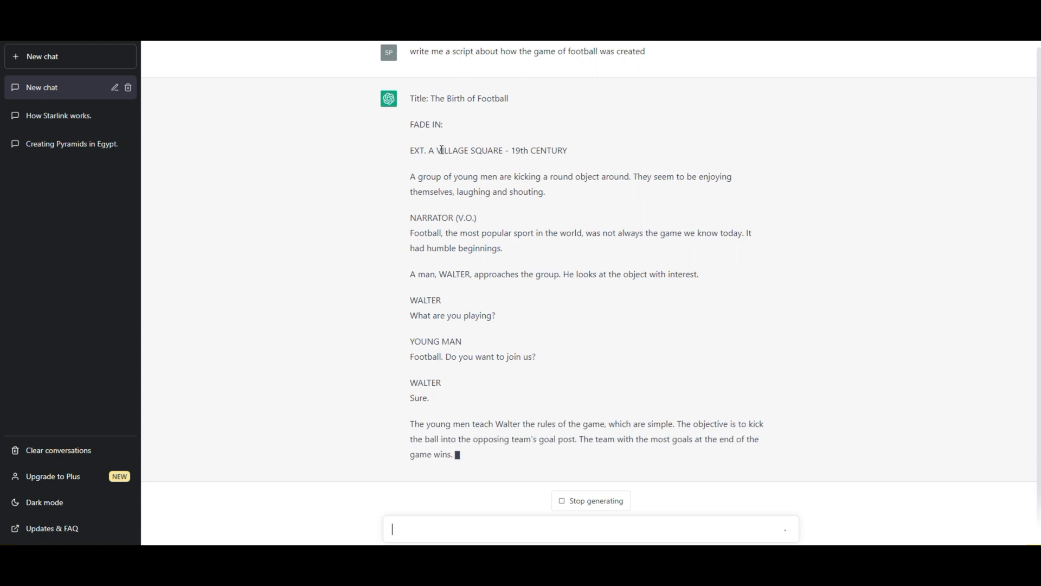
# Scroll through the generated 'The Birth of Football' script from the top.
pyautogui.scroll(-3)
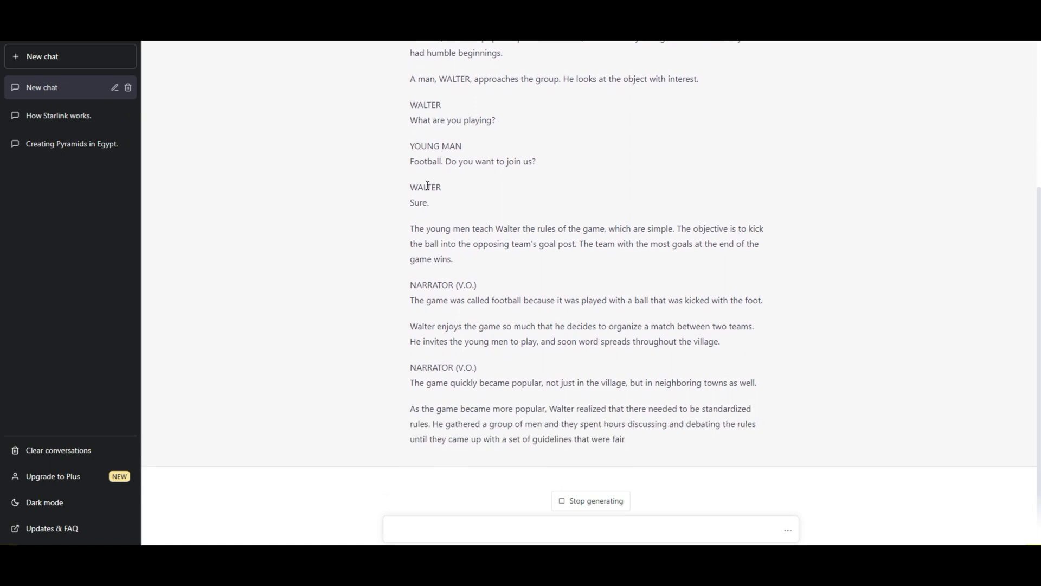
pyautogui.scroll(-3)
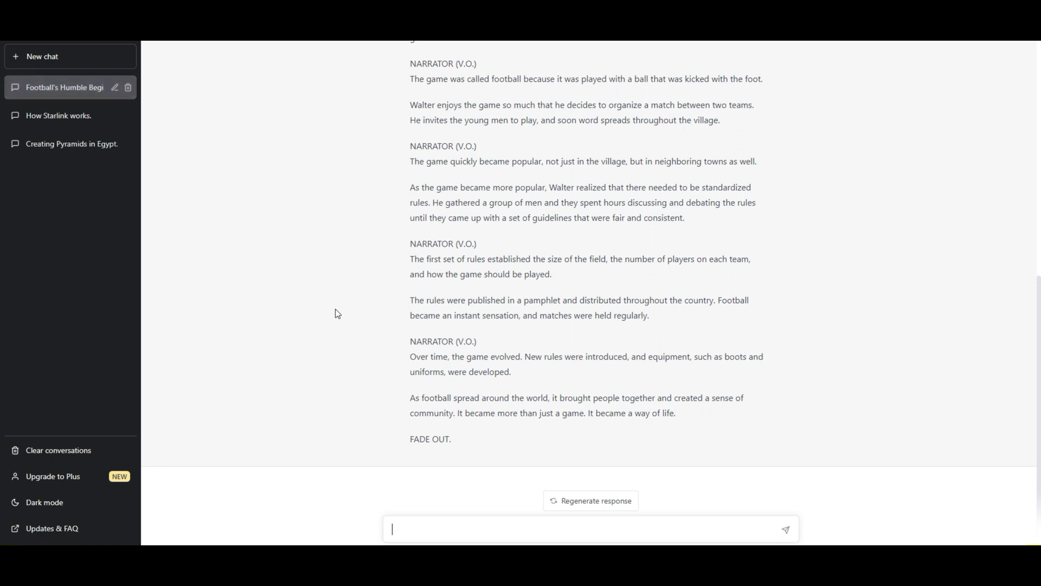
pyautogui.scroll(3)
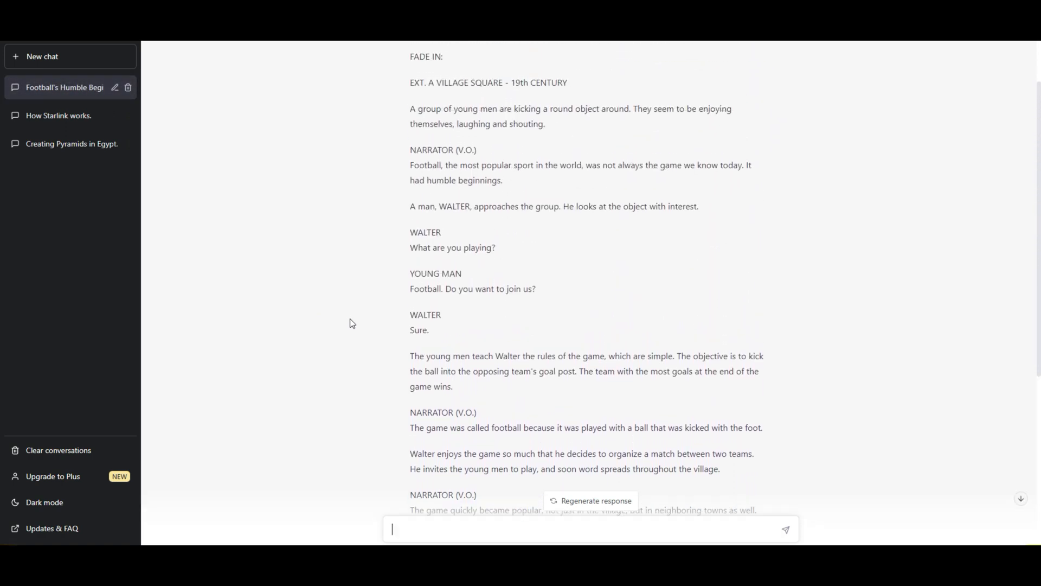
pyautogui.scroll(3)
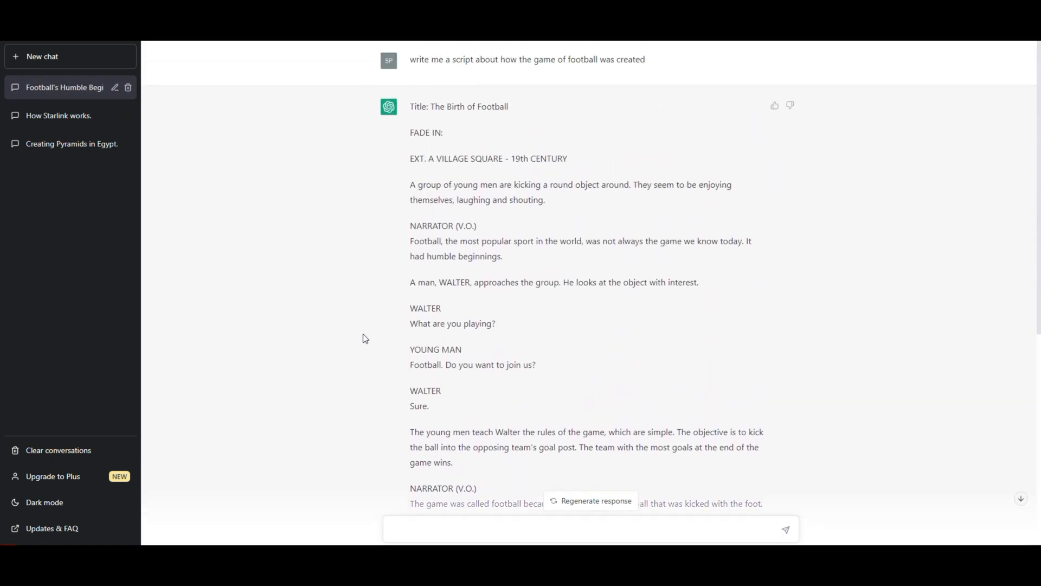
pyautogui.click(584, 529)
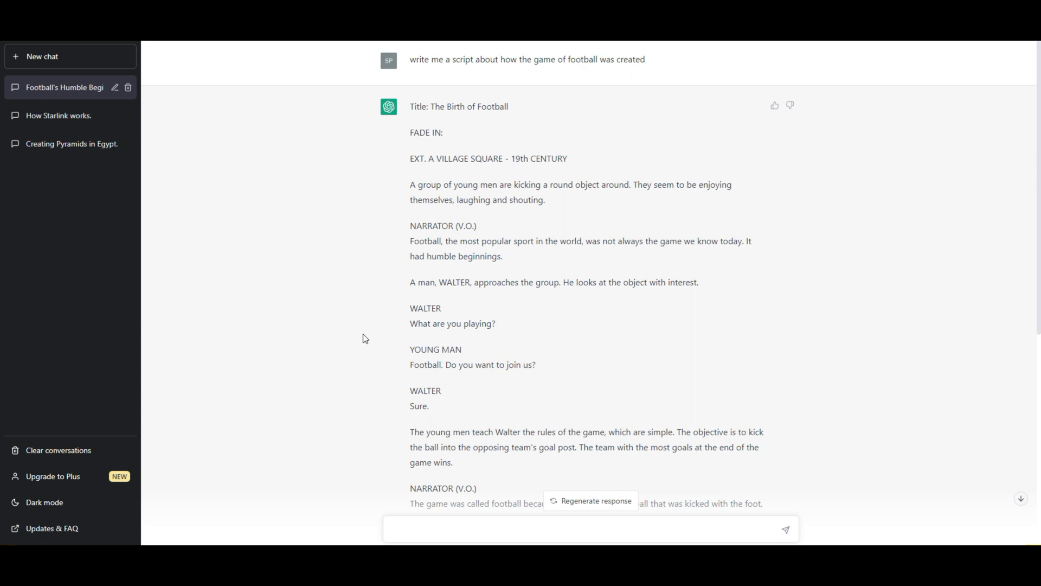
pyautogui.moveTo(349, 342)
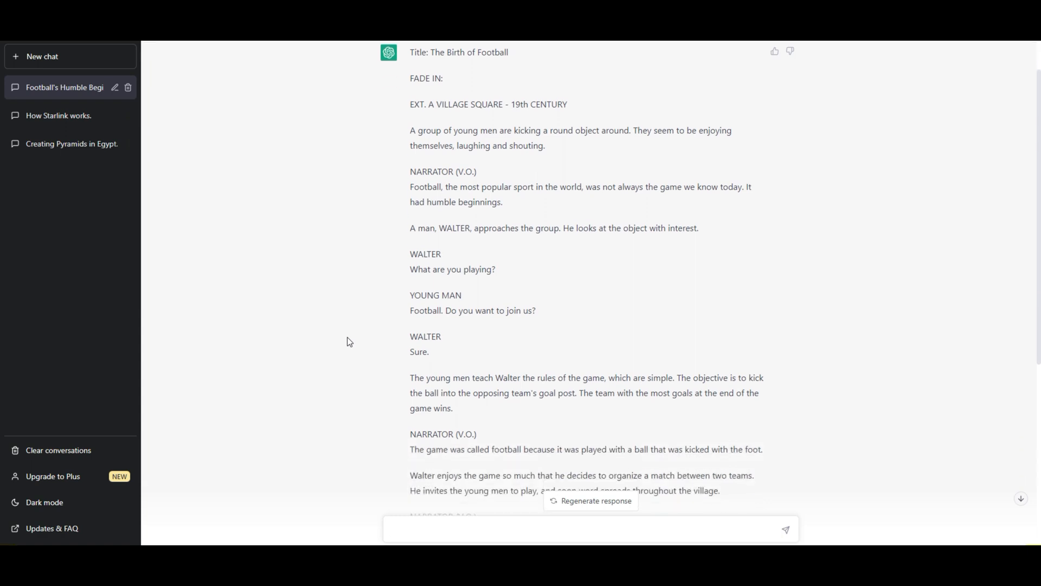
# Read the rest of the script to FADE OUT and clear the text selection.
pyautogui.scroll(-3)
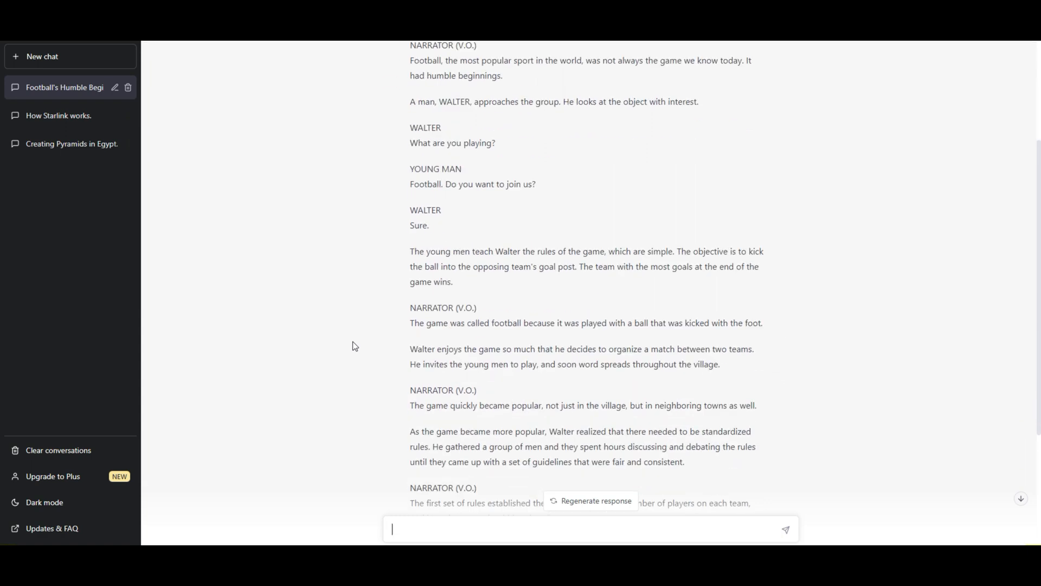
pyautogui.scroll(-3)
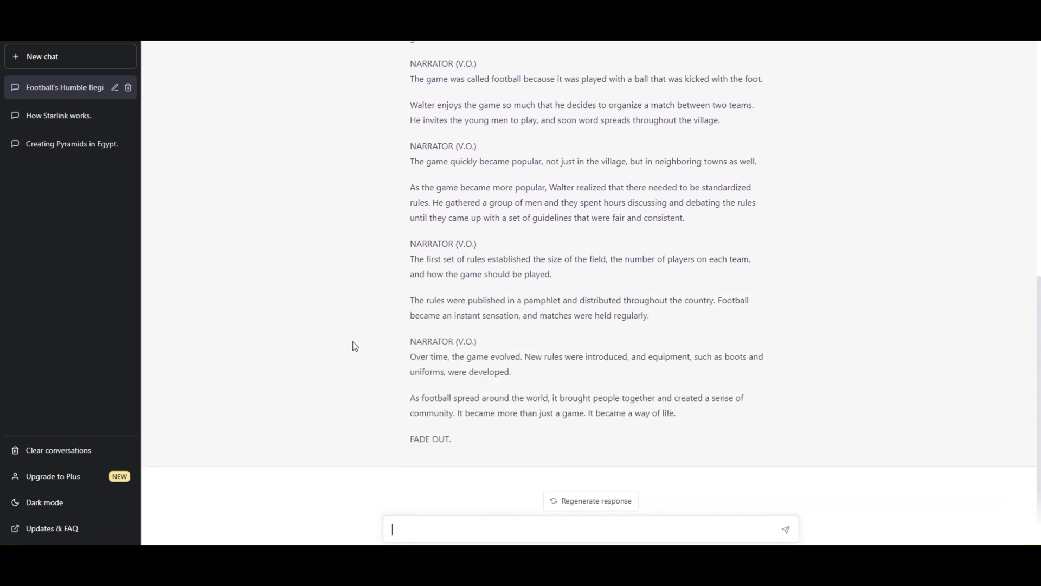
pyautogui.moveTo(453, 241)
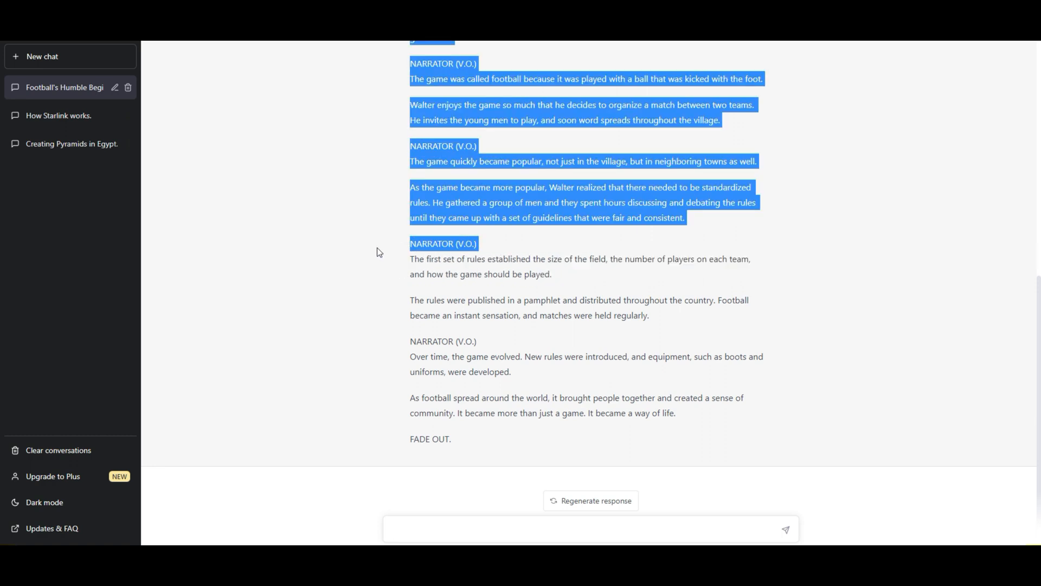
pyautogui.click(429, 428)
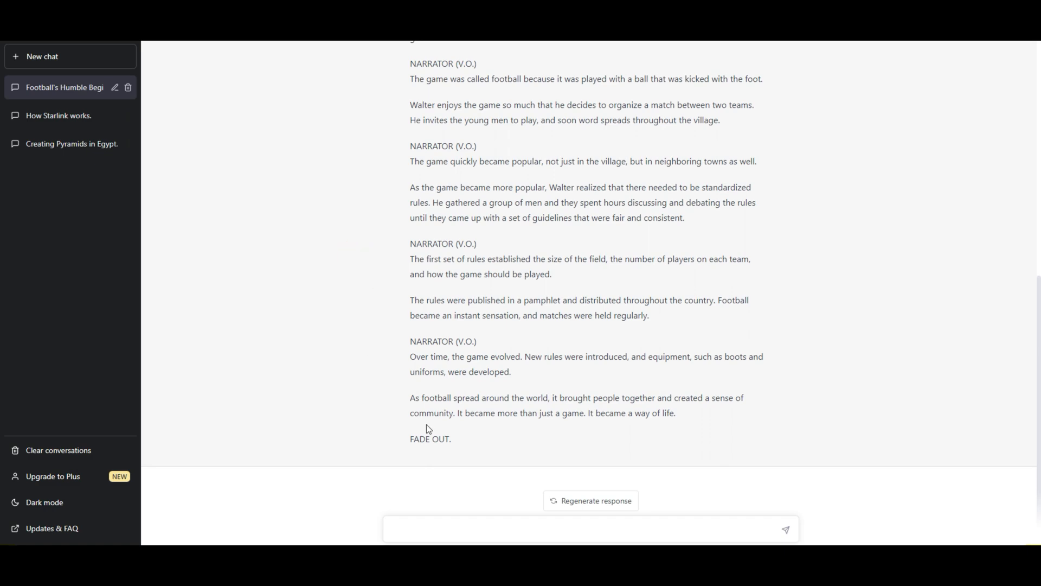
pyautogui.scroll(3)
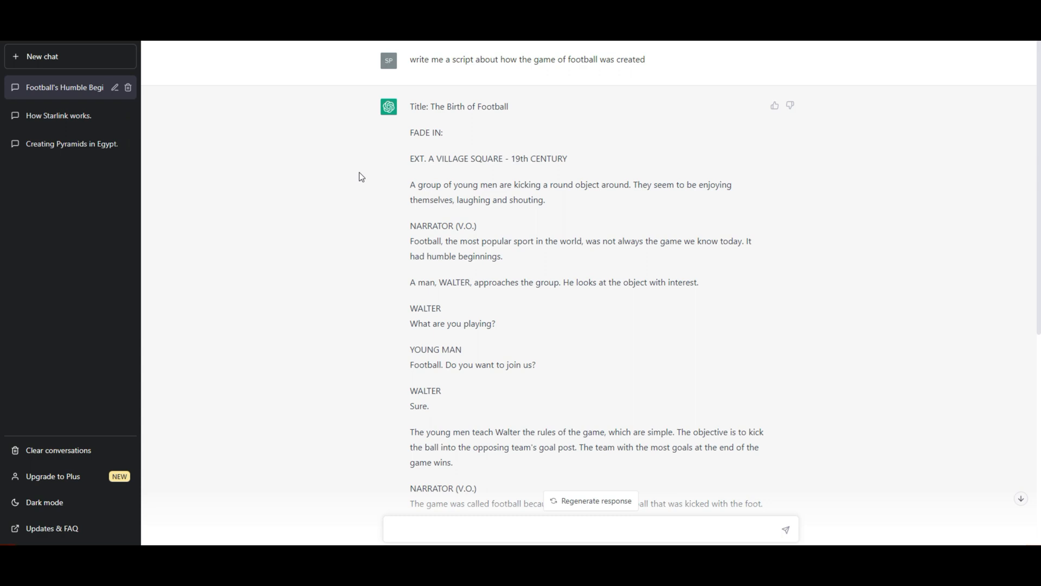
pyautogui.moveTo(523, 188)
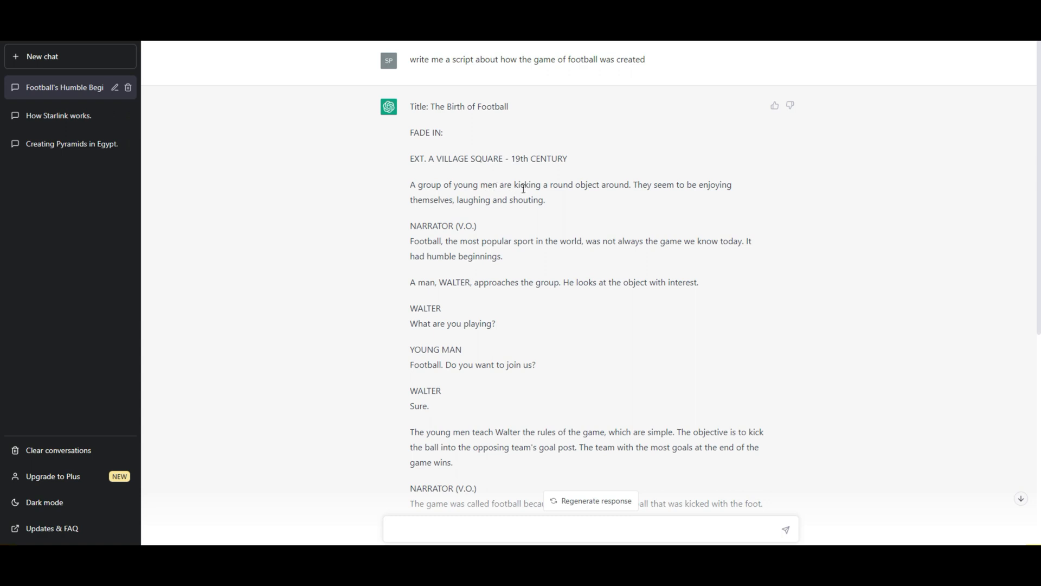
pyautogui.moveTo(658, 184)
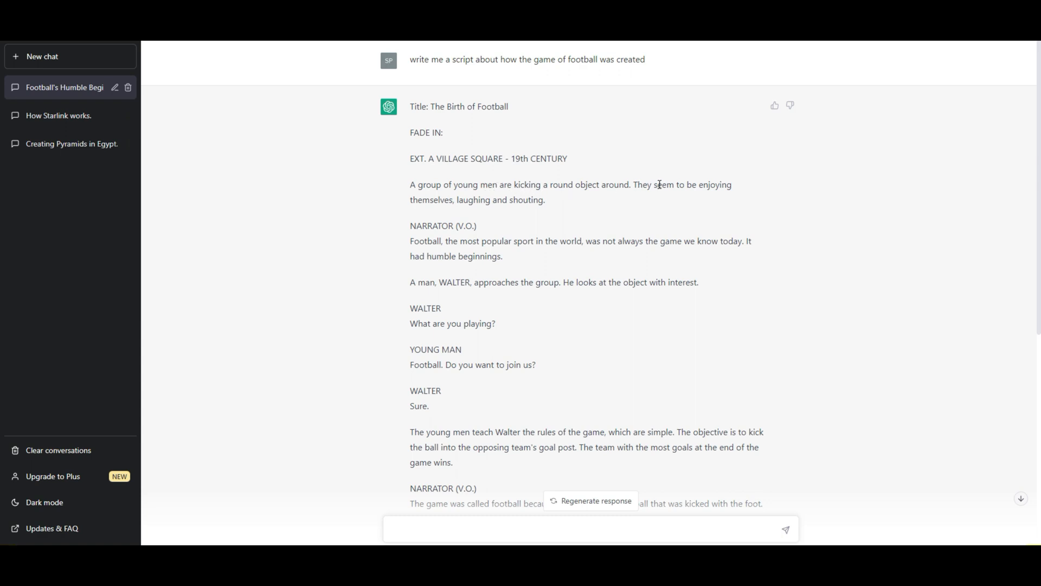
pyautogui.moveTo(431, 294)
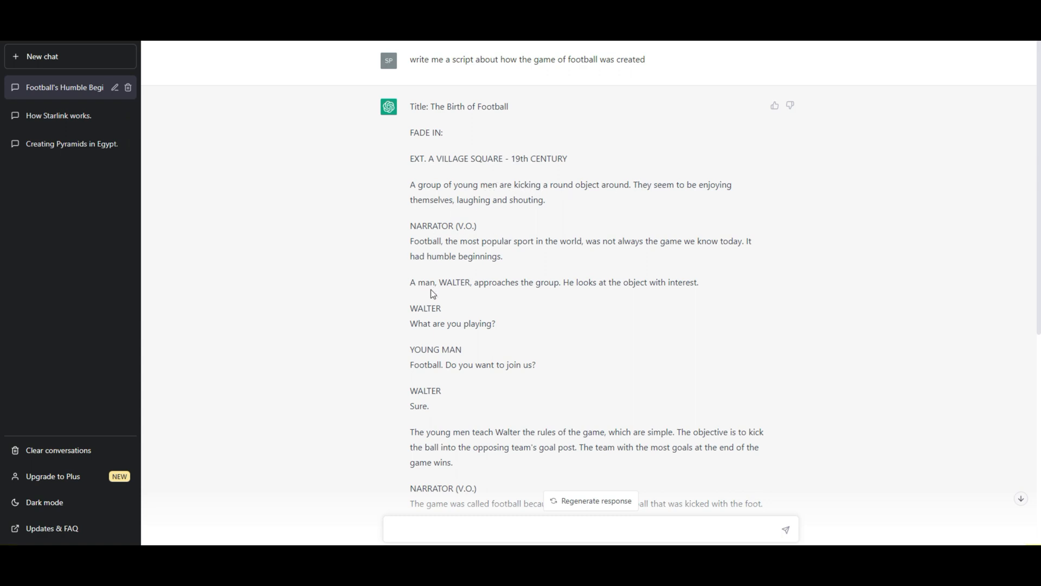
pyautogui.moveTo(457, 294)
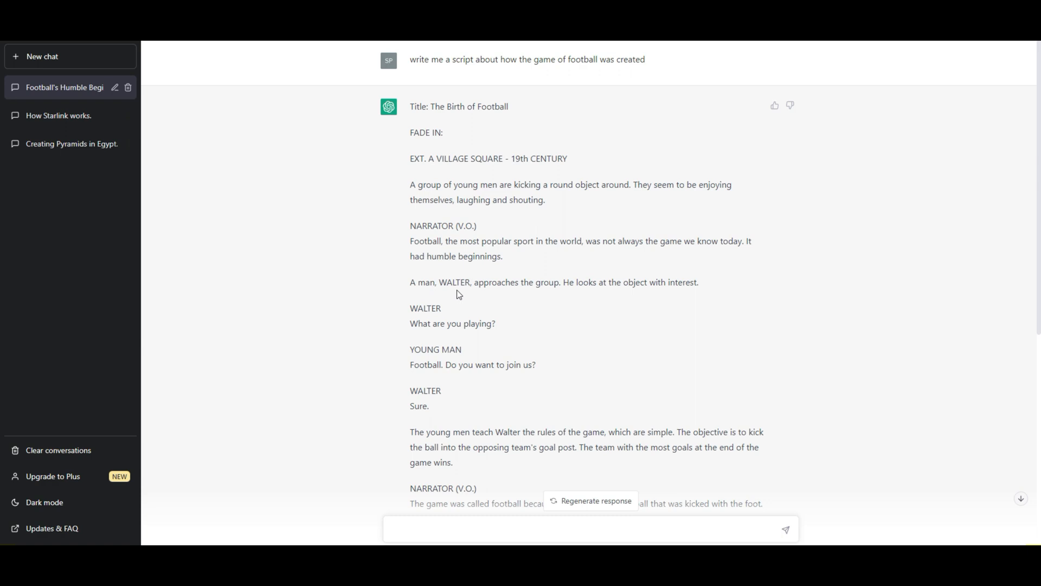
pyautogui.moveTo(498, 297)
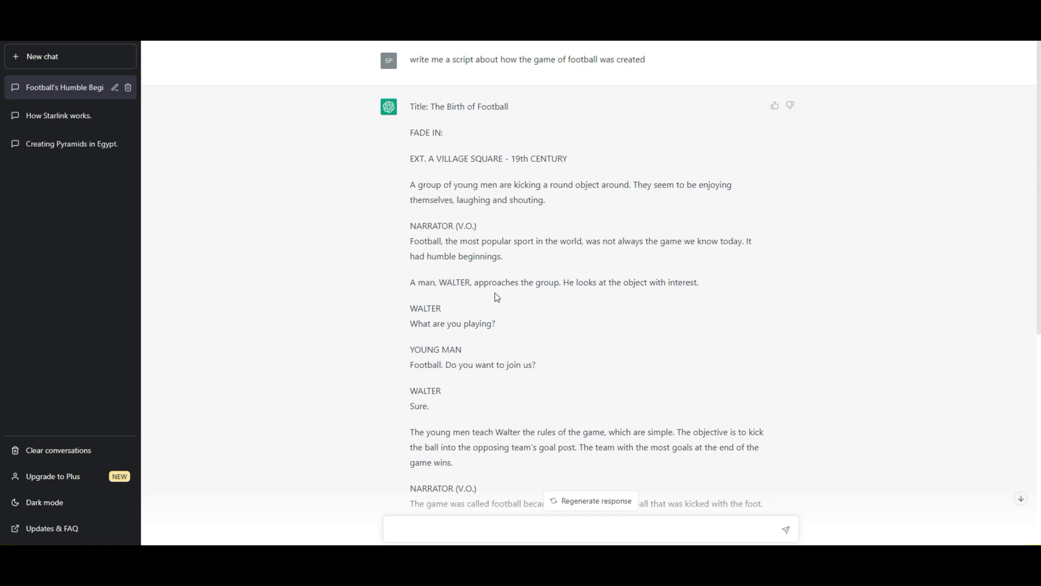
pyautogui.moveTo(444, 282)
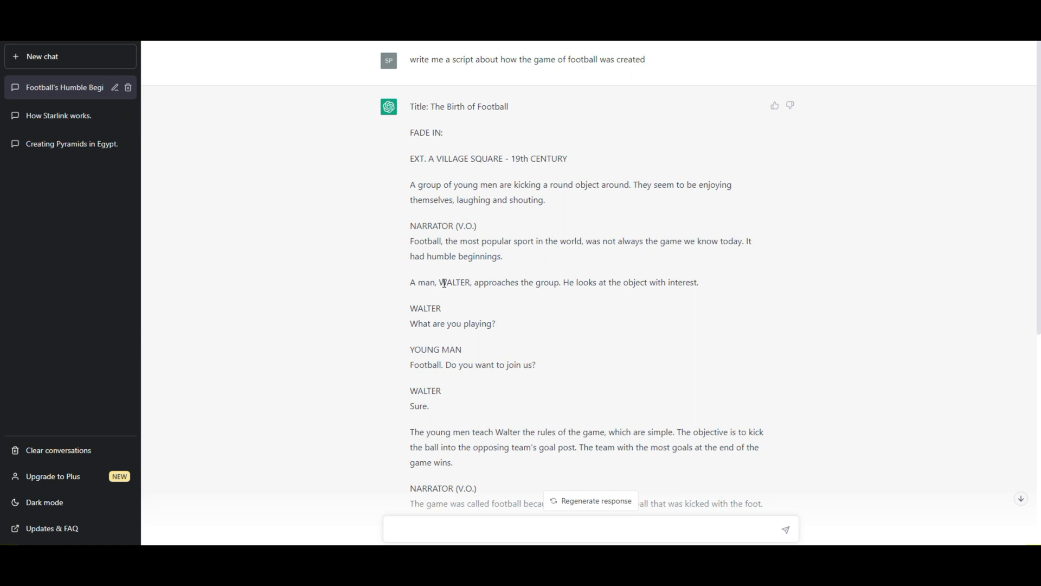
pyautogui.moveTo(463, 277)
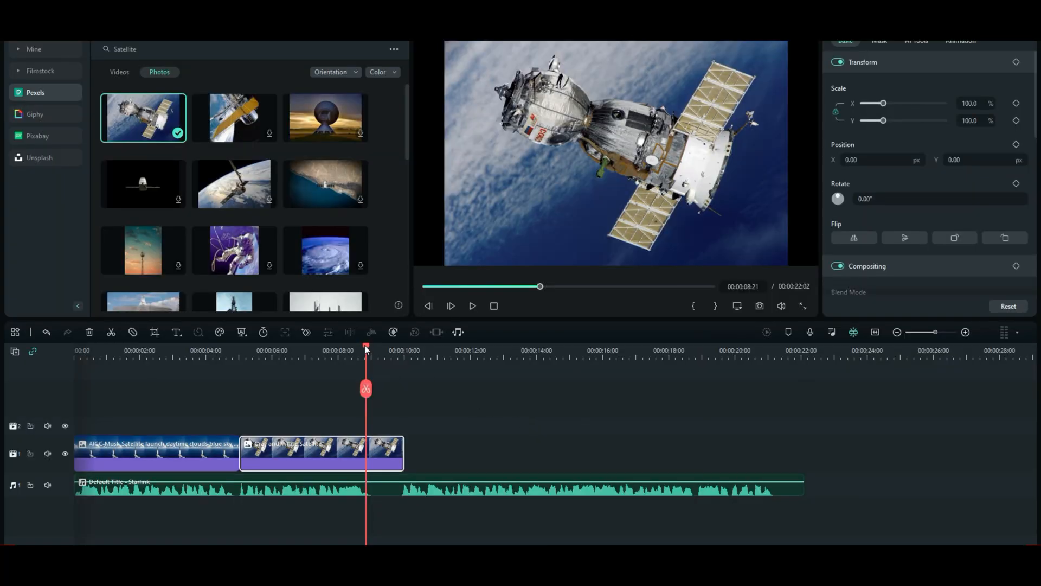
# Place the playhead at the satellite clip's start and set a starting position keyframe.
pyautogui.click(283, 350)
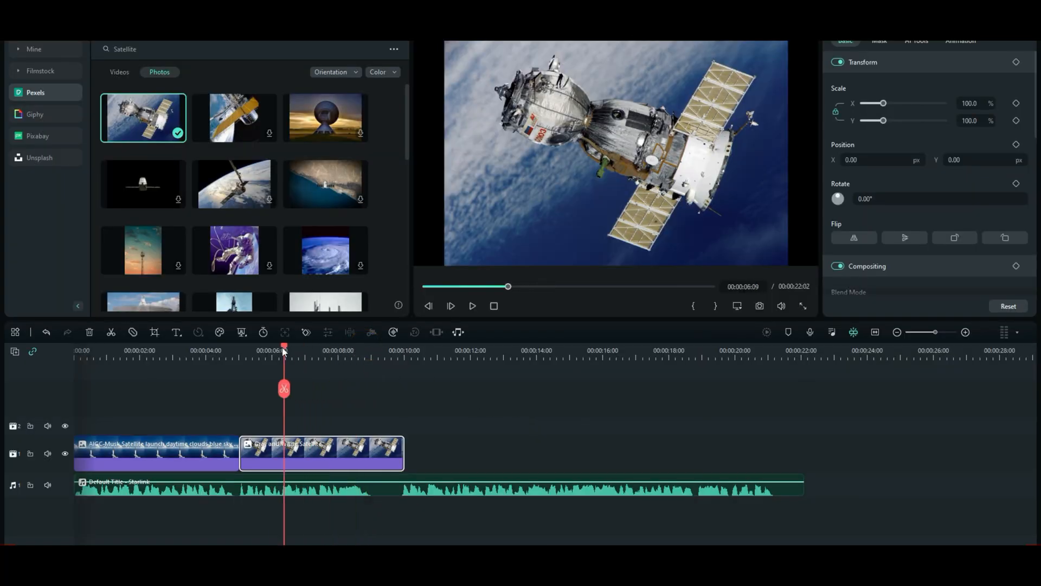
pyautogui.rightClick(312, 453)
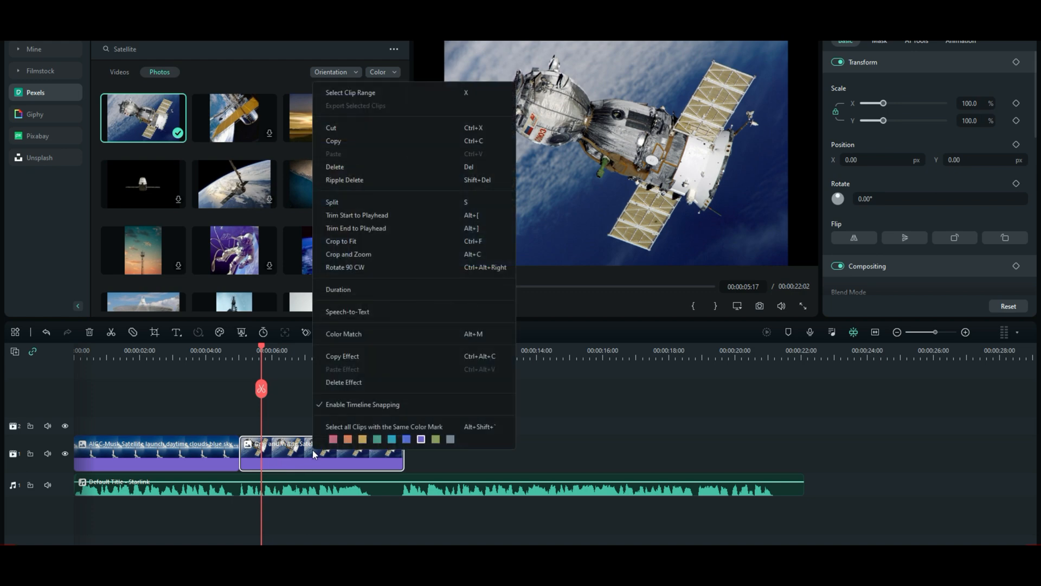
pyautogui.click(484, 392)
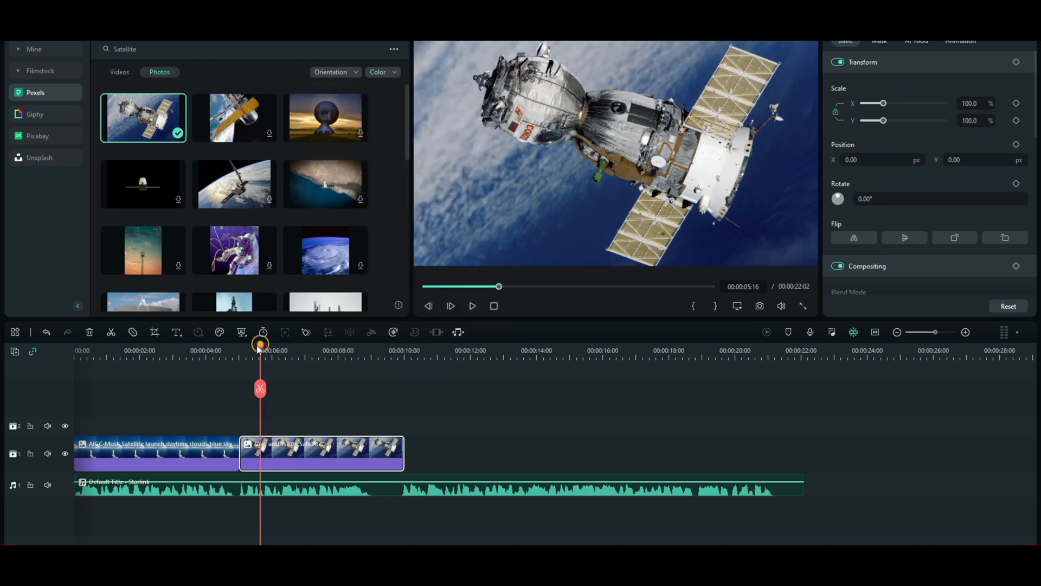
pyautogui.click(244, 350)
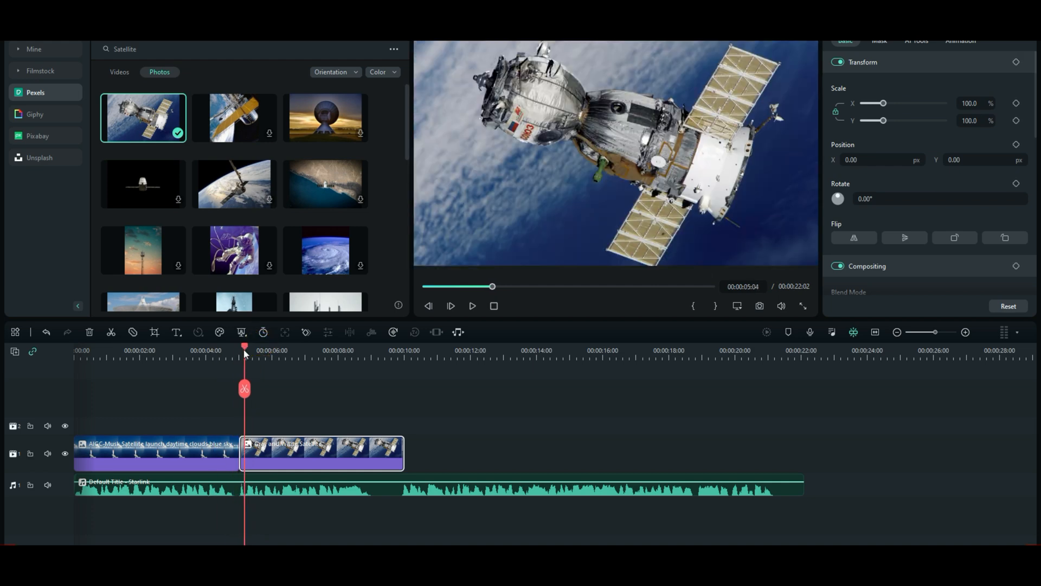
pyautogui.moveTo(549, 439)
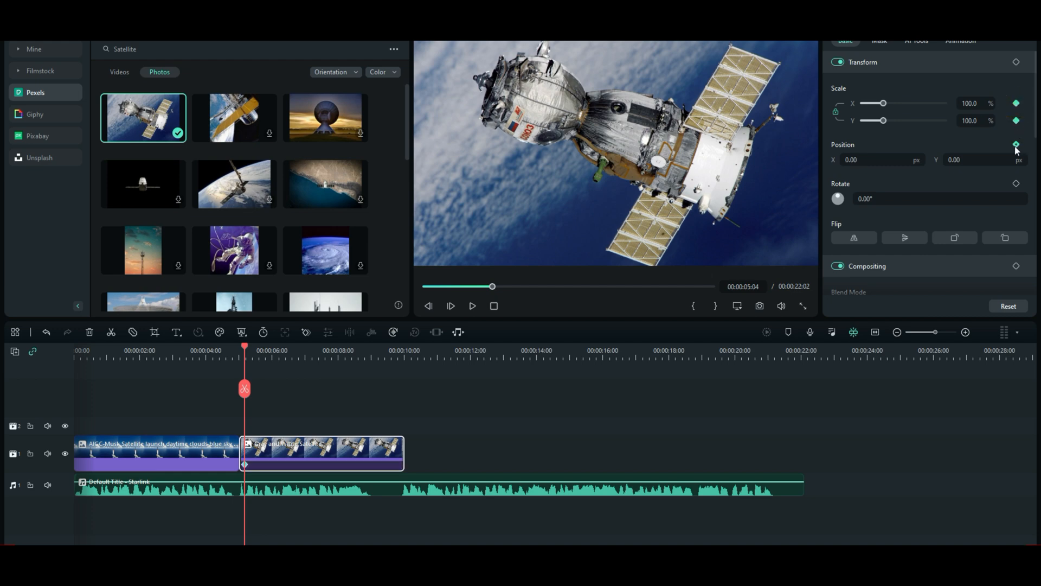
pyautogui.click(1015, 144)
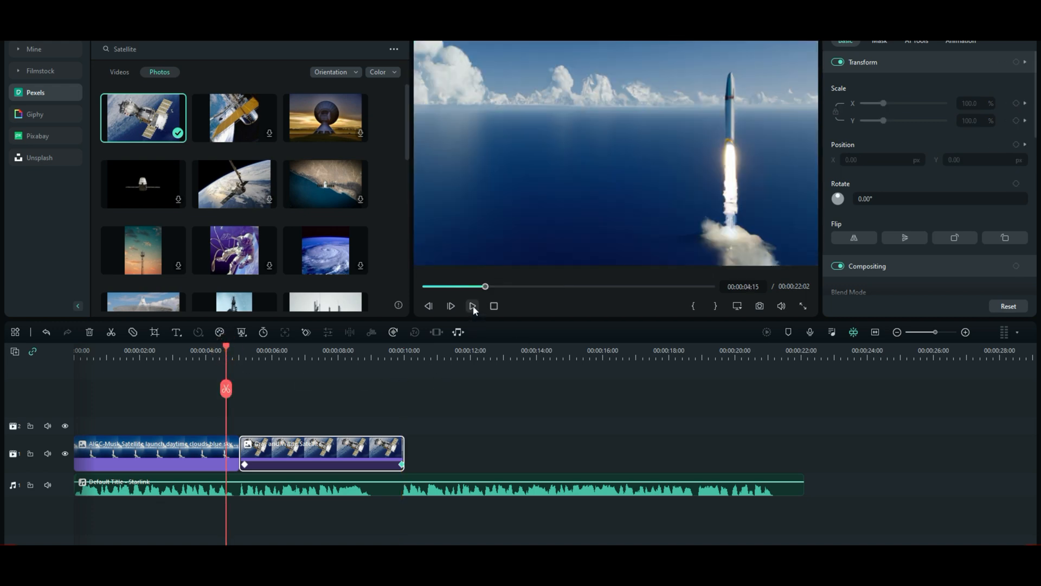
pyautogui.moveTo(473, 306)
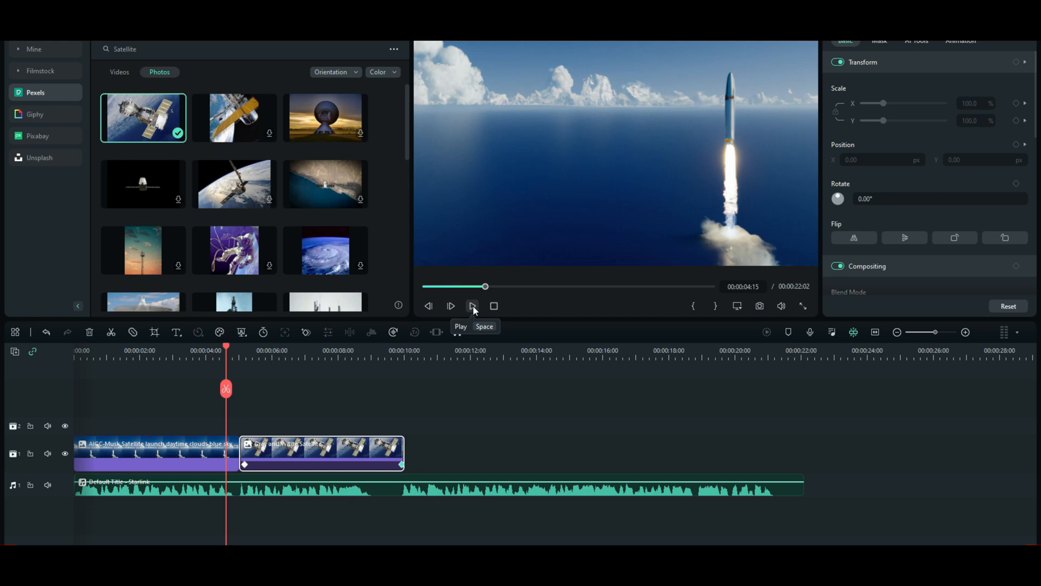
pyautogui.click(472, 306)
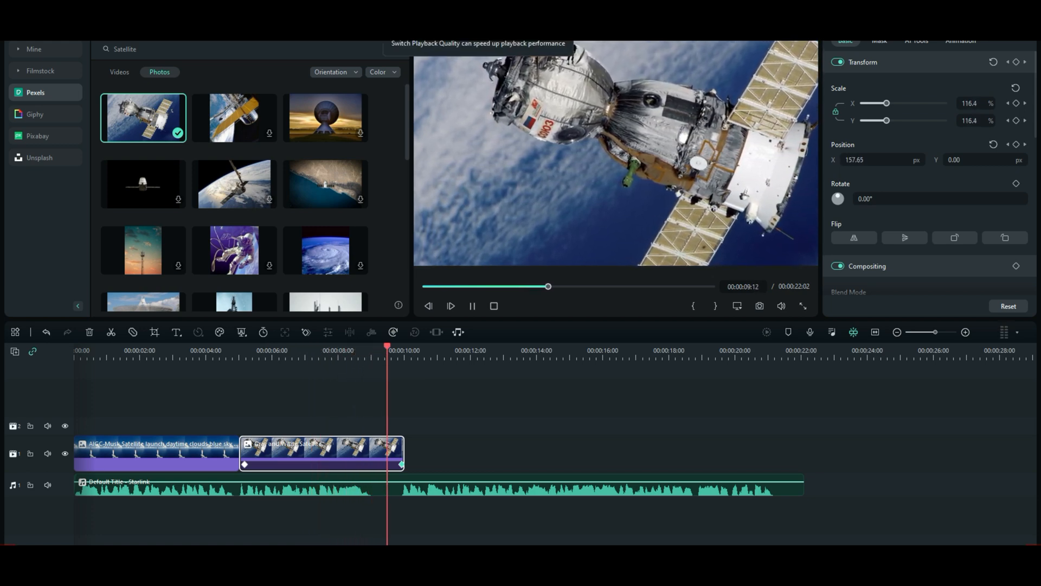
pyautogui.click(472, 305)
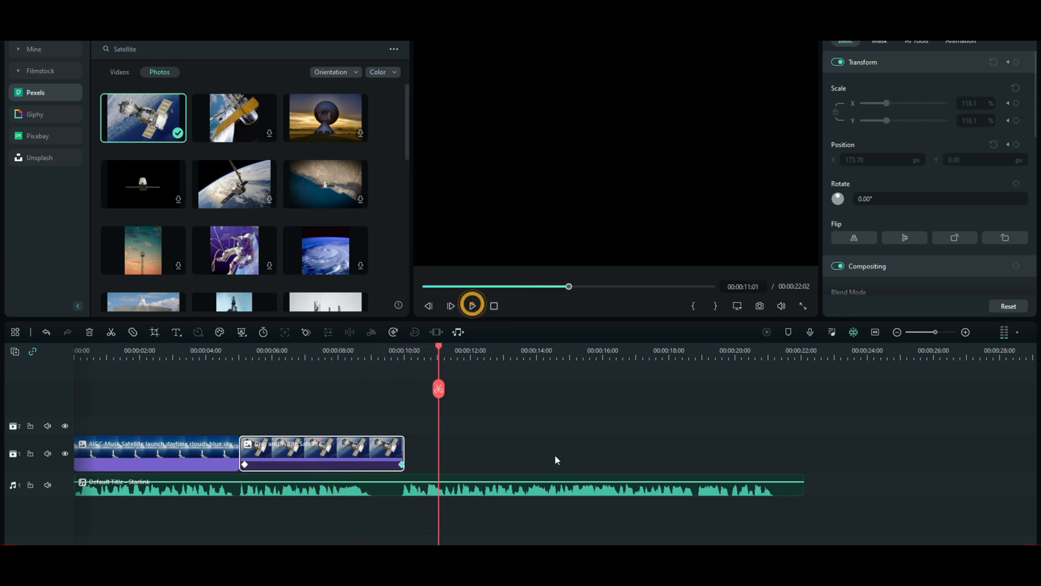
pyautogui.click(472, 306)
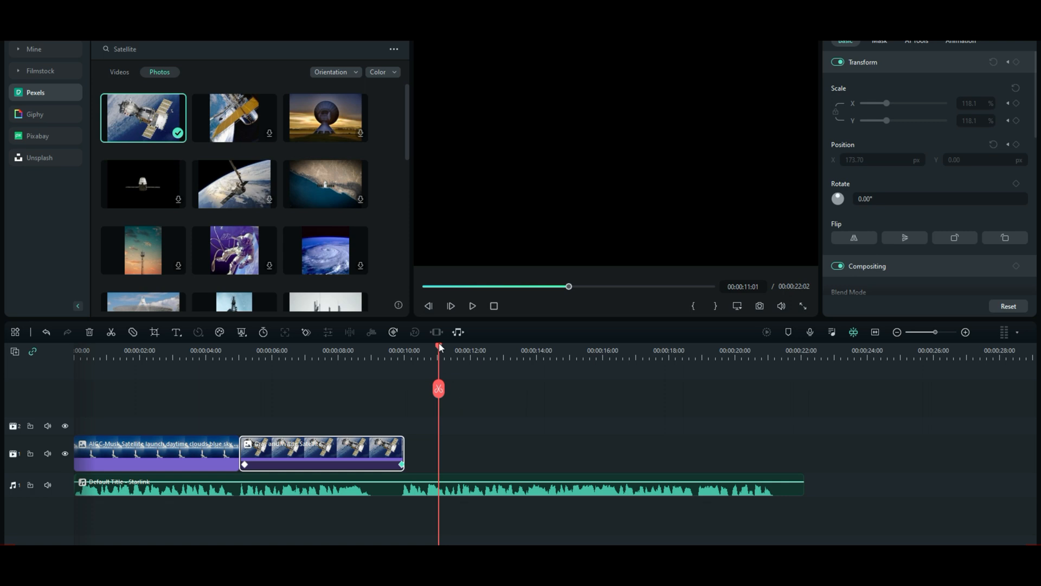
pyautogui.click(283, 351)
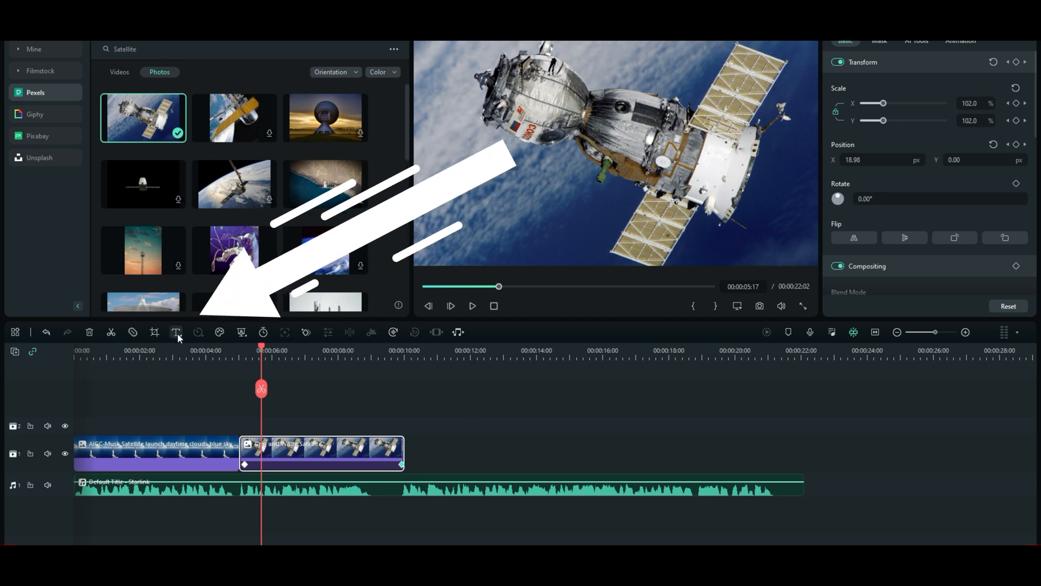
pyautogui.moveTo(176, 332)
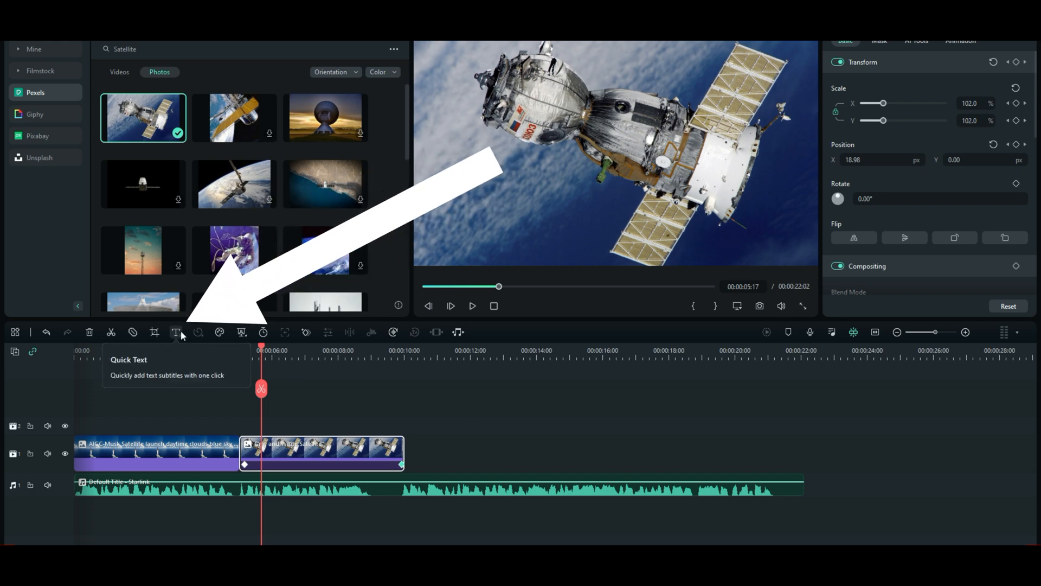
# Add a Quick 3D Text clip on the track above the satellite photo.
pyautogui.click(176, 332)
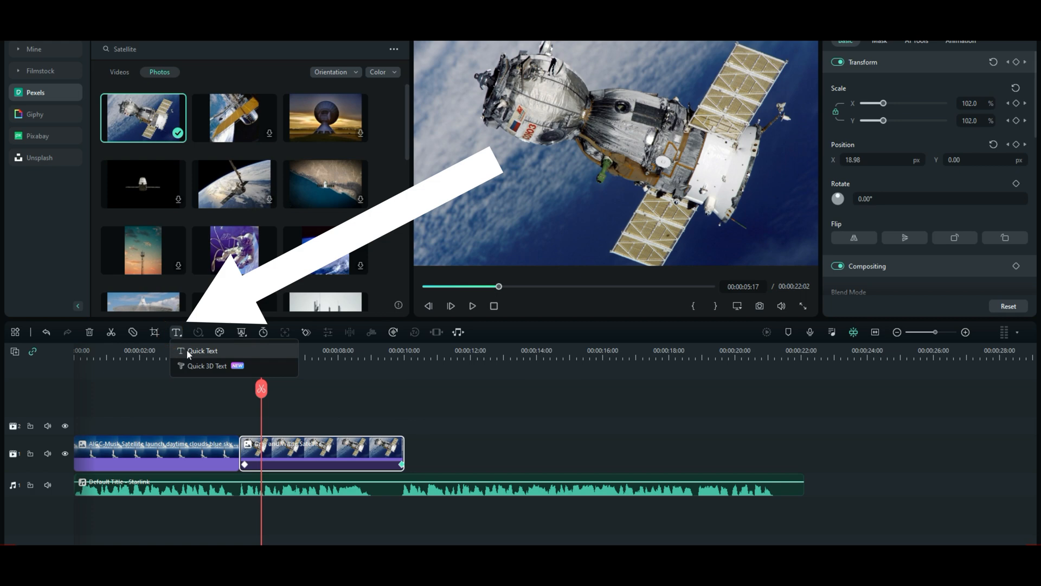
pyautogui.moveTo(202, 368)
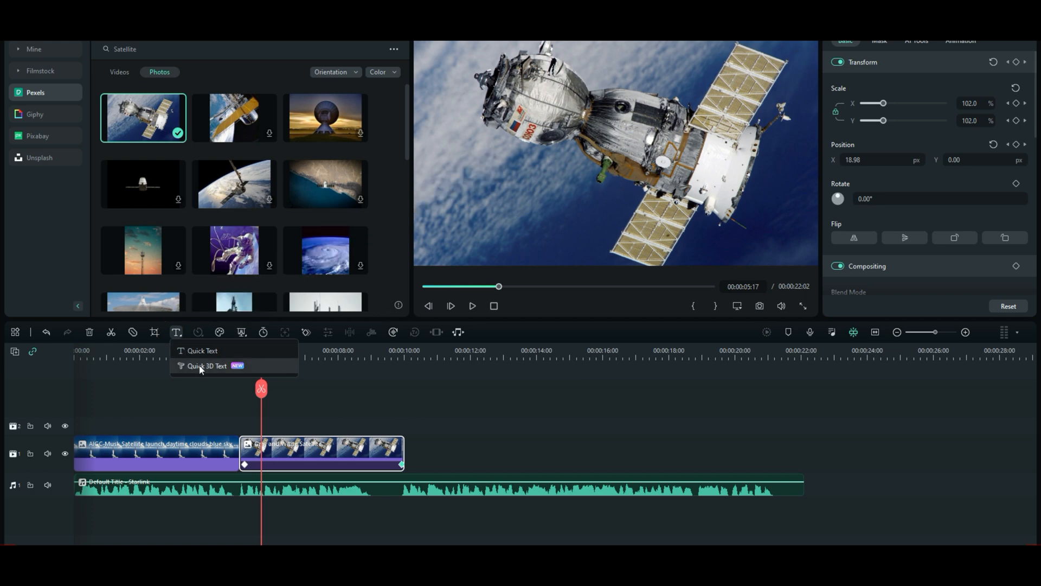
pyautogui.click(203, 350)
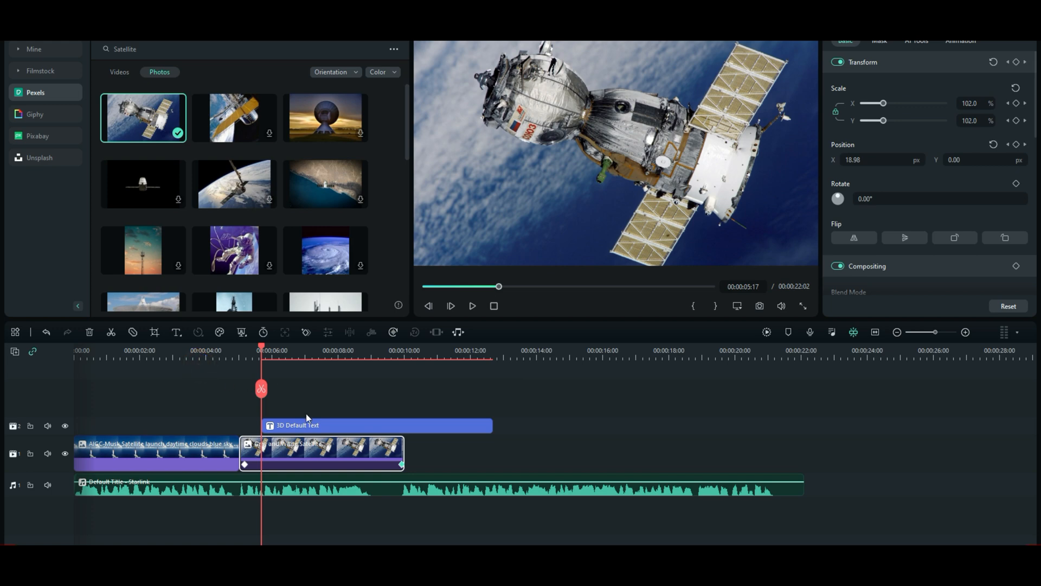
# Change the 3D text to read 'Satellite XX34'.
pyautogui.click(376, 425)
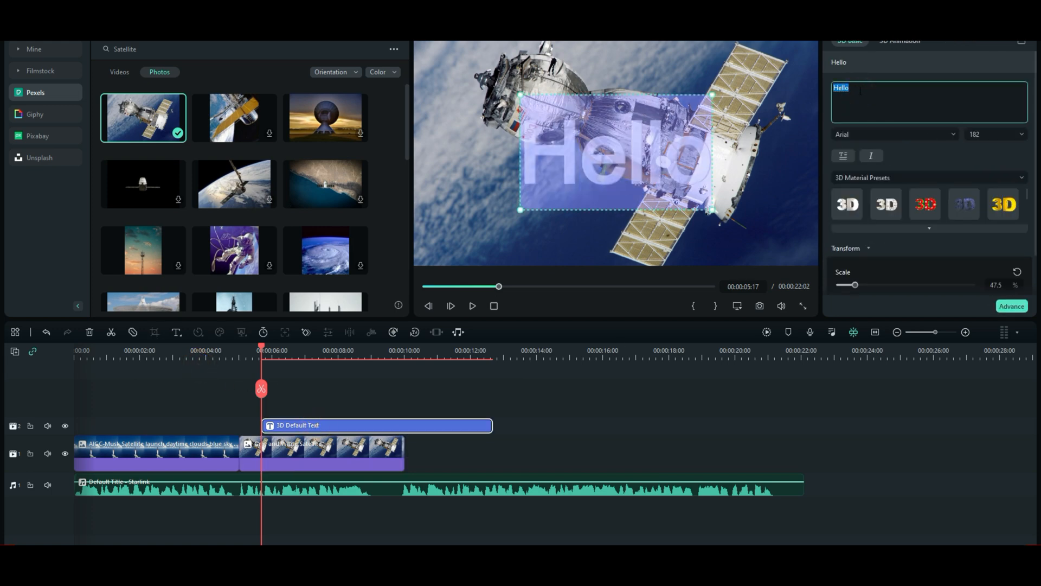
pyautogui.write('Satellite')
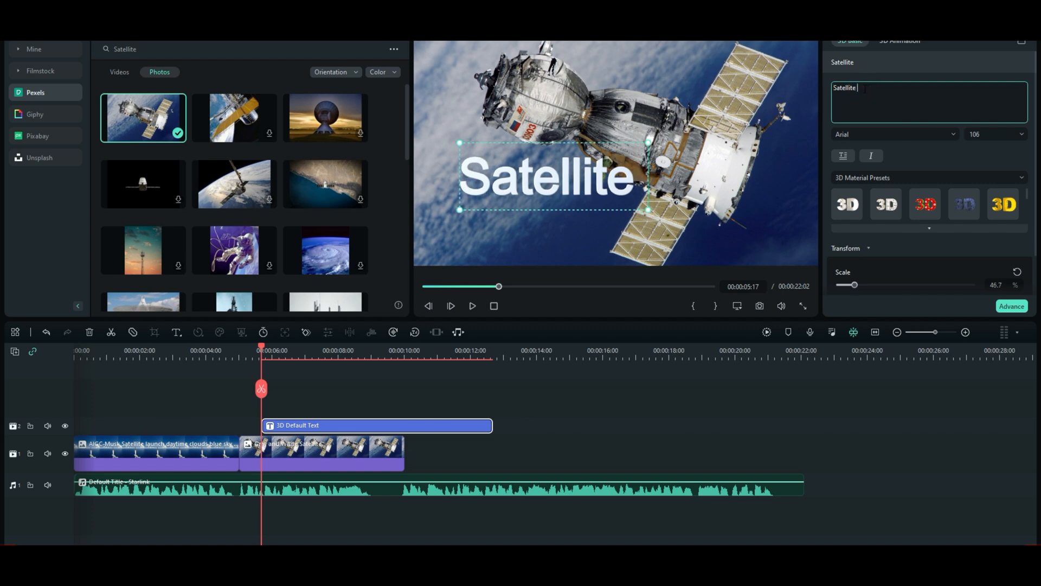
pyautogui.write('XX')
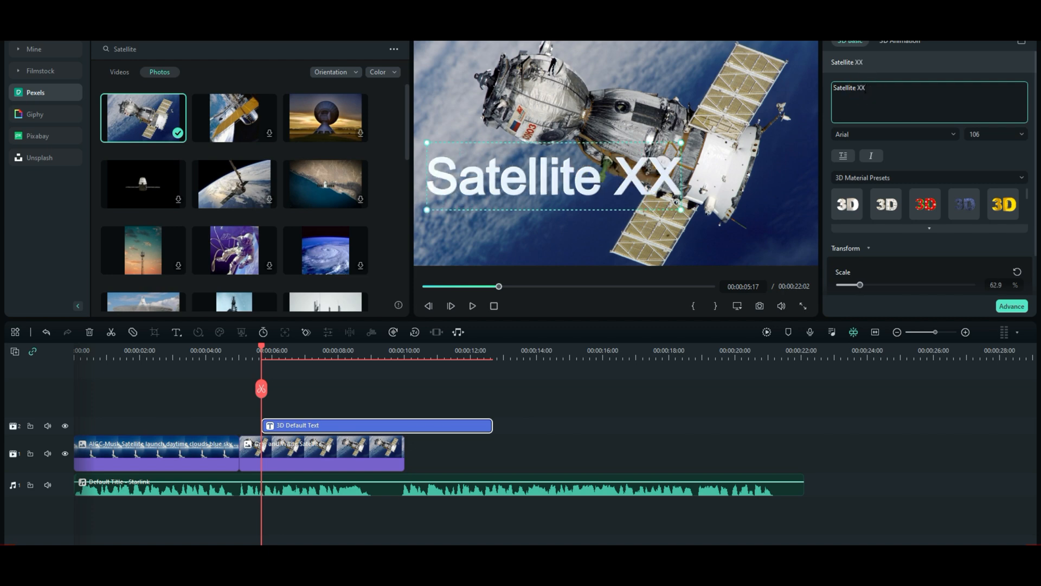
pyautogui.write('34')
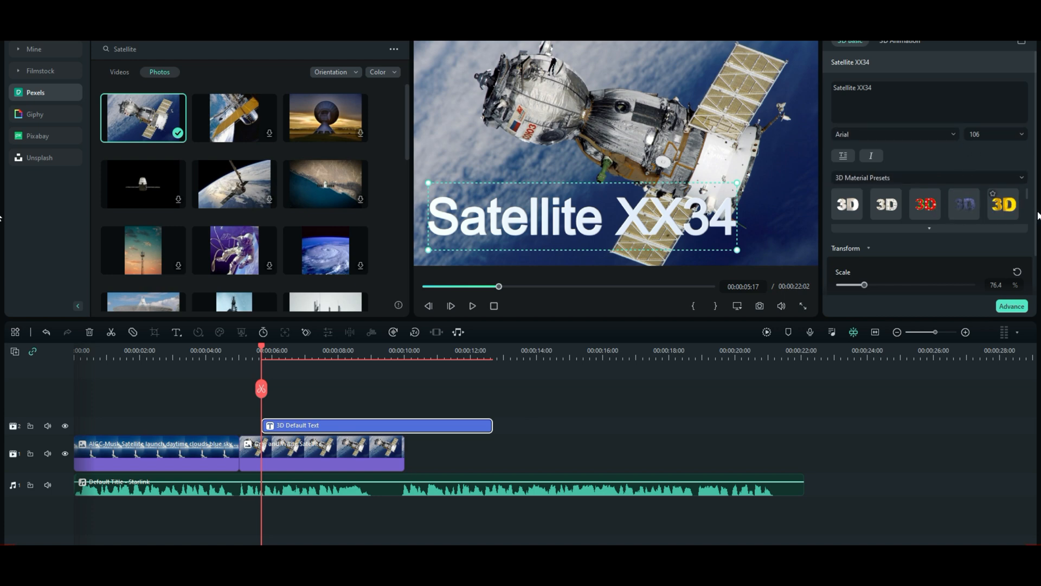
# Give the title the gold 3D material preset.
pyautogui.click(1026, 193)
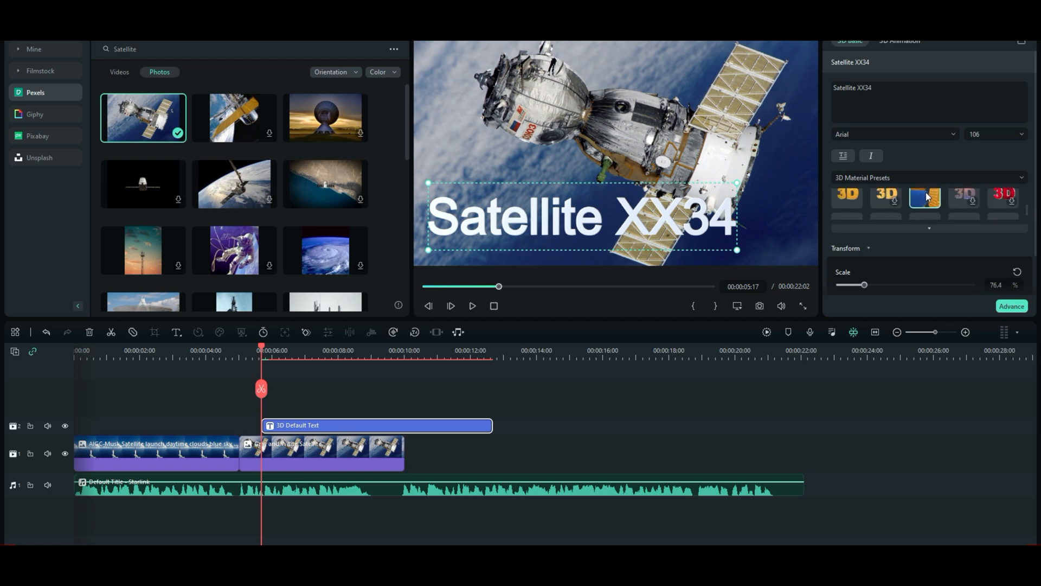
pyautogui.click(924, 194)
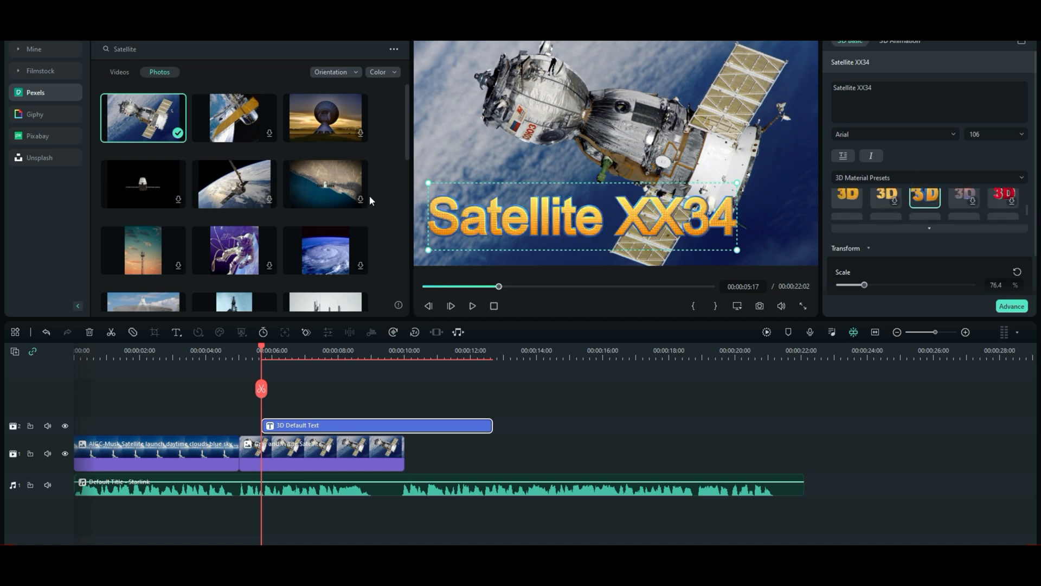
pyautogui.click(176, 332)
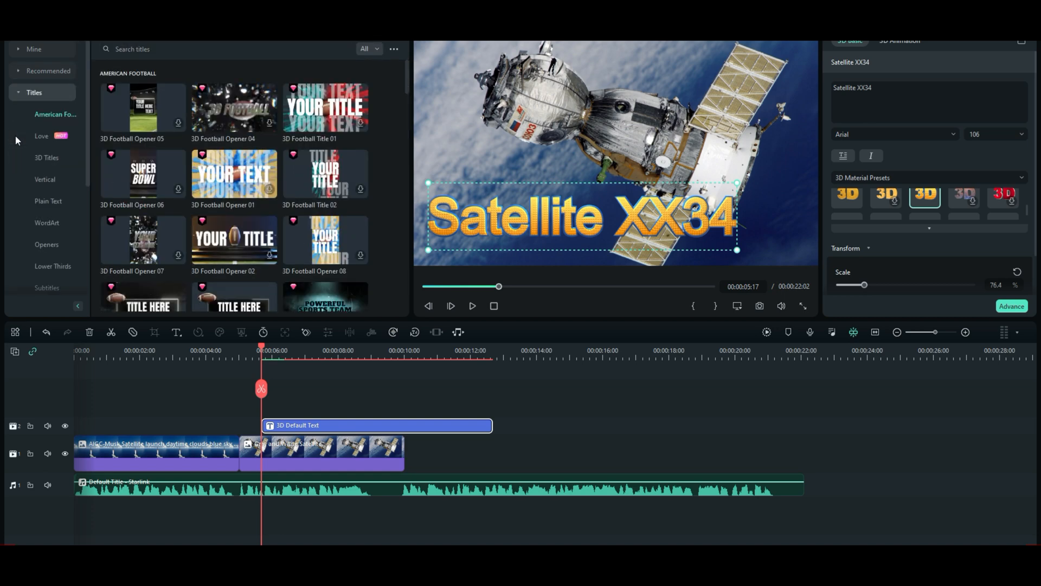
# Browse the Lower Thirds title collection and play the golden title over the satellite photo.
pyautogui.click(52, 266)
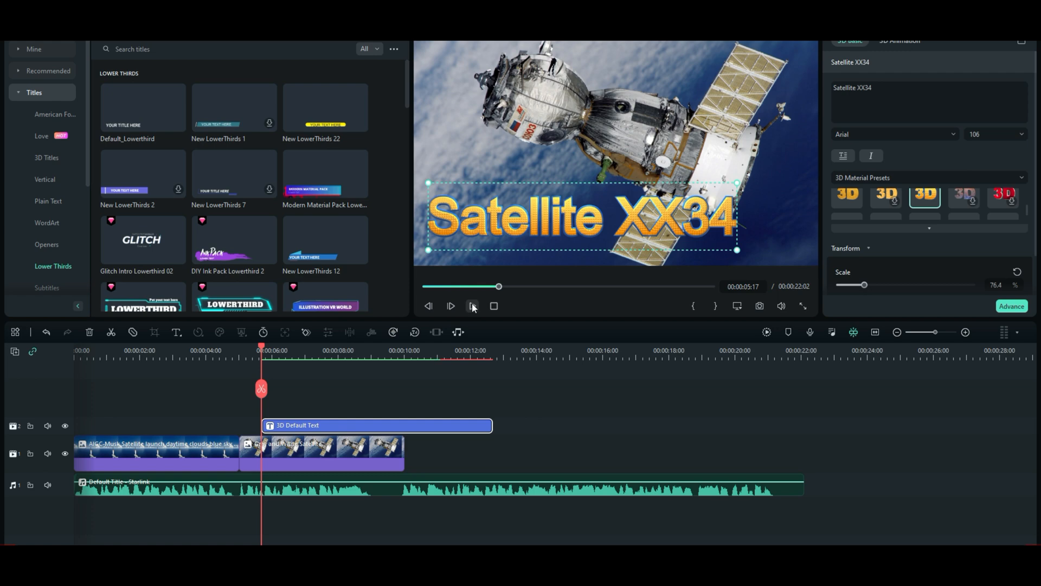
pyautogui.click(450, 306)
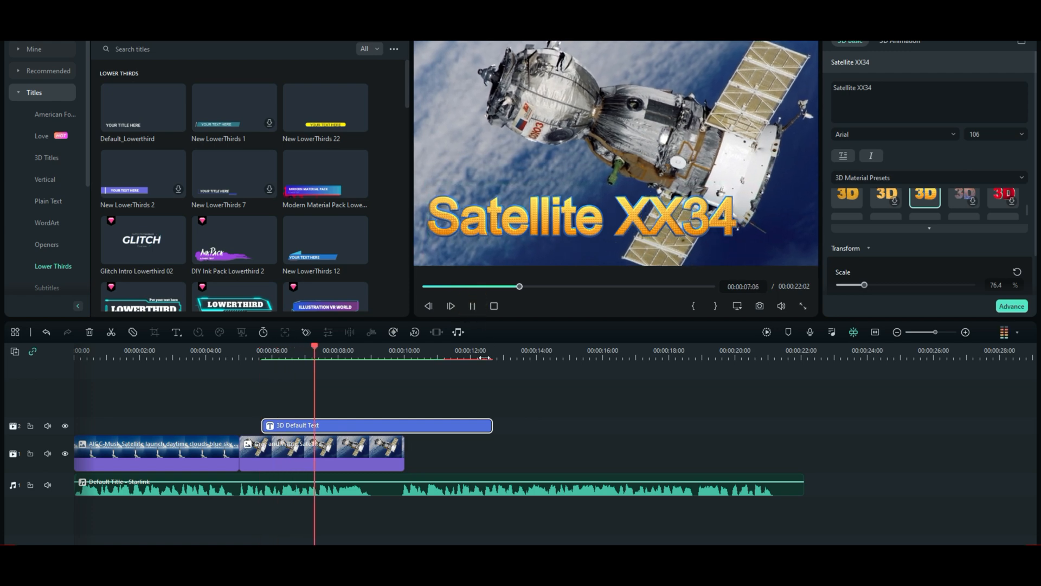